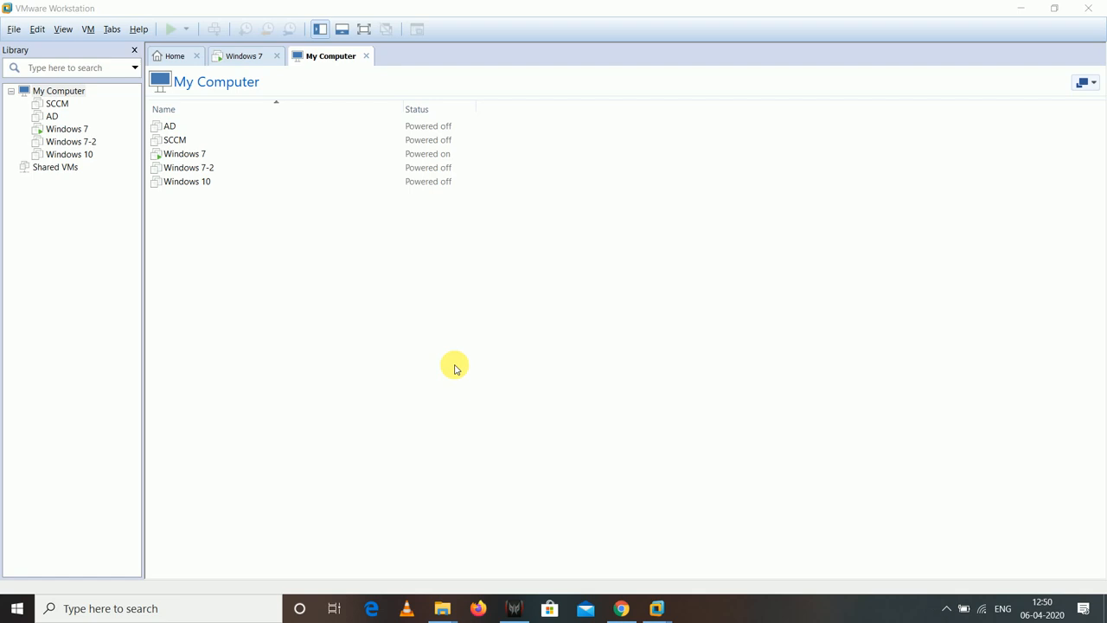
mouse_move(307, 251)
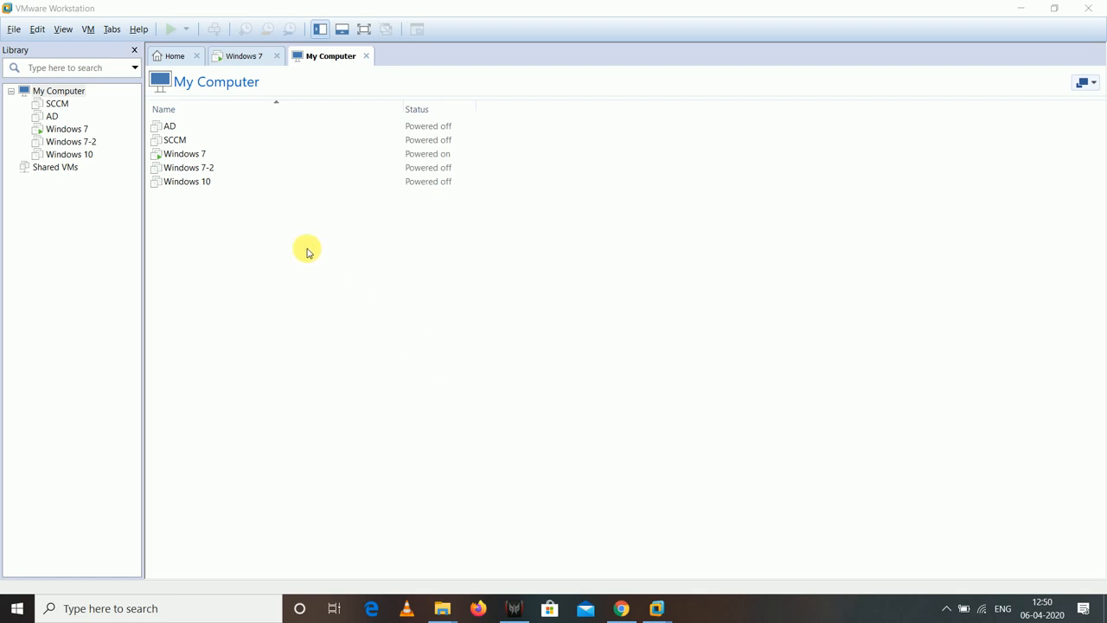
mouse_move(300, 243)
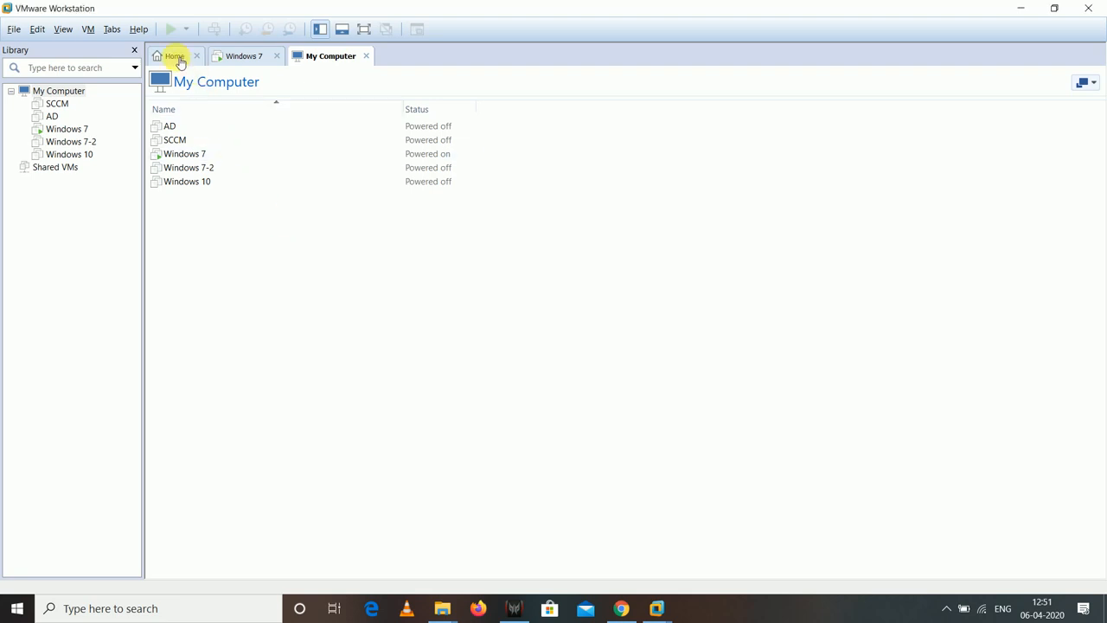
Show VMware Workstation's Home page with create, open and remote server options.
left_click(174, 55)
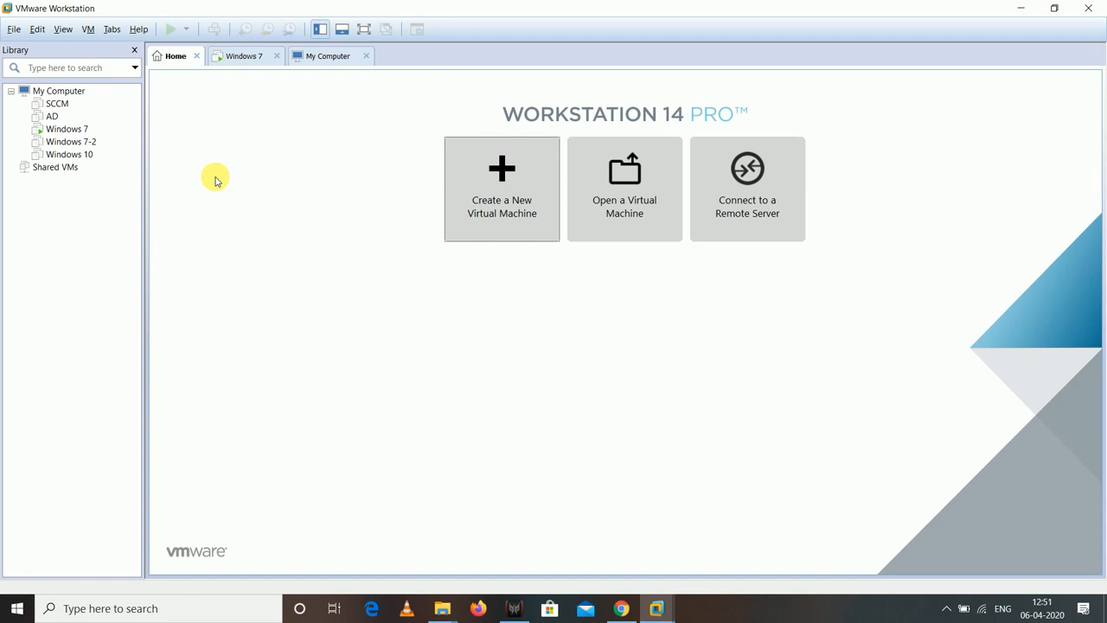
mouse_move(55, 240)
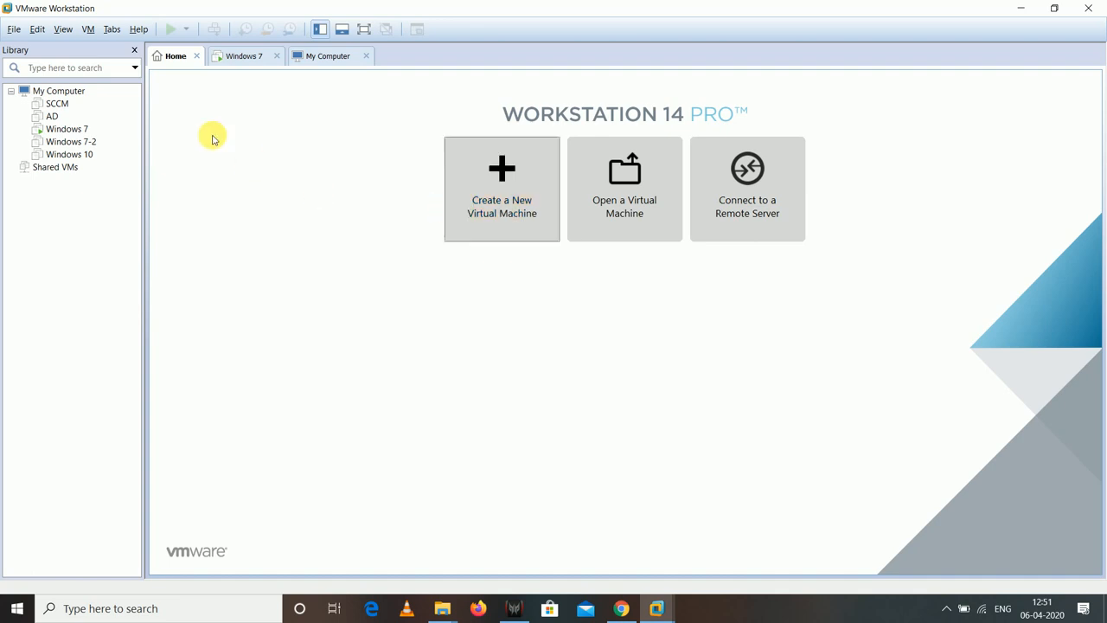
mouse_move(262, 141)
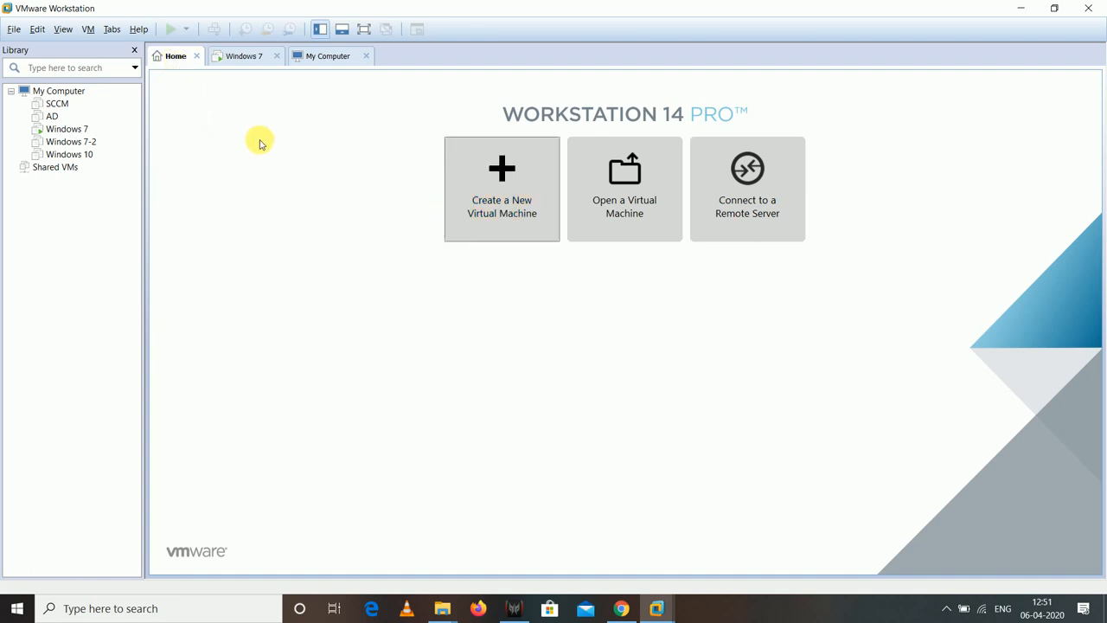
mouse_move(179, 61)
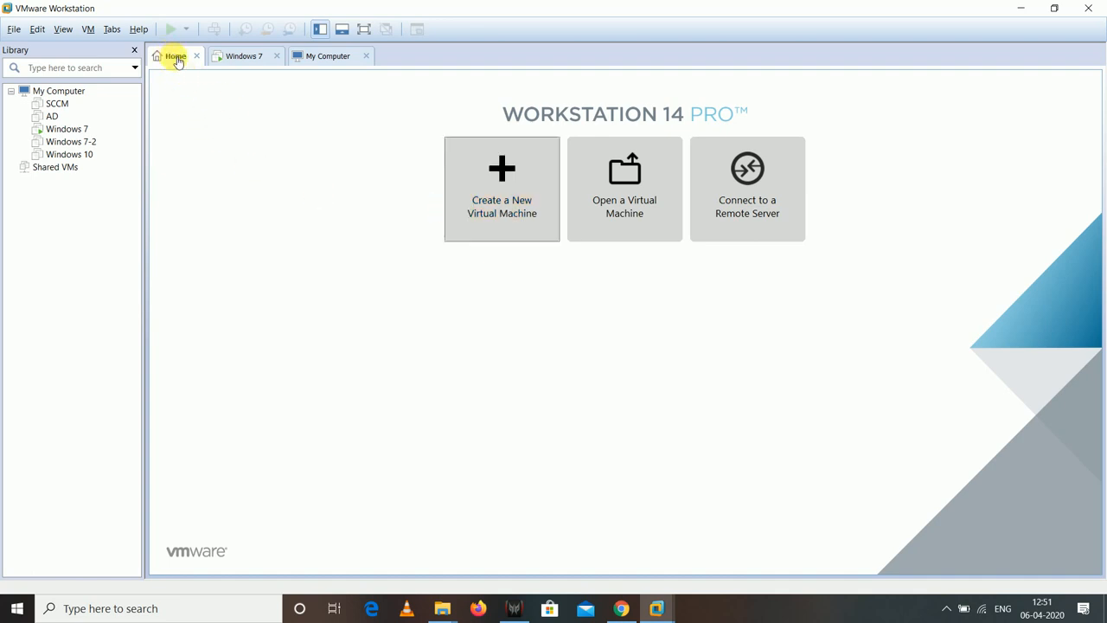
mouse_move(499, 194)
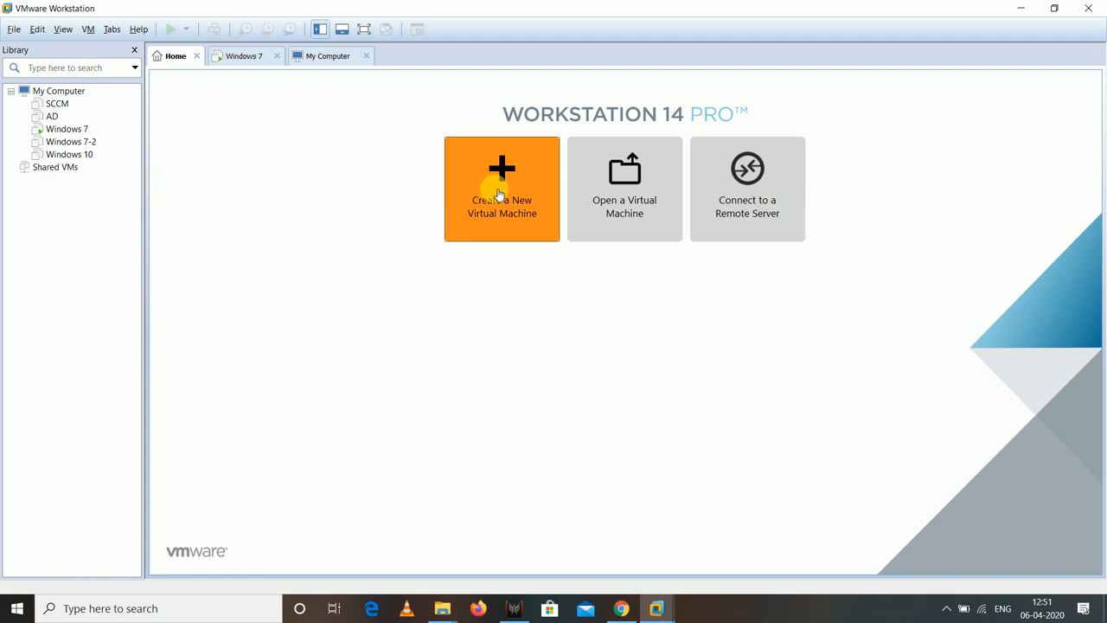
mouse_move(483, 353)
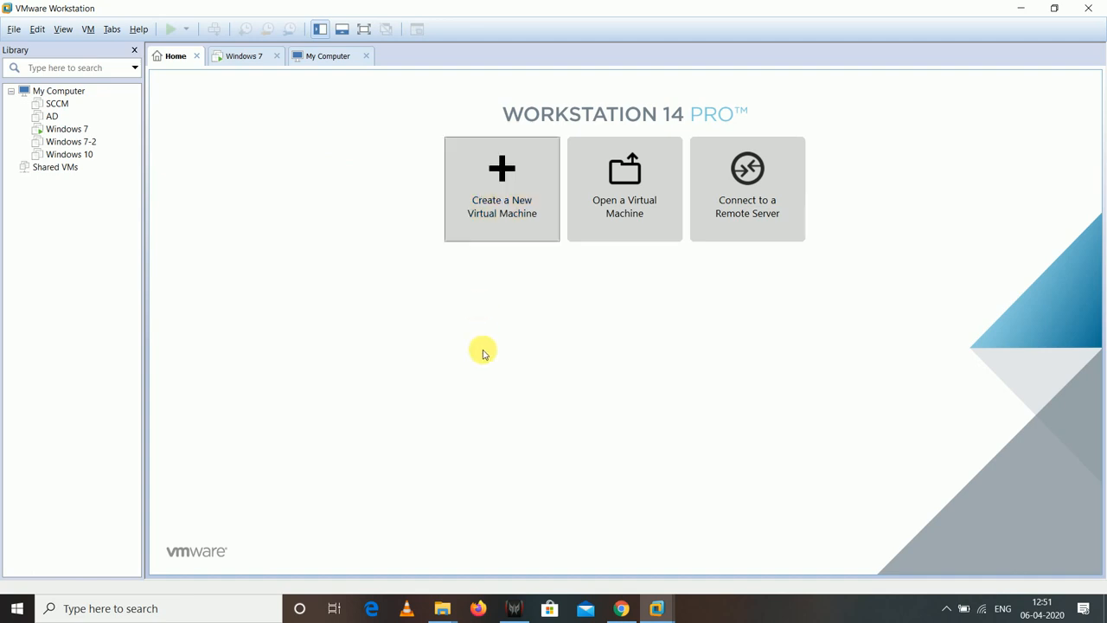
mouse_move(568, 515)
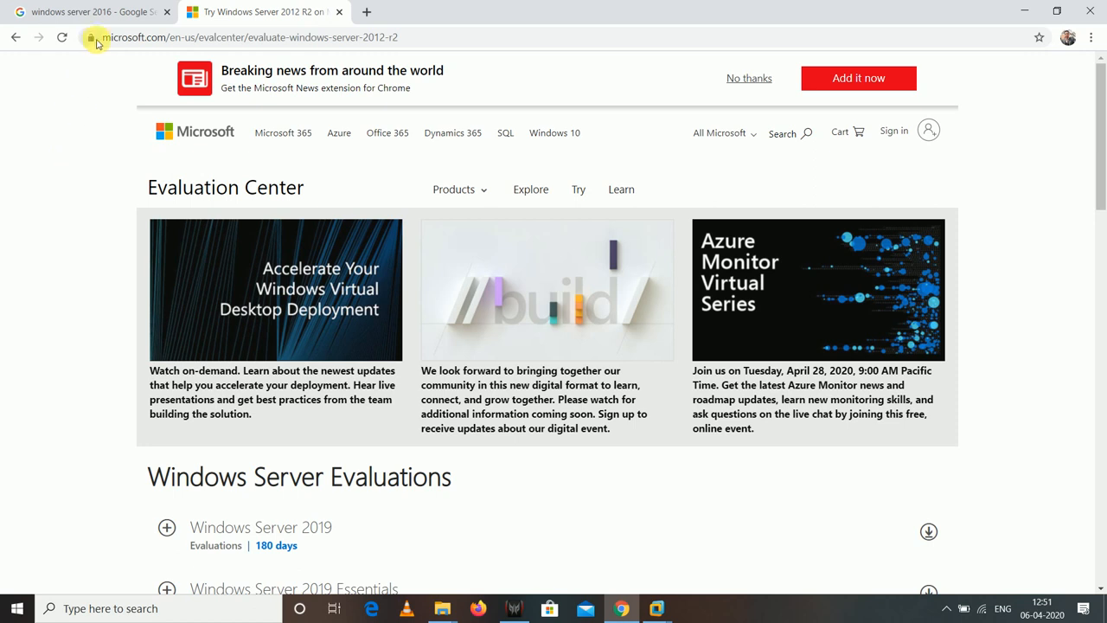
mouse_move(318, 184)
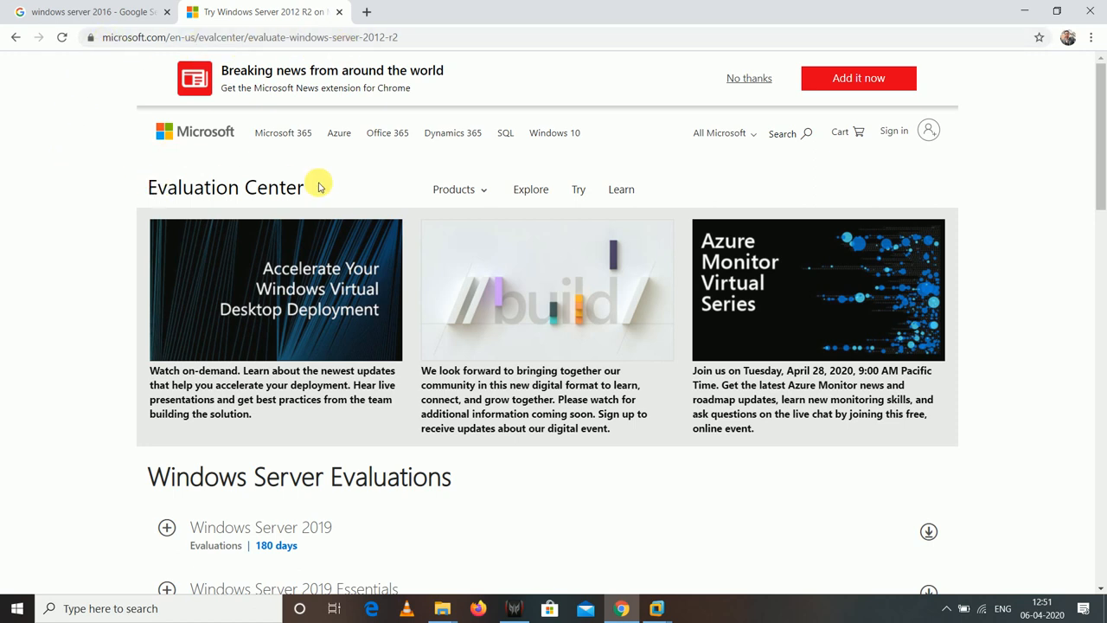
scroll("down", 3)
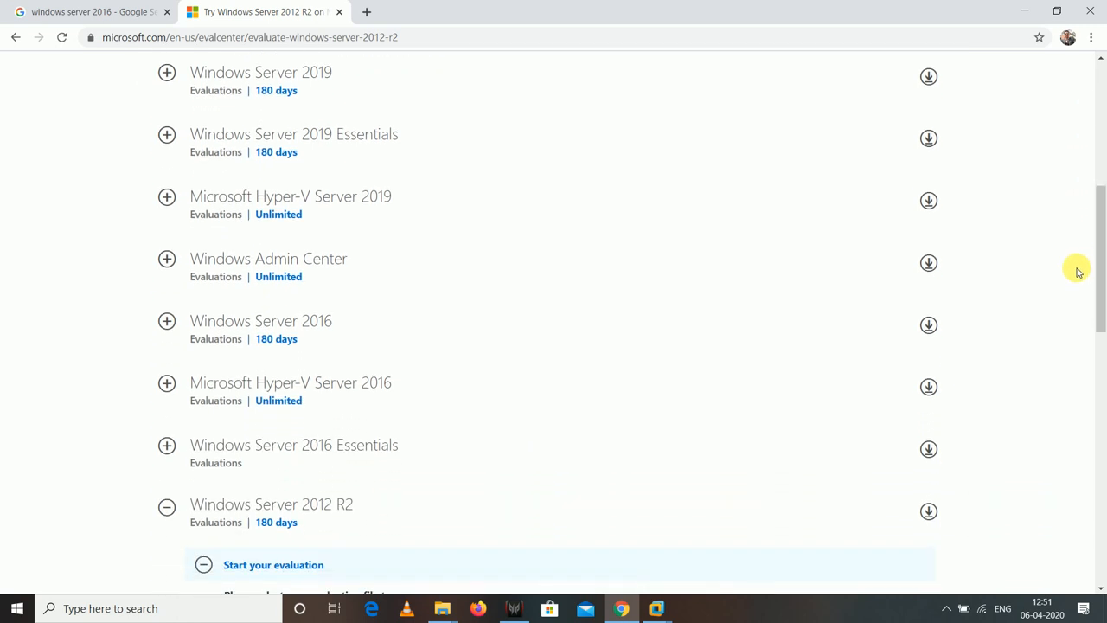
mouse_move(229, 104)
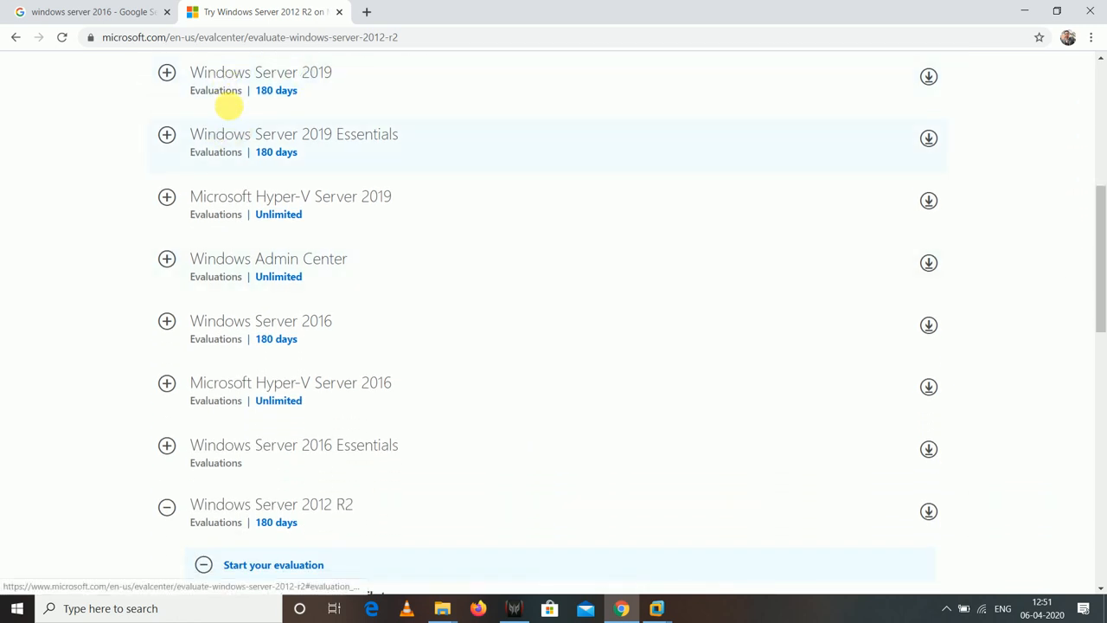
mouse_move(1073, 223)
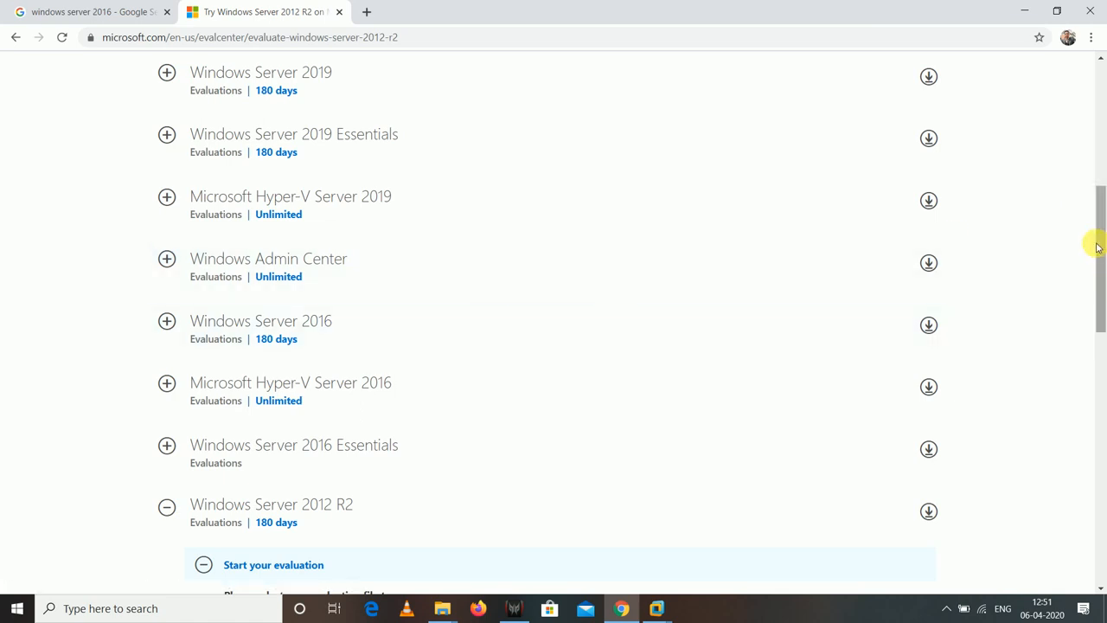
scroll("down", 3)
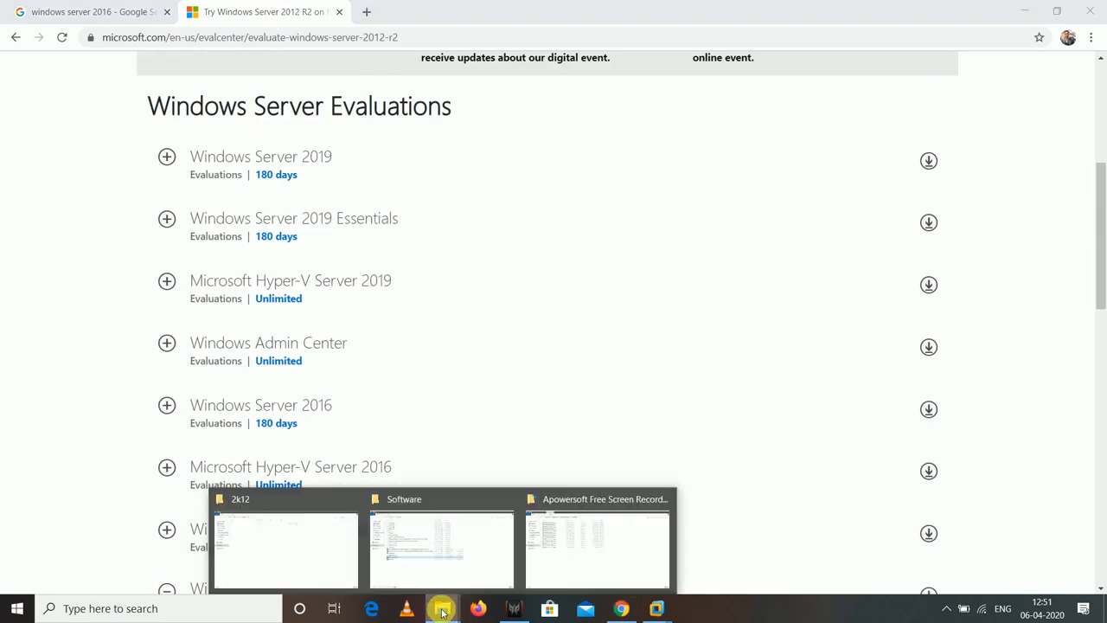
Bring up the D:\Software folder window holding the Server 2012 R2 ISO.
left_click(439, 549)
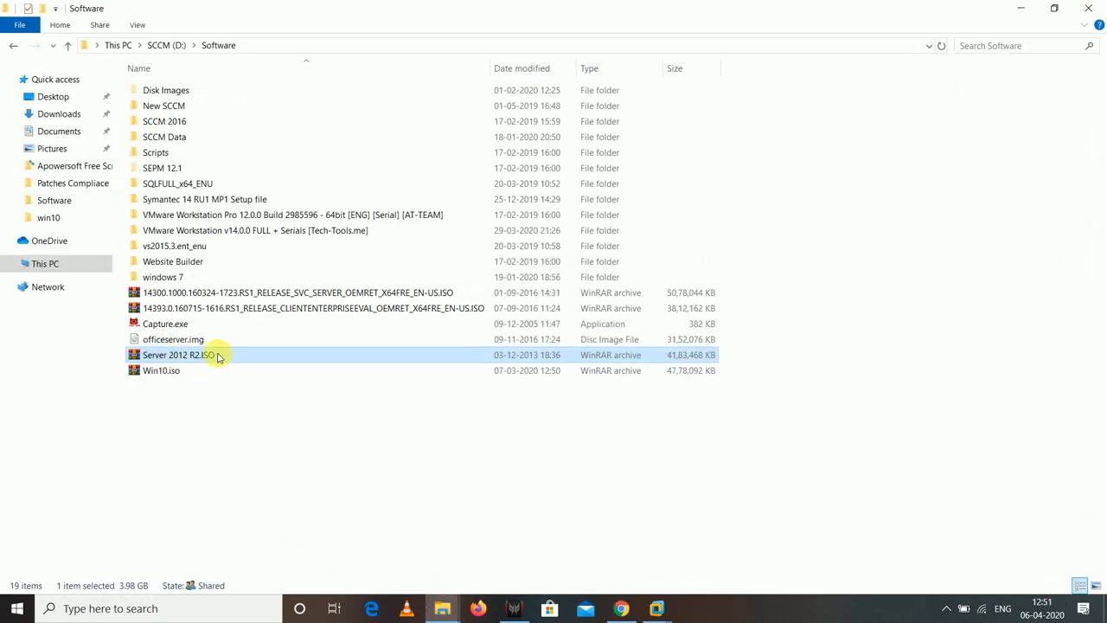
mouse_move(227, 398)
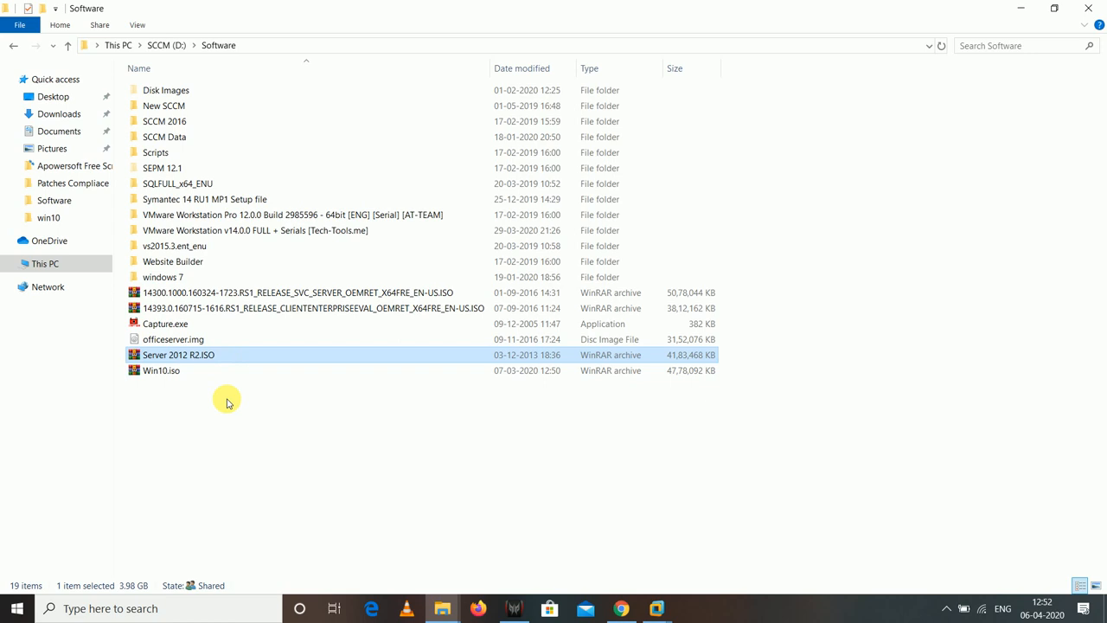
mouse_move(1027, 32)
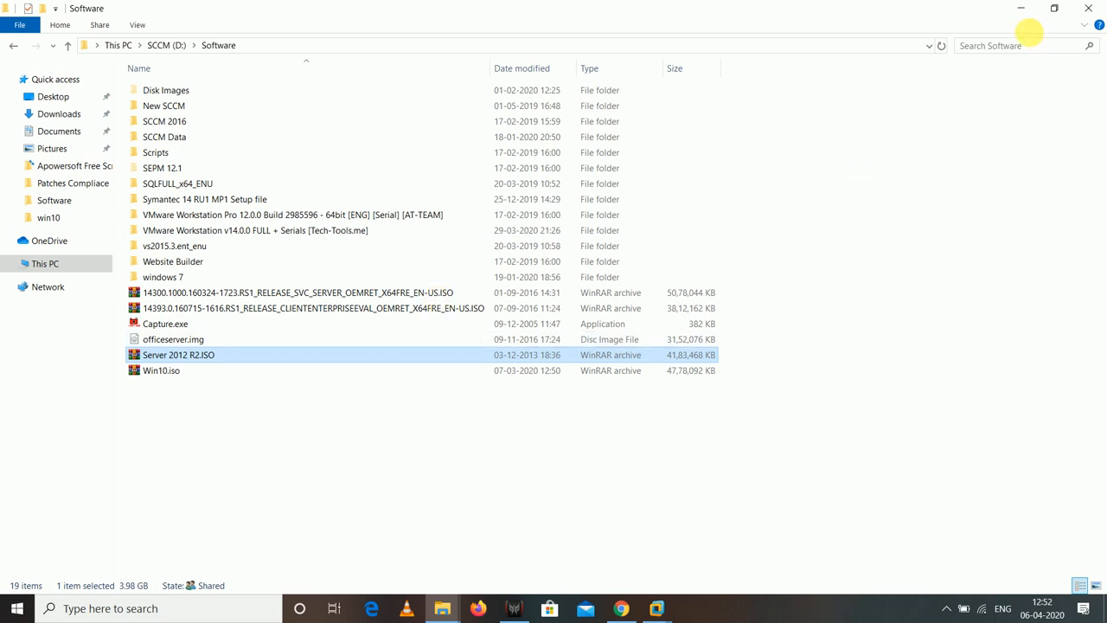
mouse_move(1022, 10)
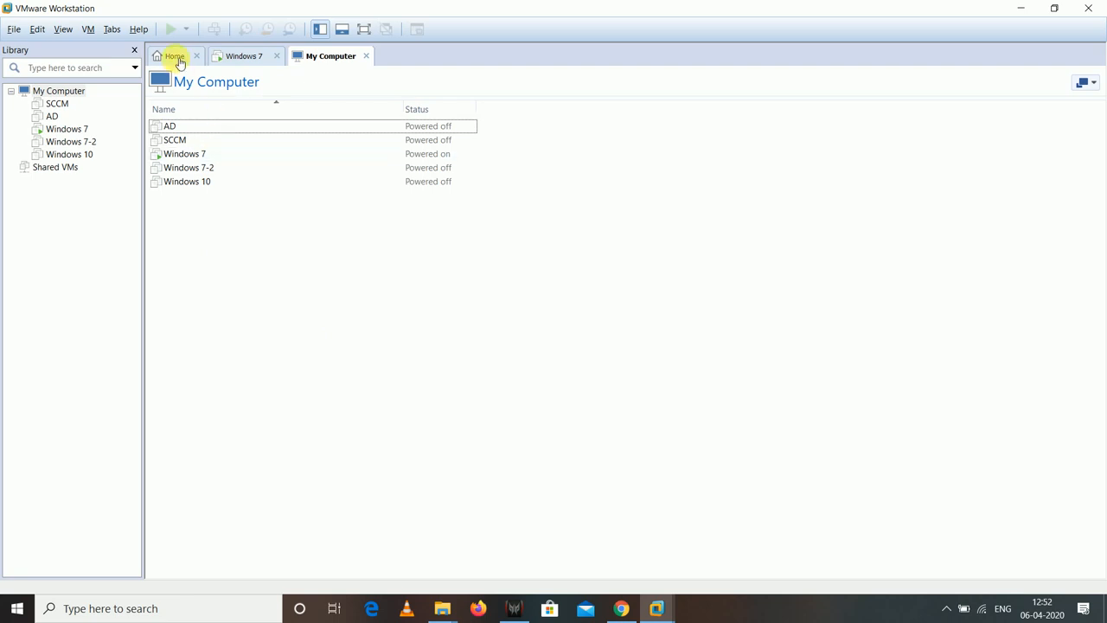
Start a new virtual machine with the Typical configuration, reaching the guest OS installation page.
left_click(177, 56)
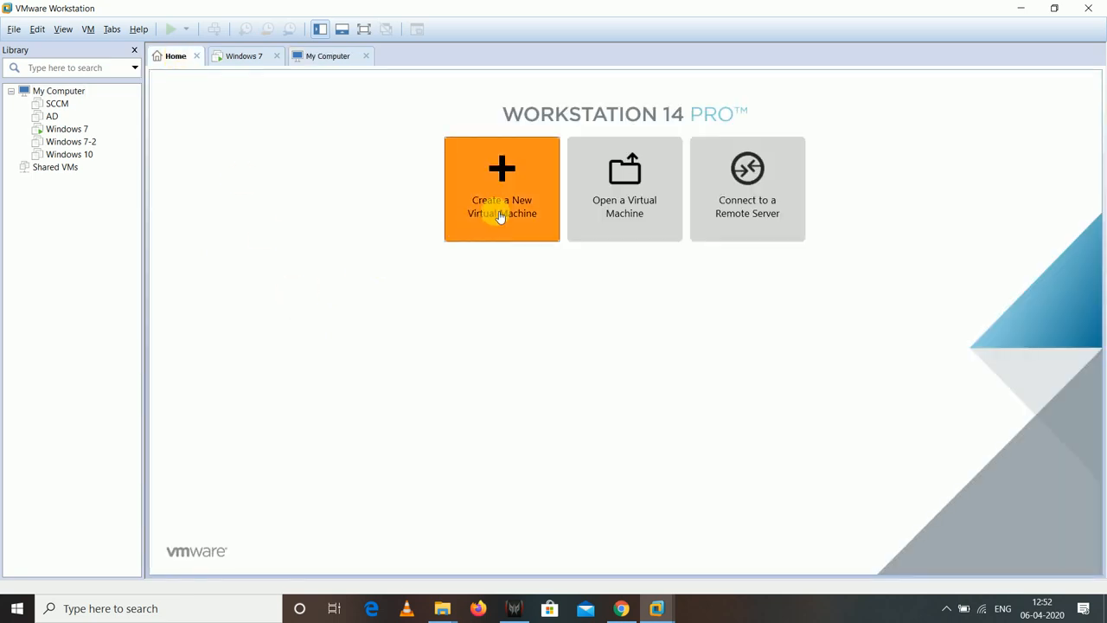
left_click(501, 206)
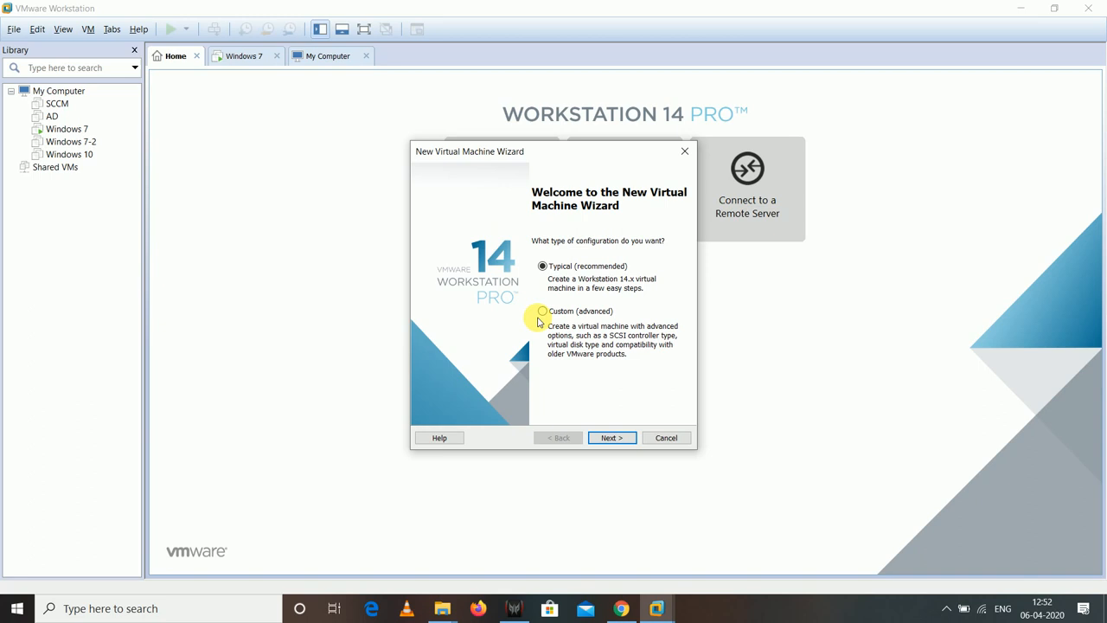
left_click(612, 437)
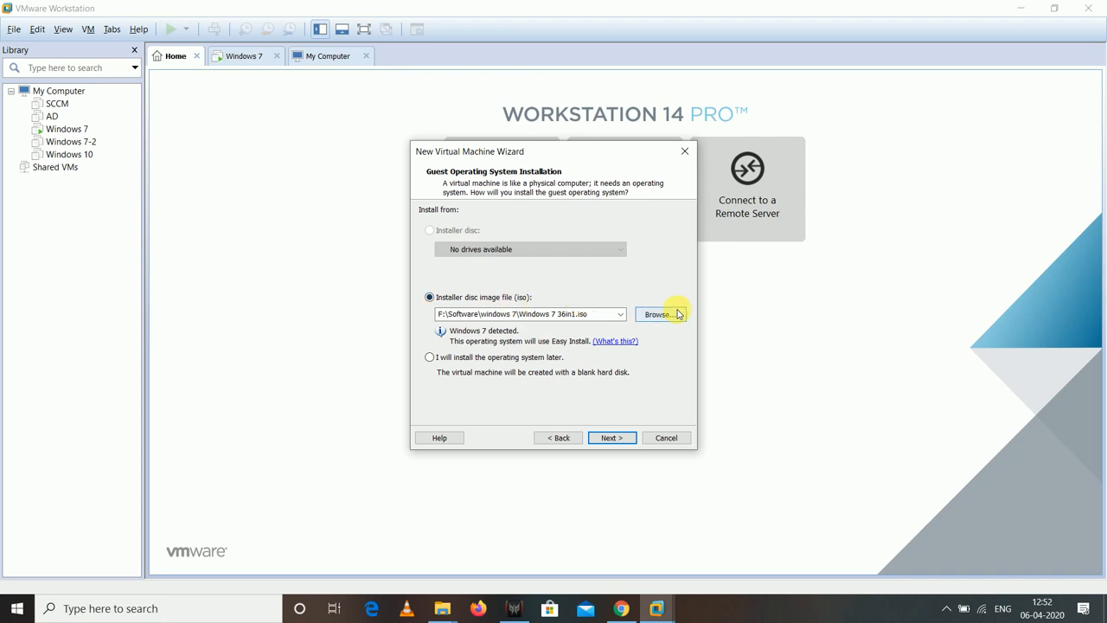
Set SQLServer-2012-Ent.iso from the Software folder as the installer disc image.
left_click(661, 314)
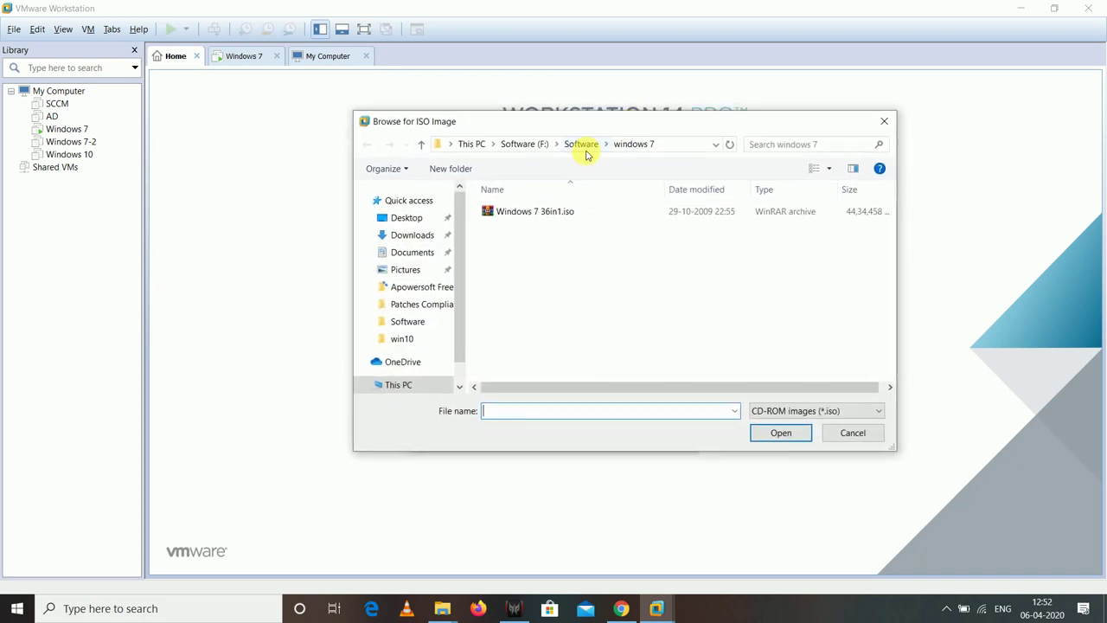
left_click(581, 144)
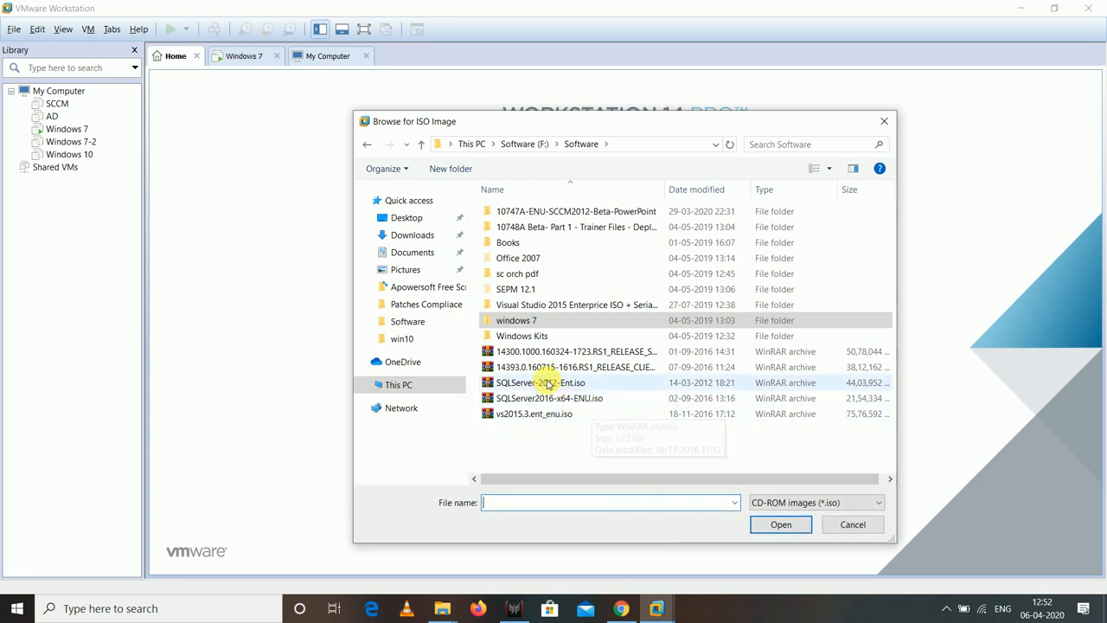
left_click(536, 383)
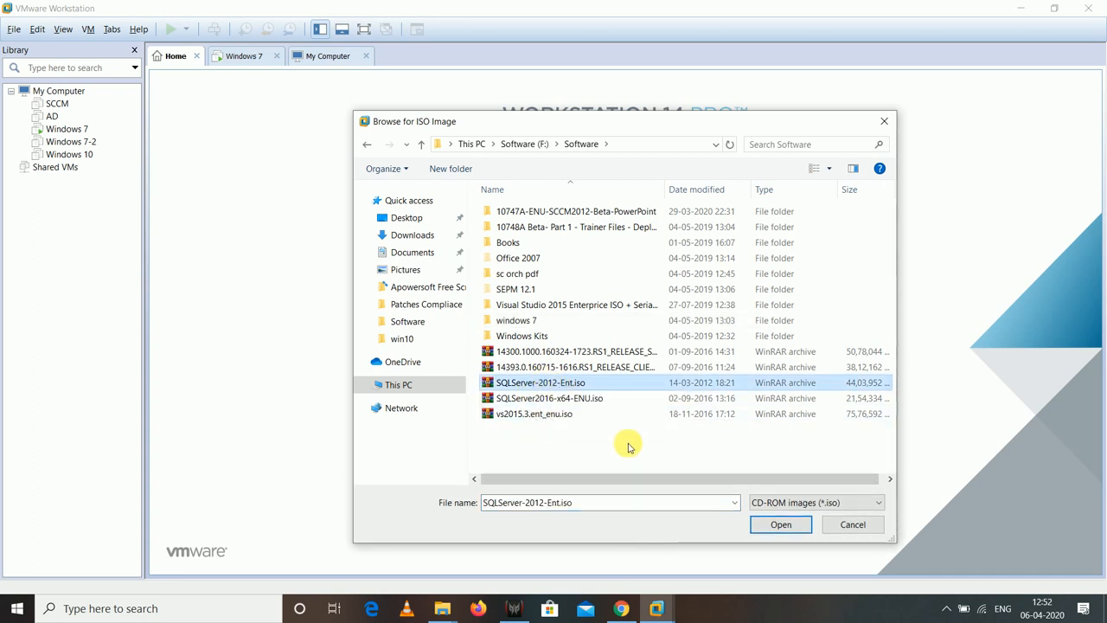
mouse_move(624, 449)
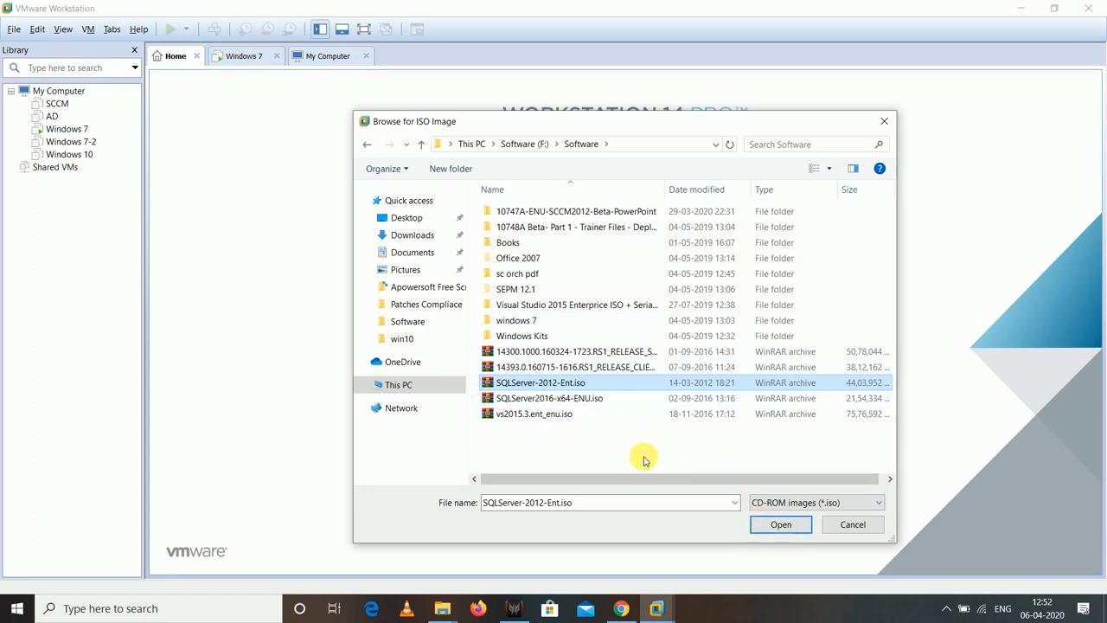
left_click(781, 524)
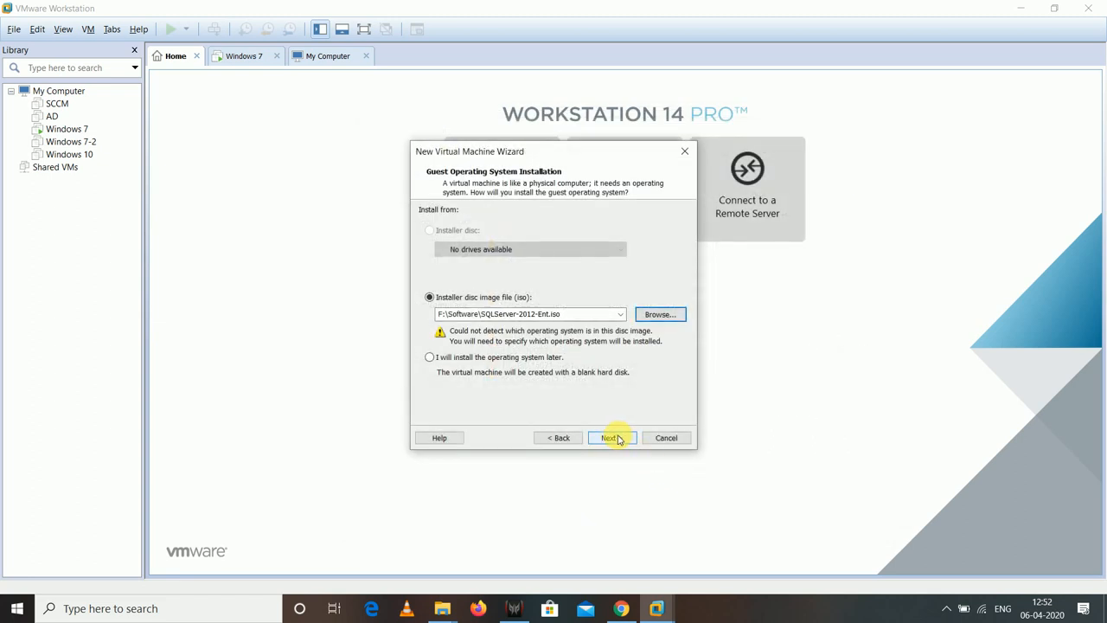
Advance the wizard while the SQLServer-2012-Ent ISO remains the installer image.
left_click(611, 437)
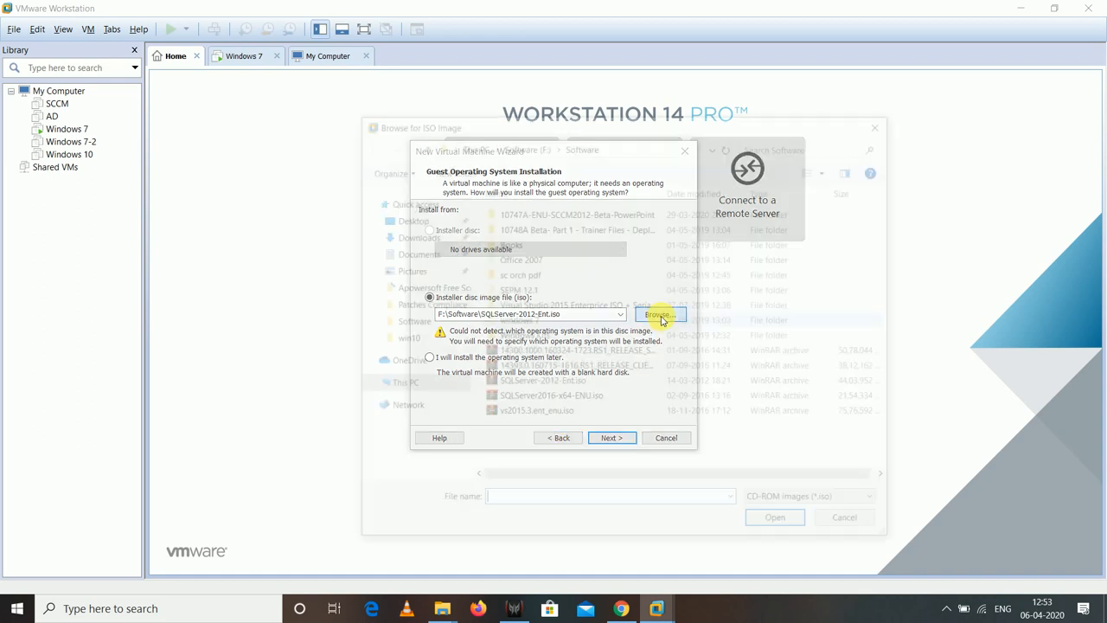
Swap the installer image to Server 2012 R2.ISO in D:\Software and continue to naming.
left_click(659, 314)
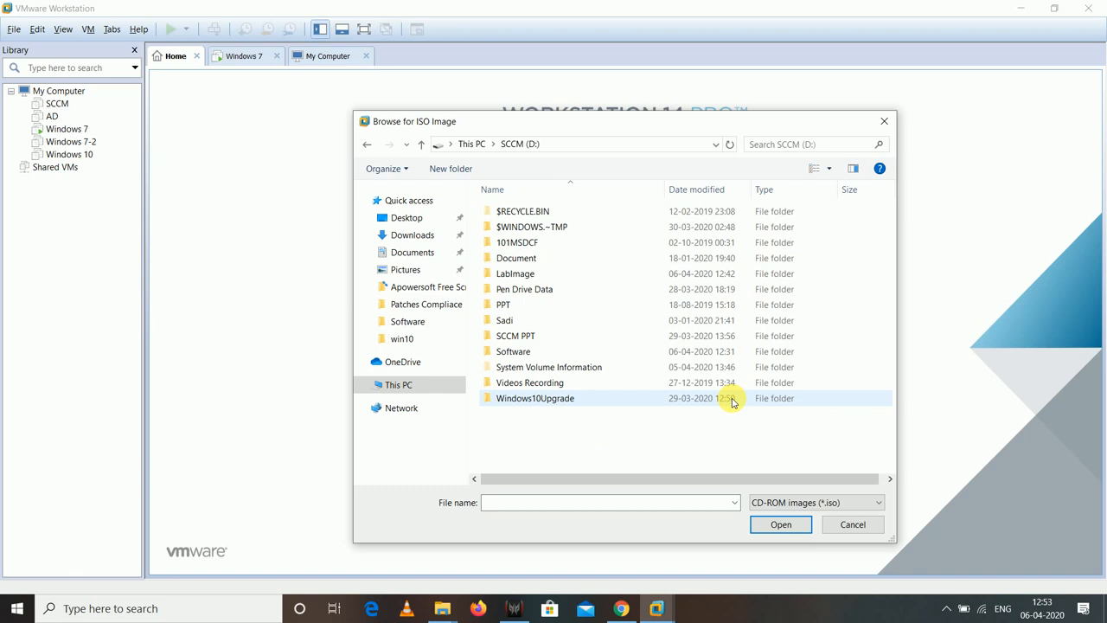
mouse_move(525, 289)
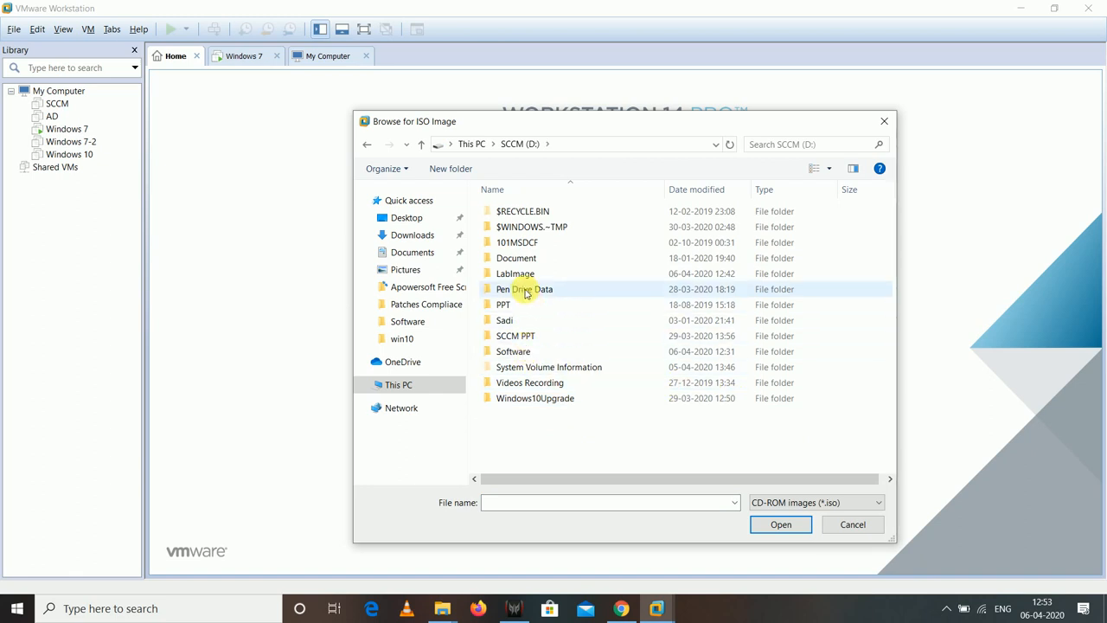
left_click(510, 351)
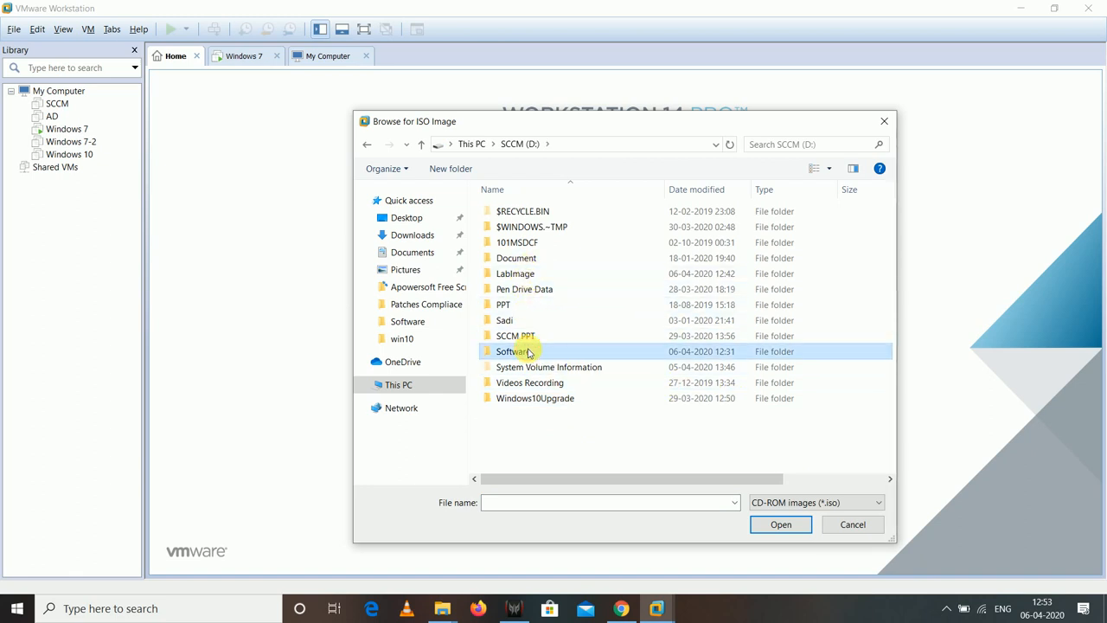
double_click(509, 351)
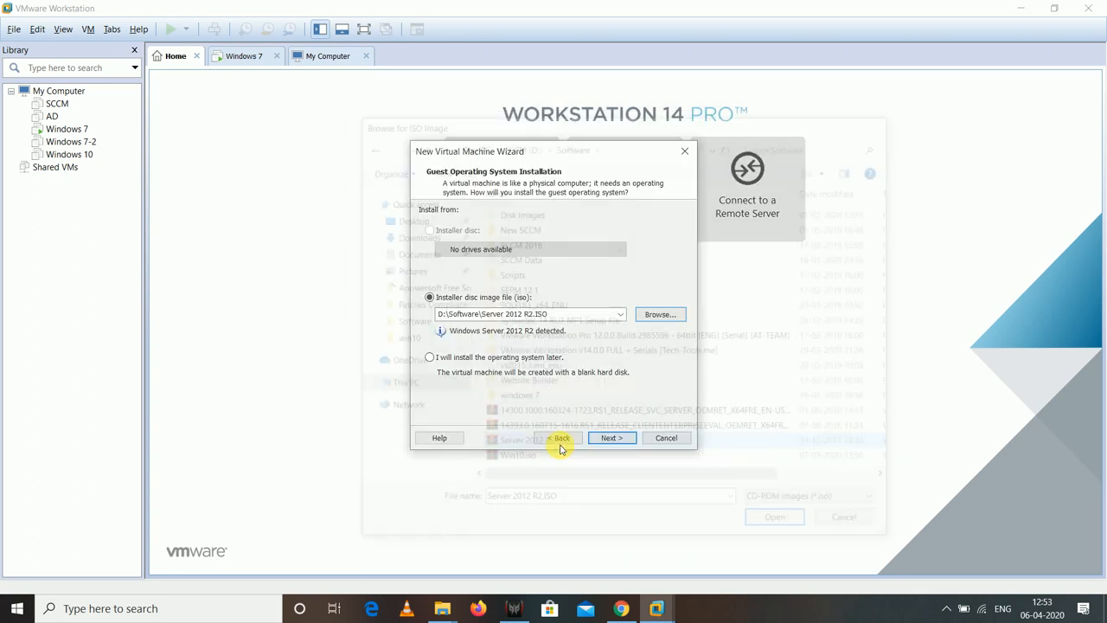
left_click(611, 438)
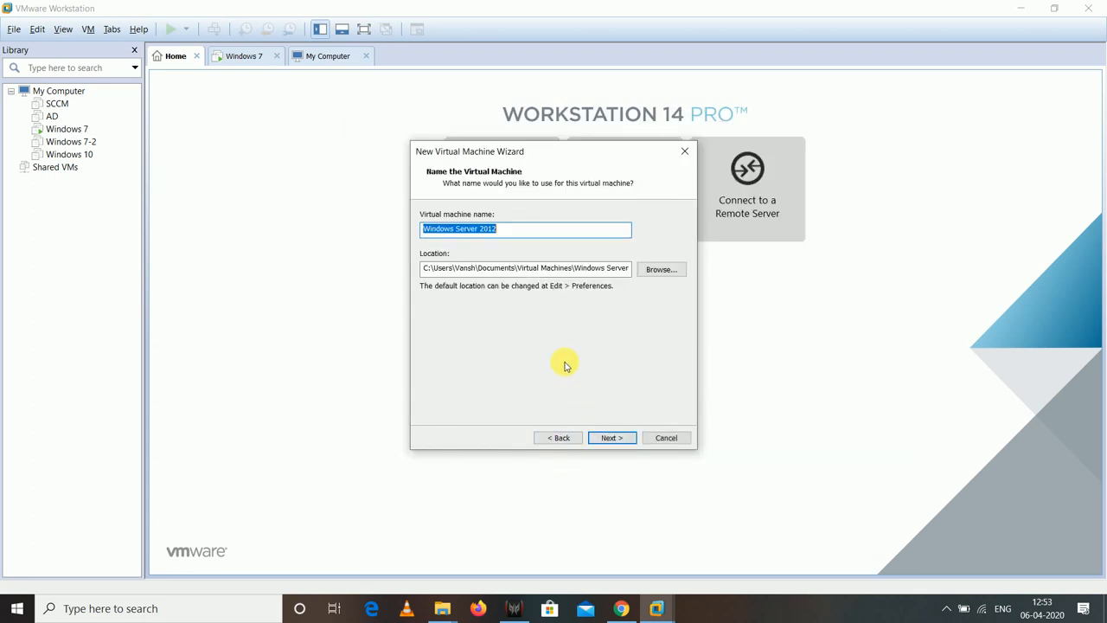
mouse_move(647, 262)
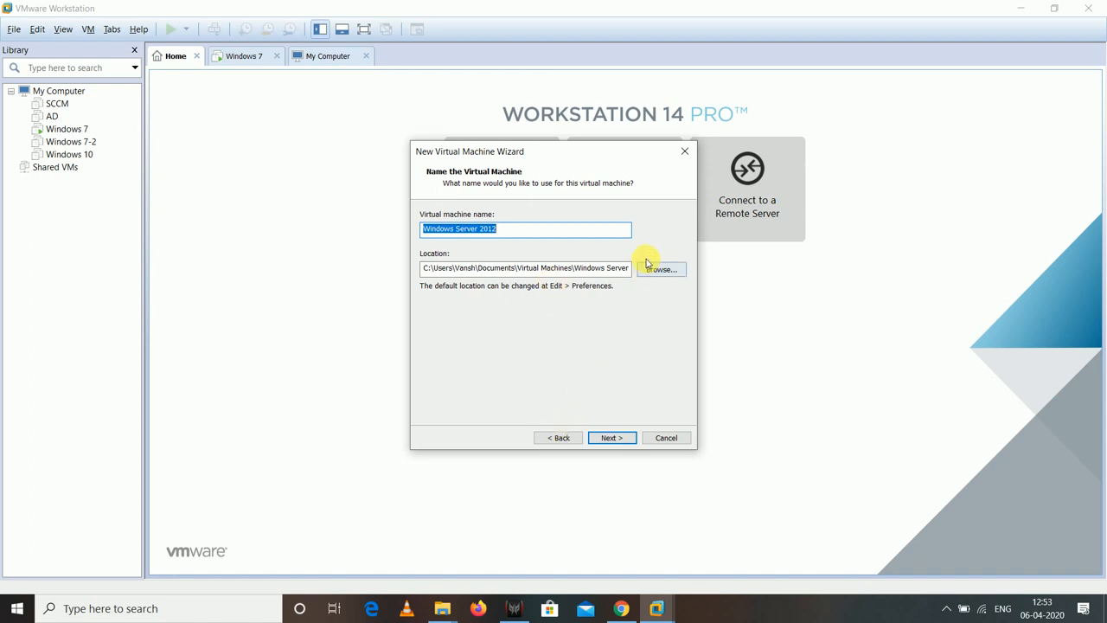
mouse_move(312, 209)
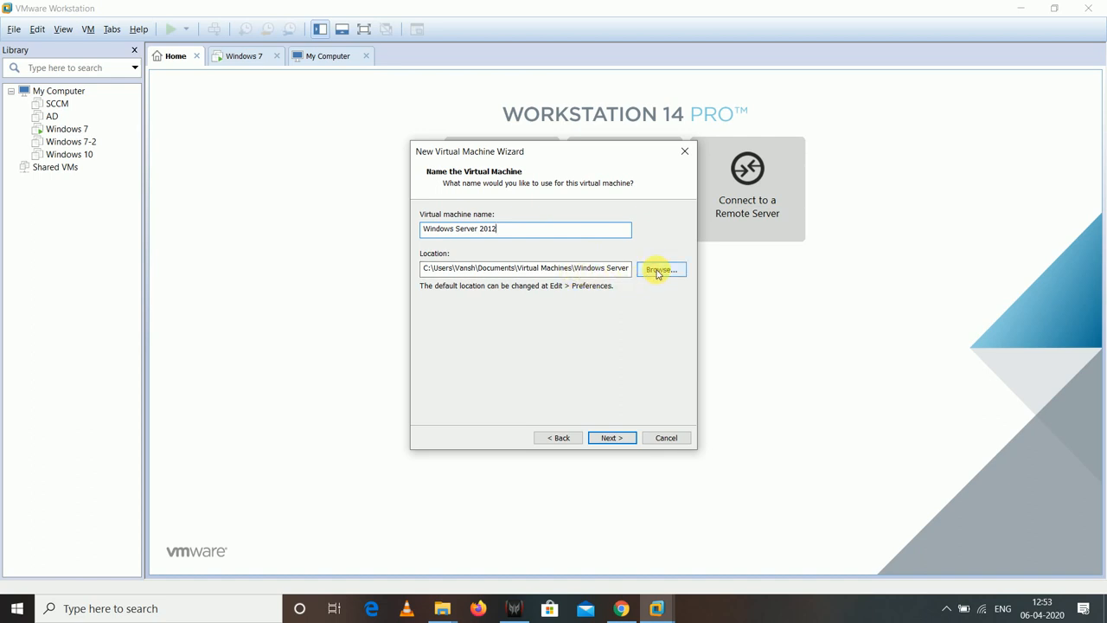
Open the location folder browser for the VM named Windows Server 2012.
left_click(663, 269)
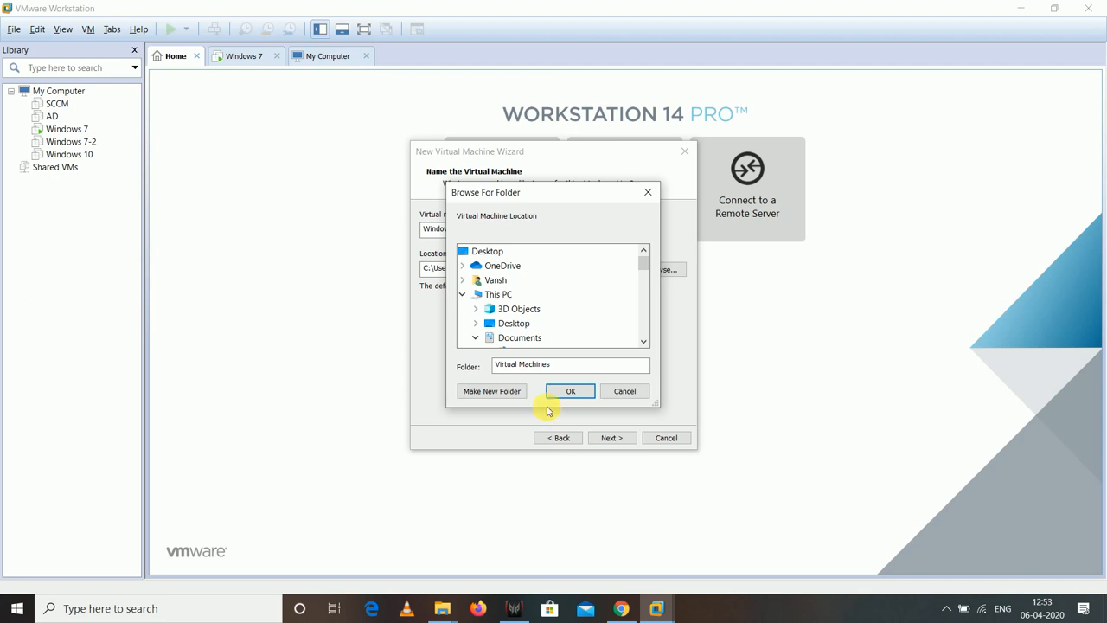
mouse_move(549, 413)
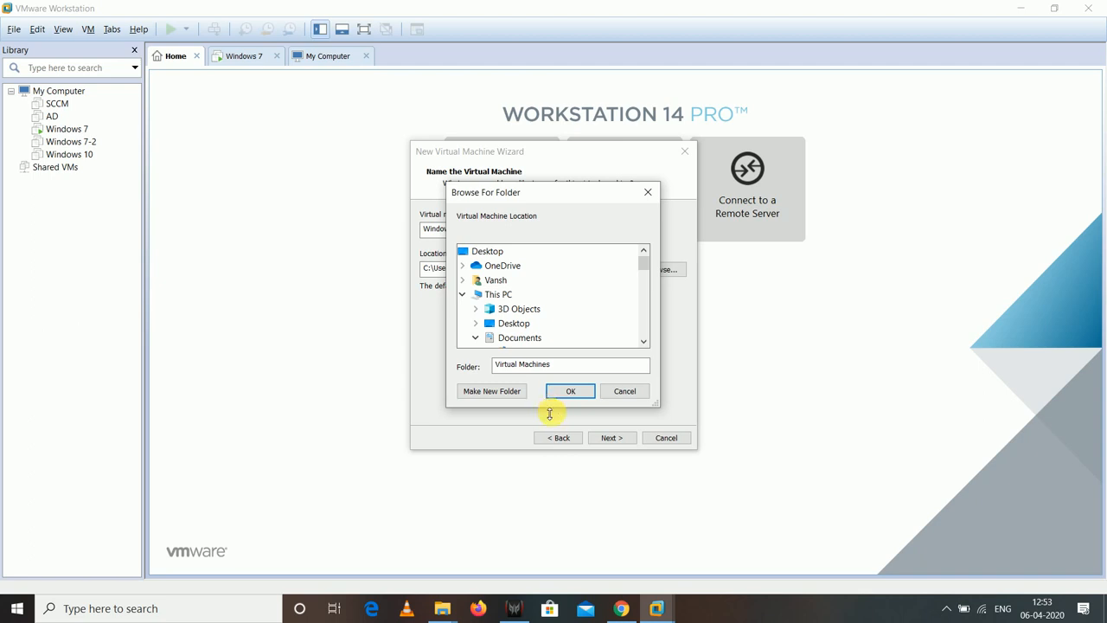
Choose D:\LabImage\2k12 as the virtual machine's storage folder.
left_click(464, 337)
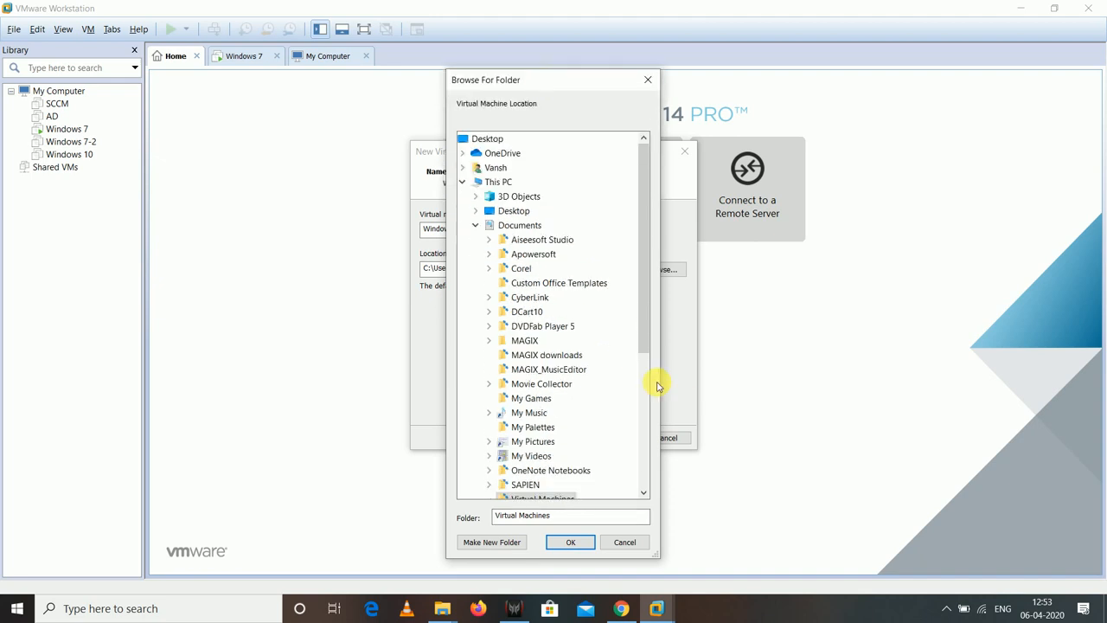
left_click(530, 253)
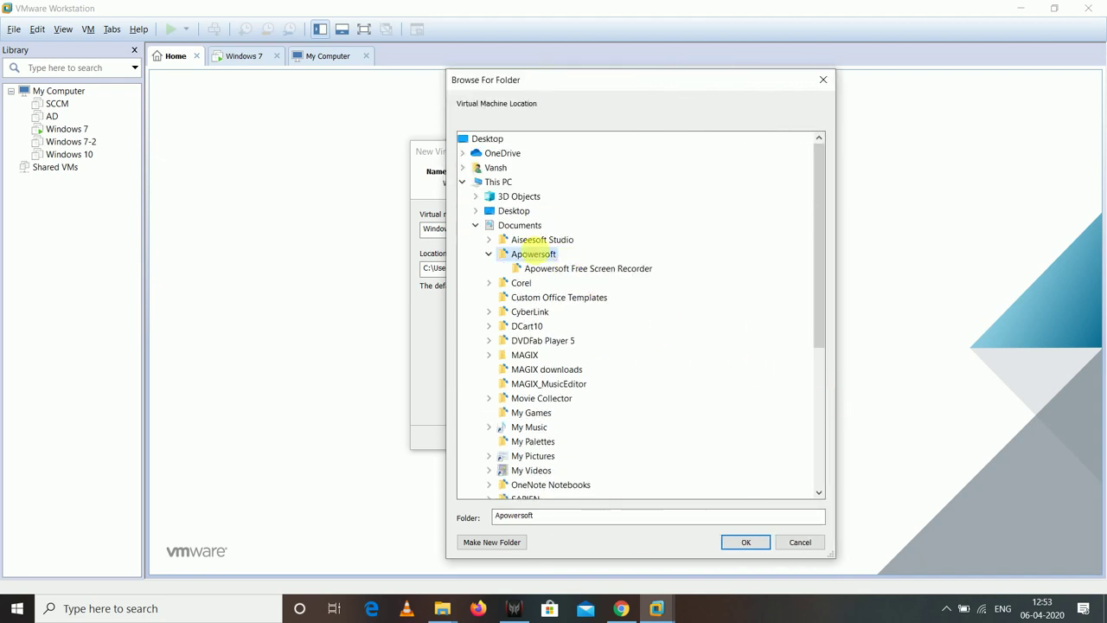
left_click(497, 182)
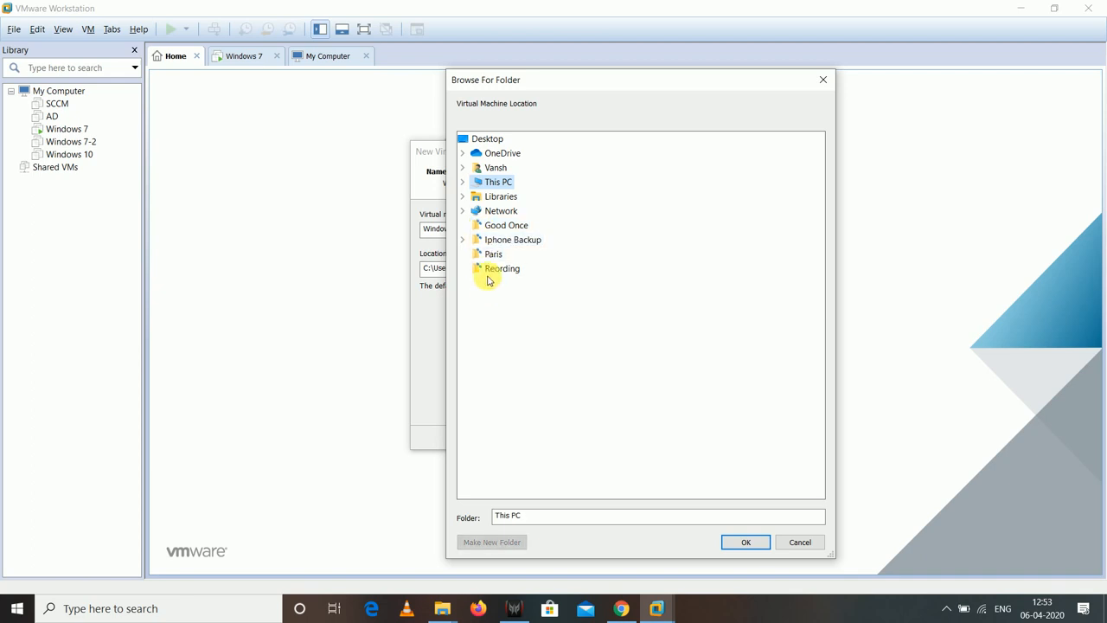
left_click(464, 182)
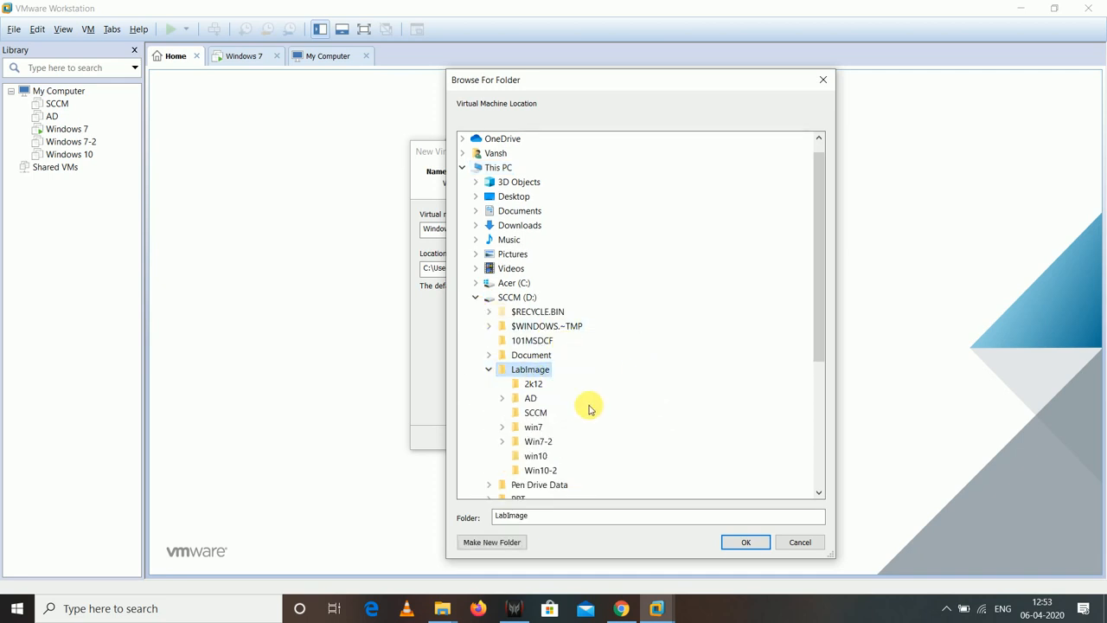
left_click(532, 383)
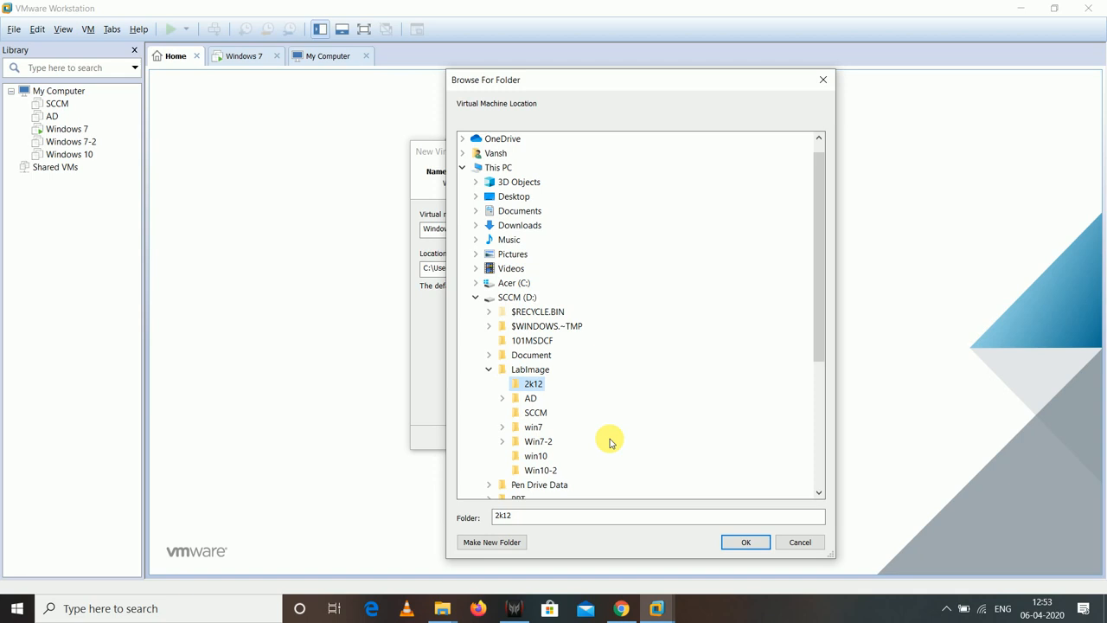
mouse_move(621, 471)
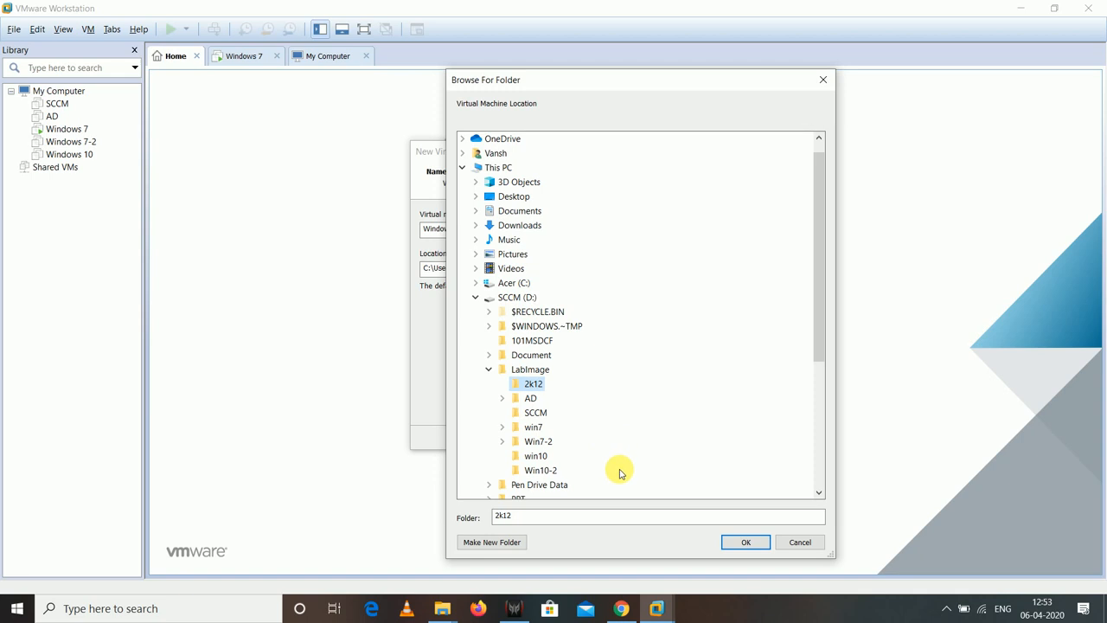
mouse_move(565, 407)
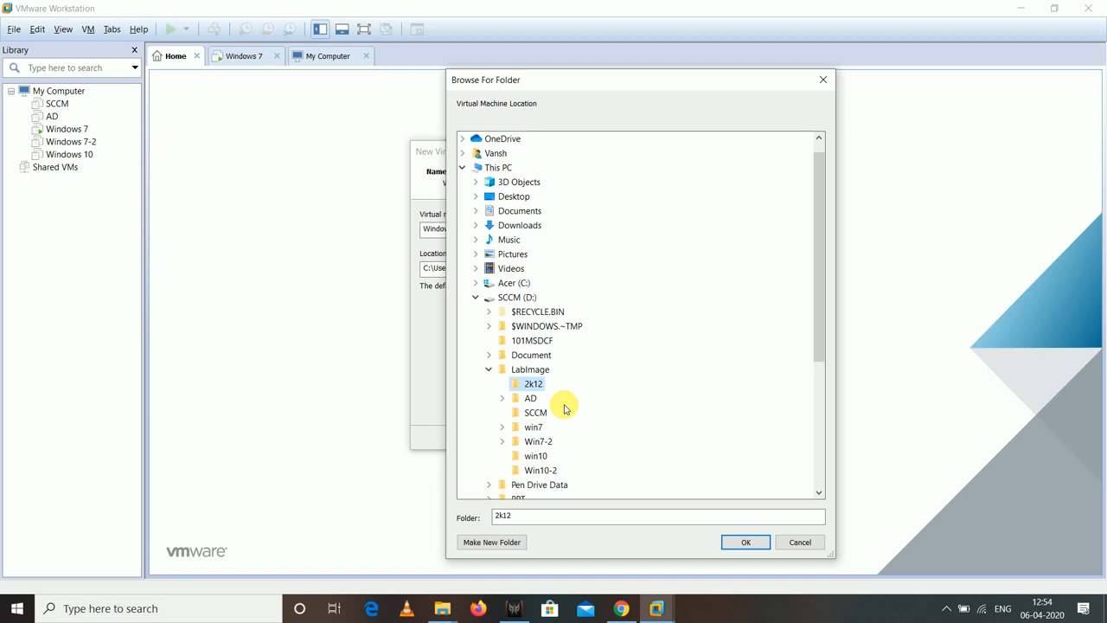
left_click(744, 542)
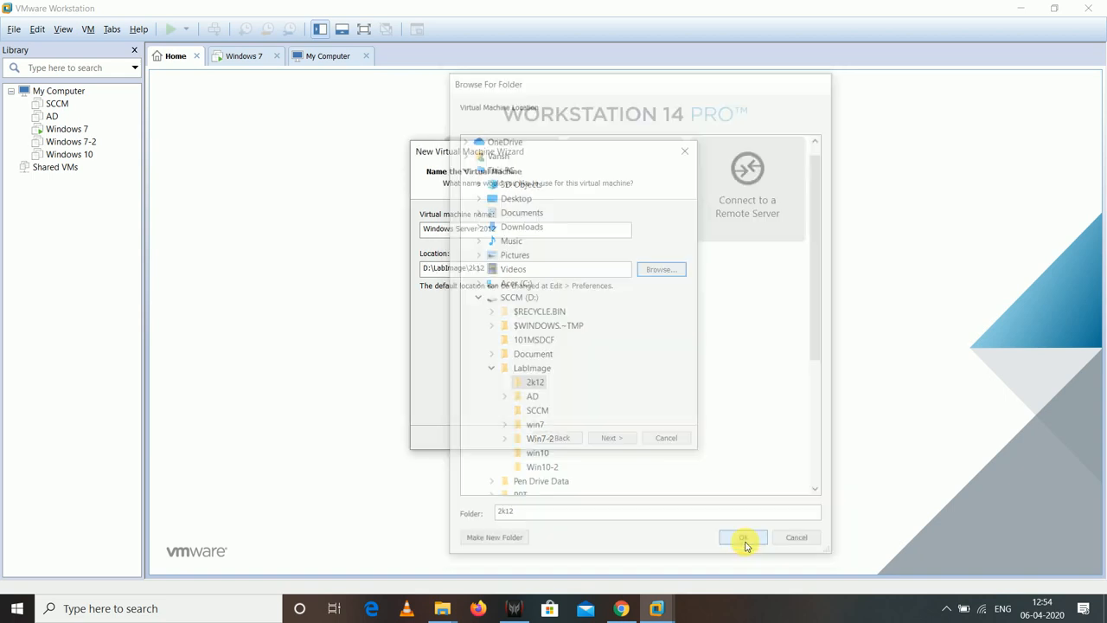
Keep the 60 GB virtual disk as a single file and reach the settings summary.
left_click(743, 537)
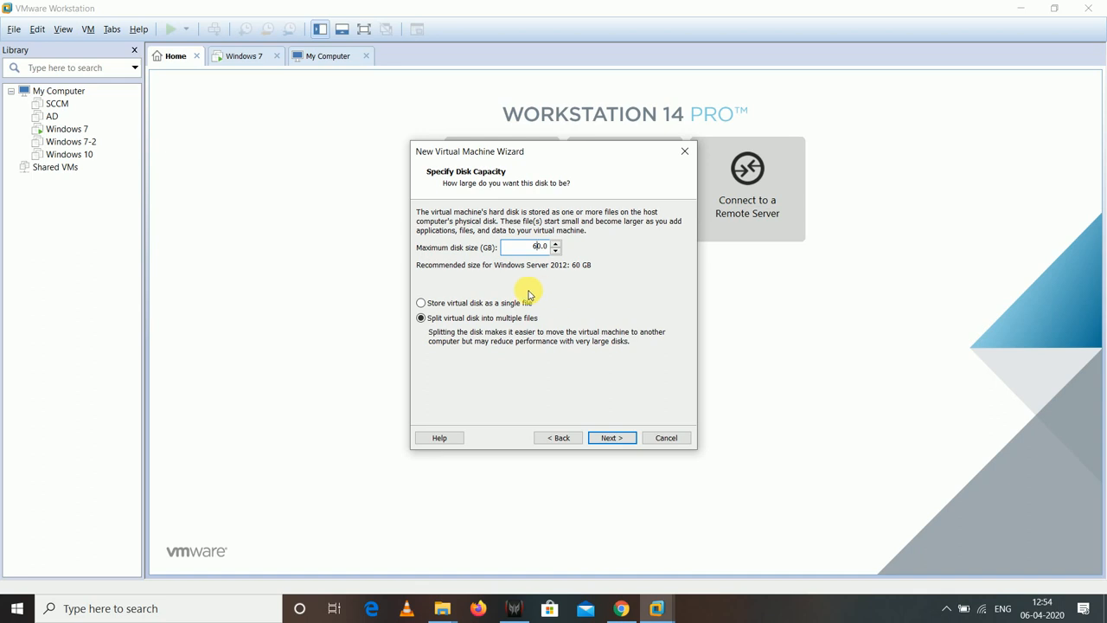
left_click(420, 303)
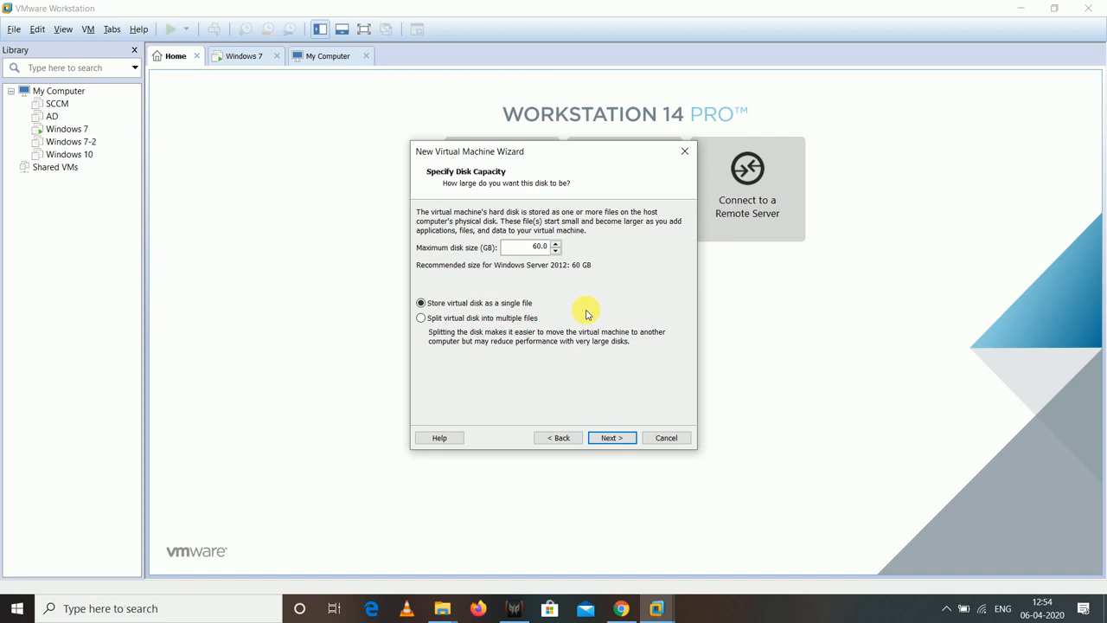
mouse_move(476, 321)
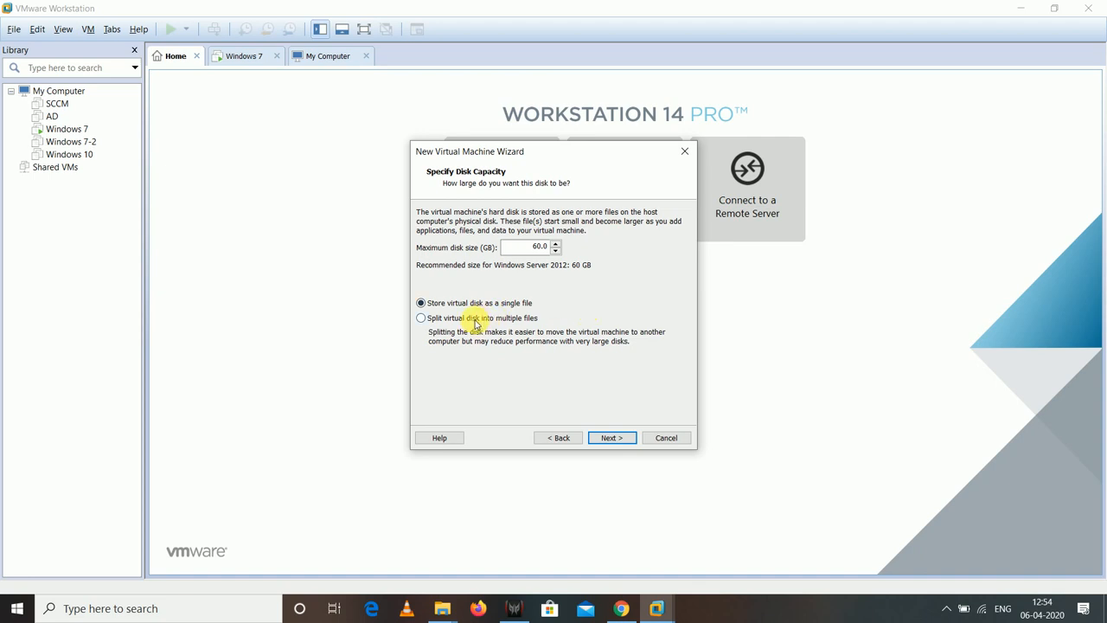
left_click(420, 318)
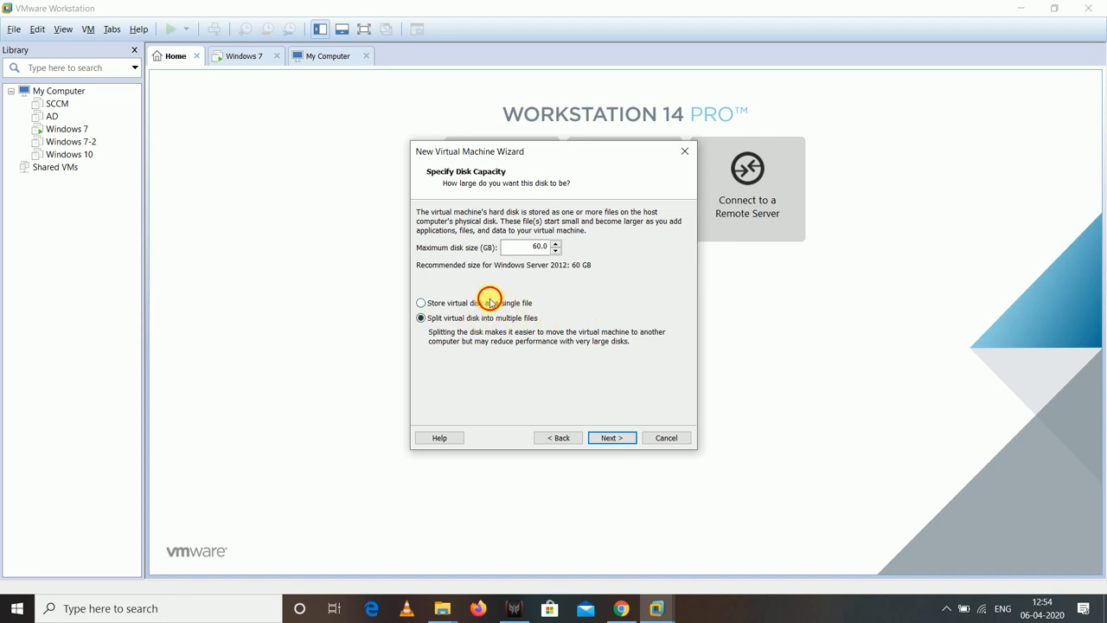
left_click(420, 302)
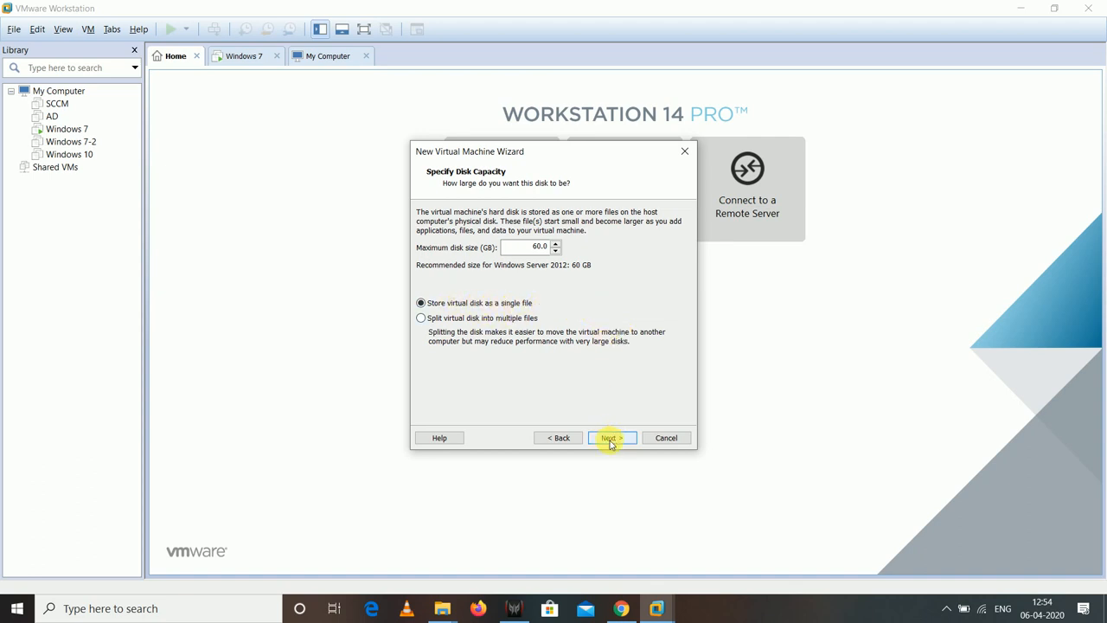
left_click(612, 438)
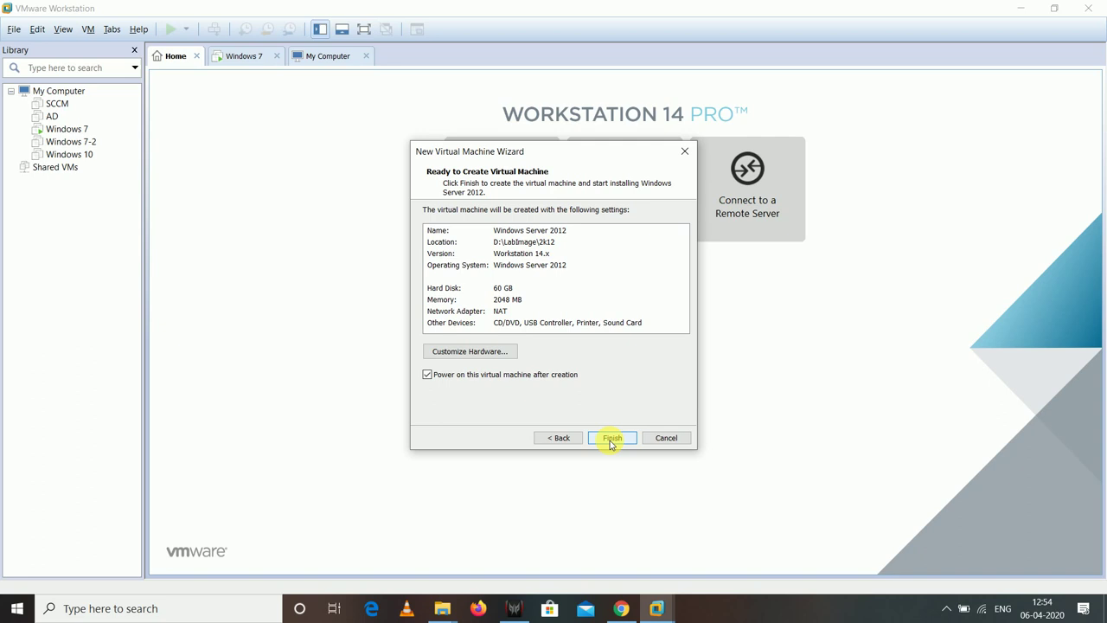
Finish the wizard, creating the Windows Server 2012 VM and booting Windows Server 2012 R2 Setup.
left_click(612, 437)
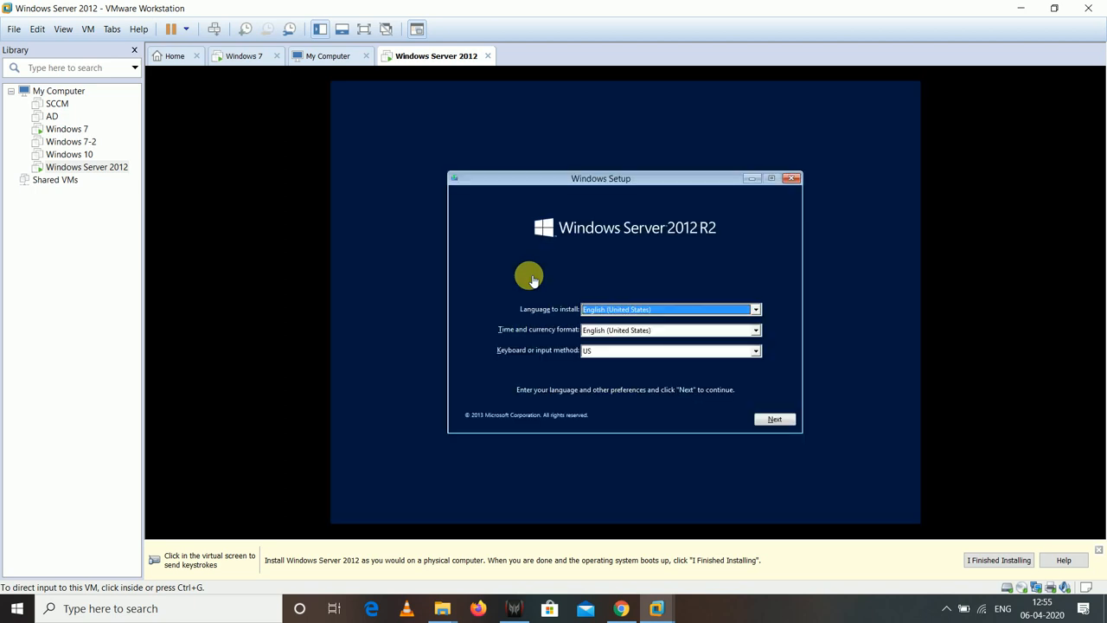
mouse_move(689, 245)
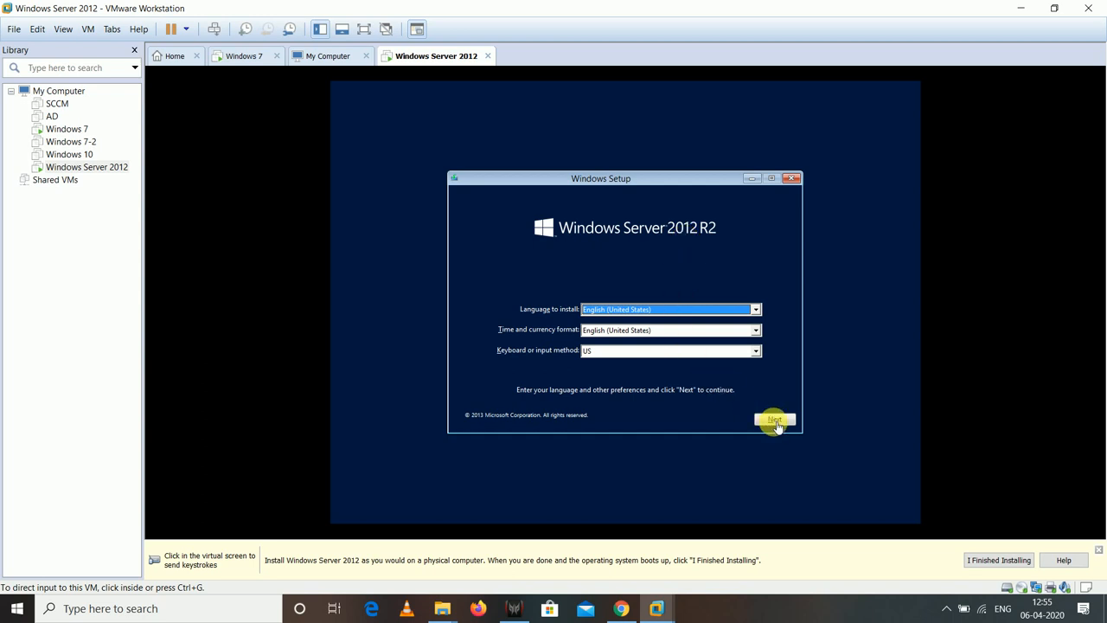
Accept the default language and keyboard settings and begin the Windows Server installation.
left_click(773, 419)
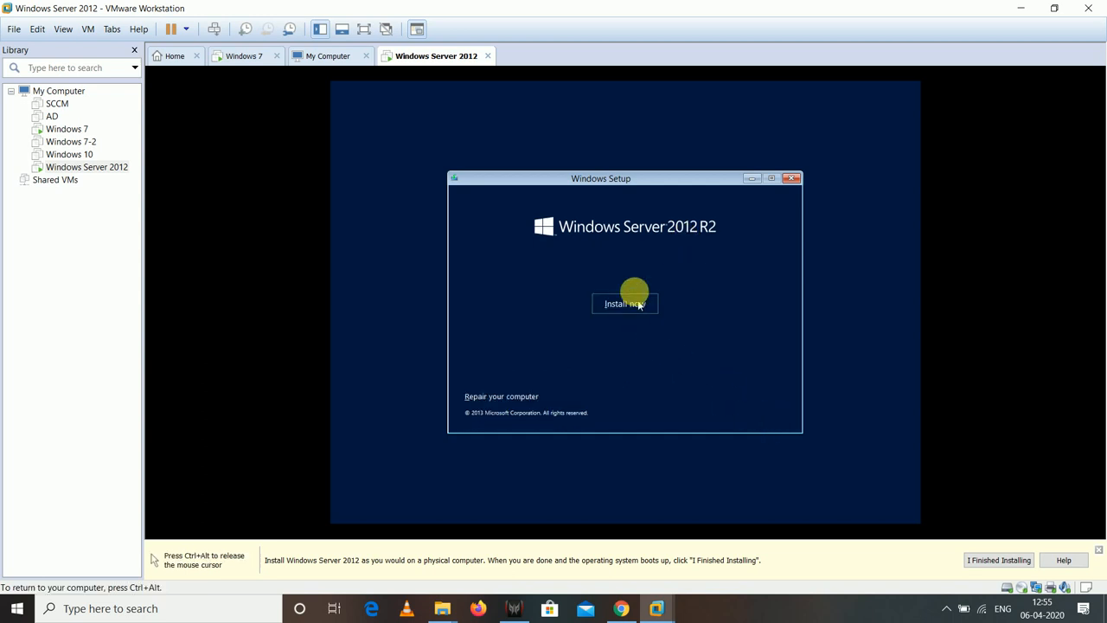
left_click(624, 304)
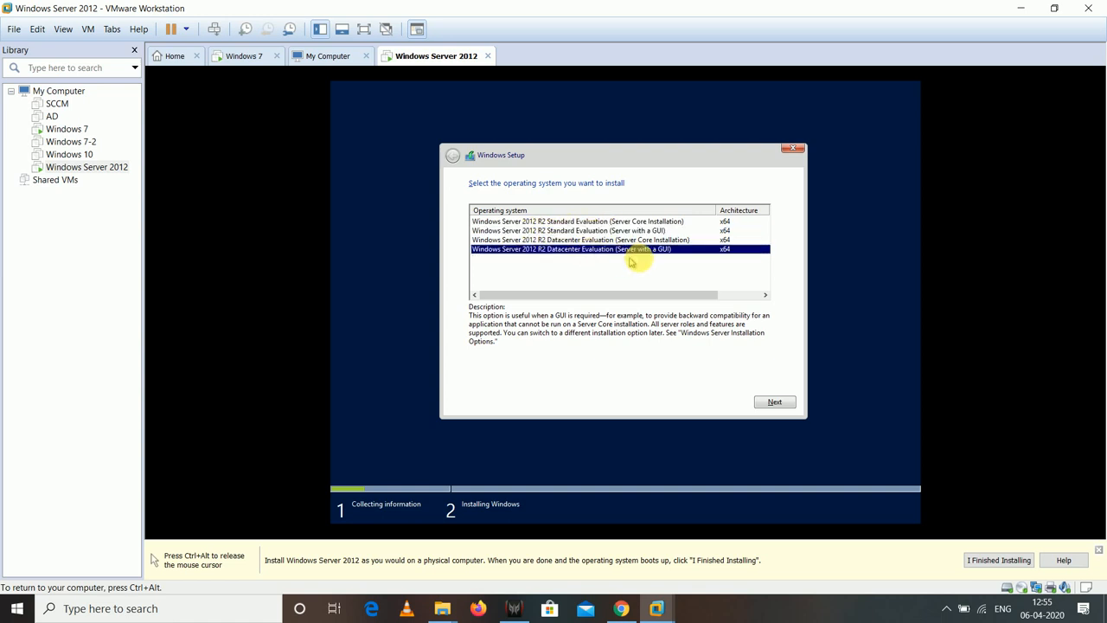
Select Standard Evaluation (Server with a GUI) and accept the license terms.
left_click(596, 230)
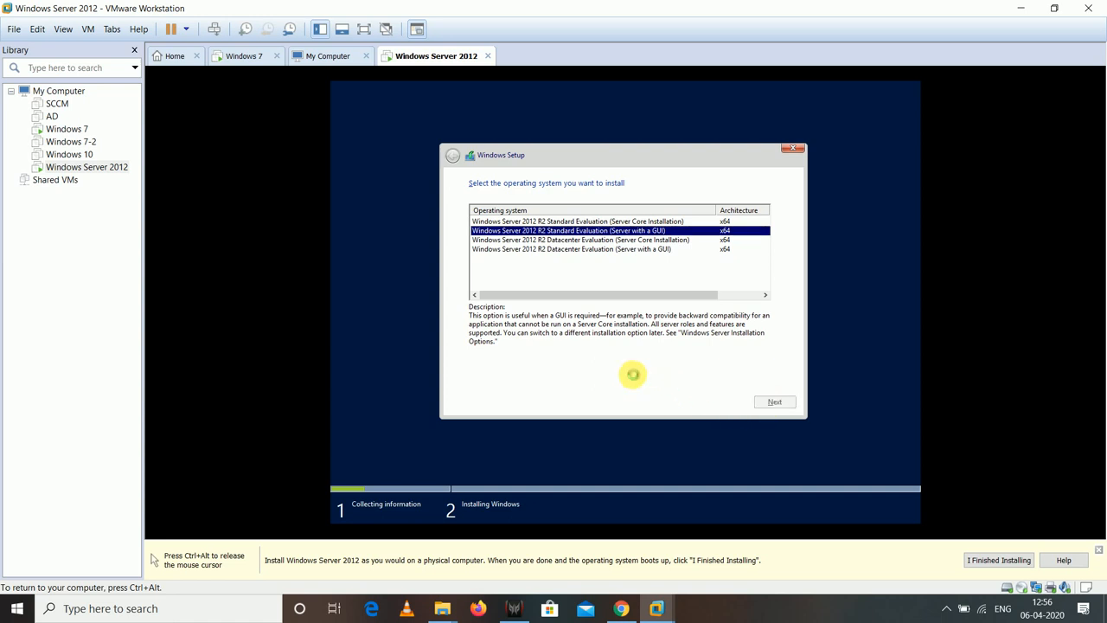
left_click(774, 401)
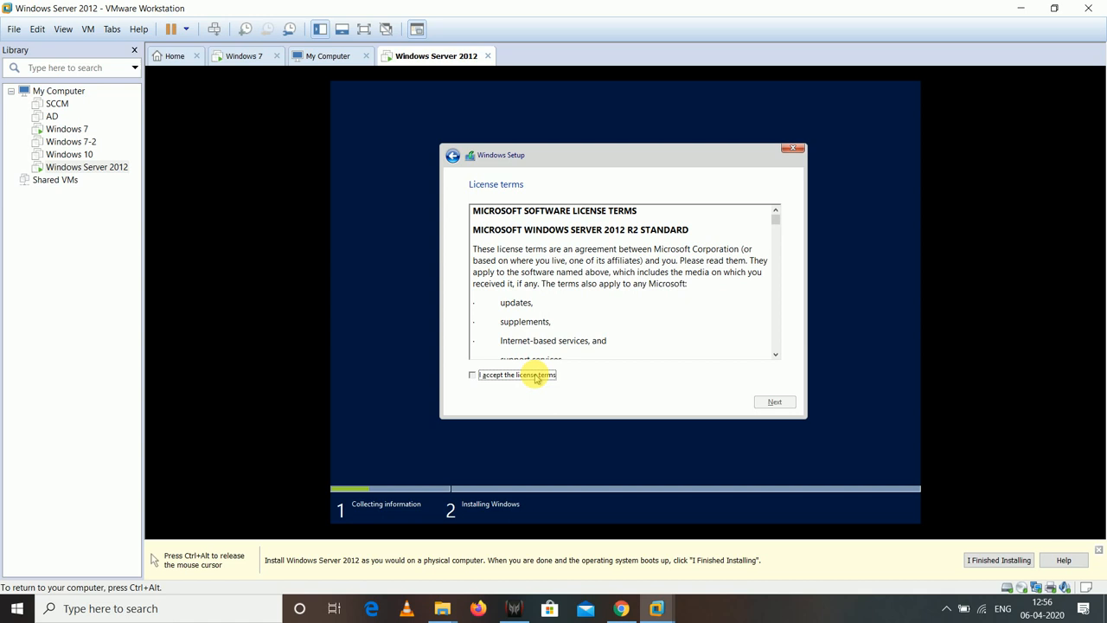
left_click(775, 401)
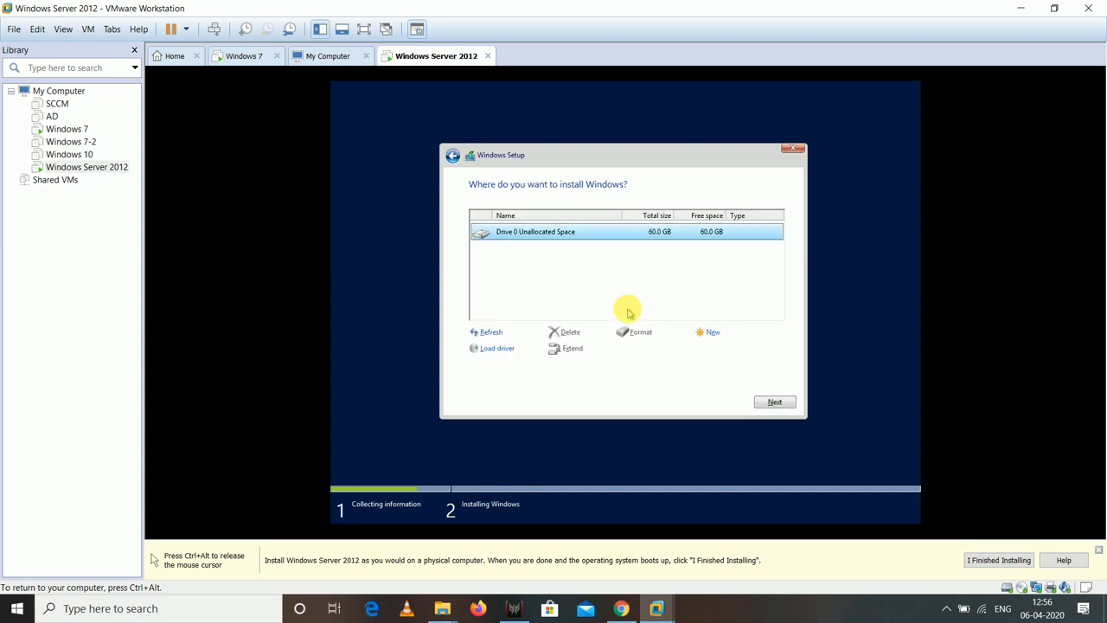
mouse_move(712, 336)
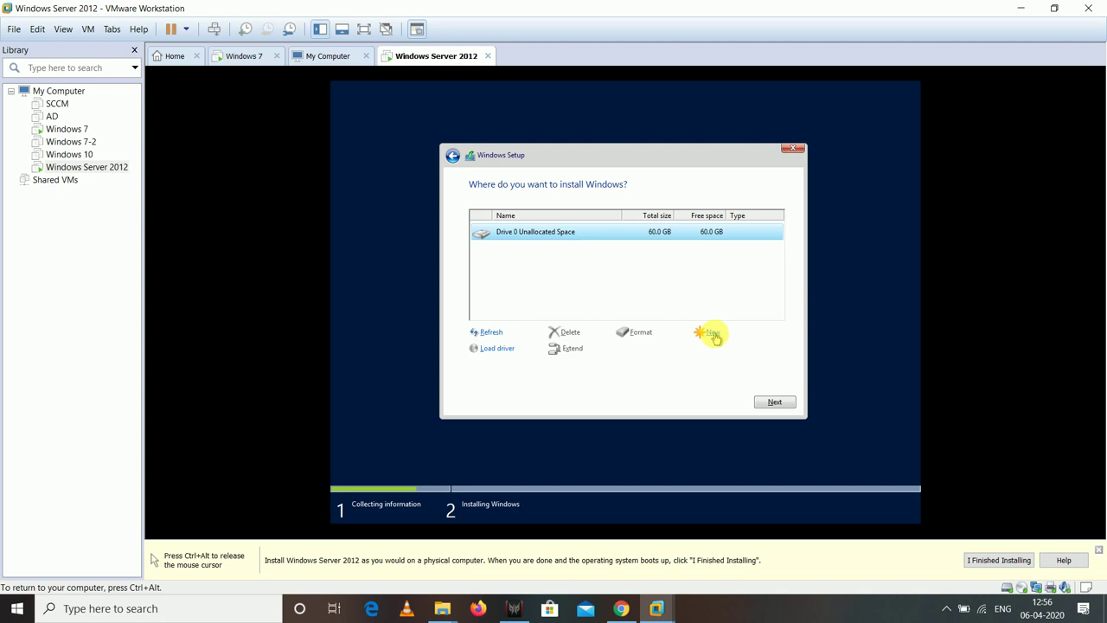
Create a trial partition on unallocated space, then delete the 4 GB Partition 1.
left_click(712, 334)
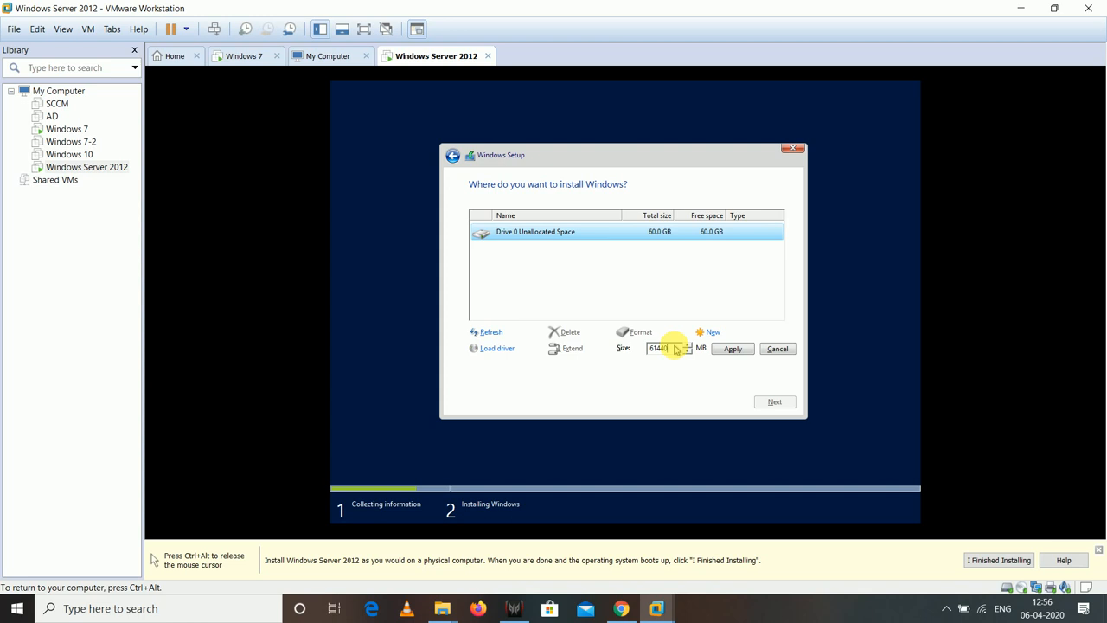
left_click(666, 349)
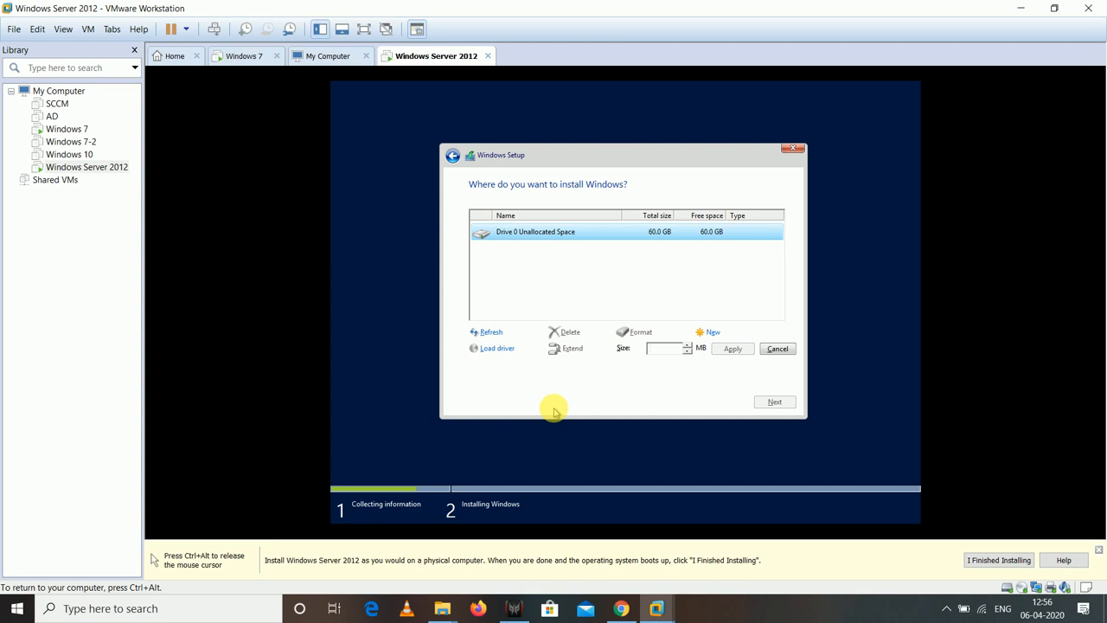
type("4096")
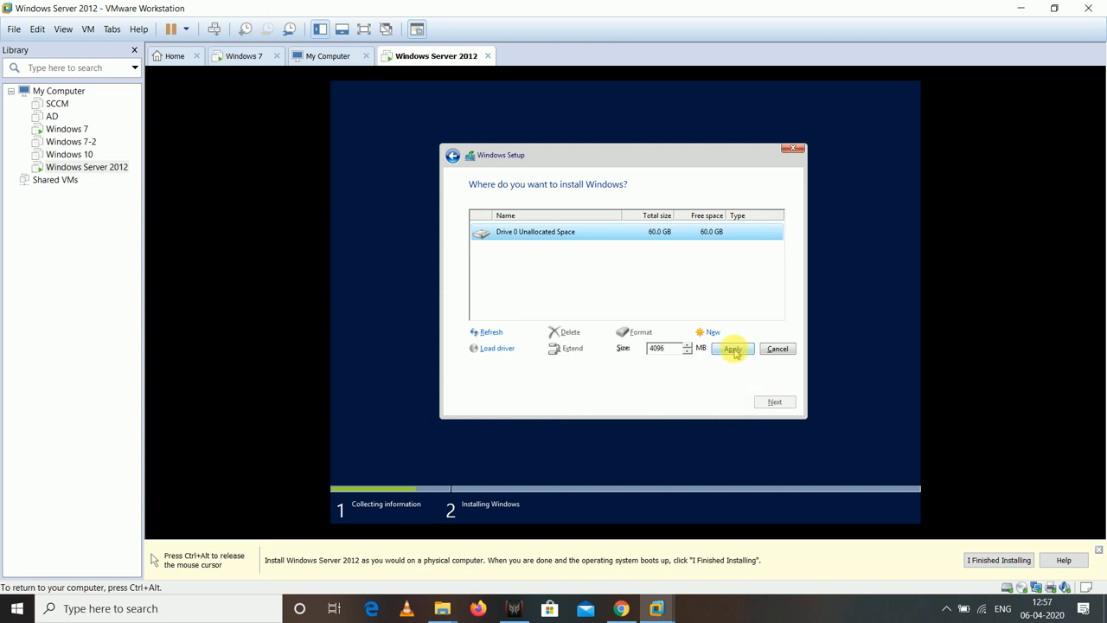
left_click(734, 348)
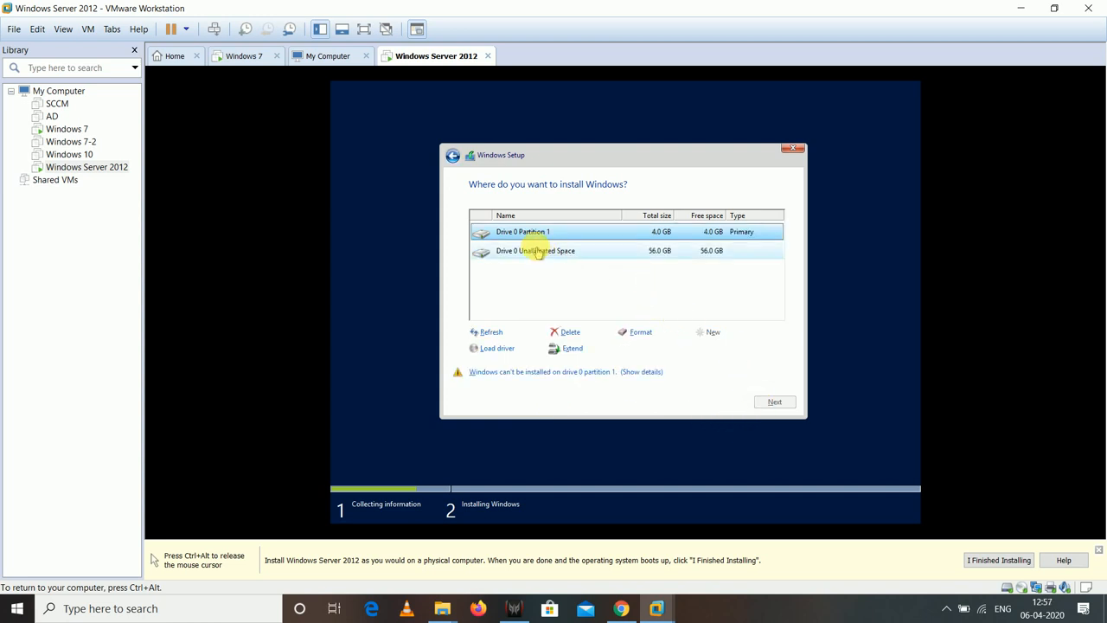
left_click(535, 250)
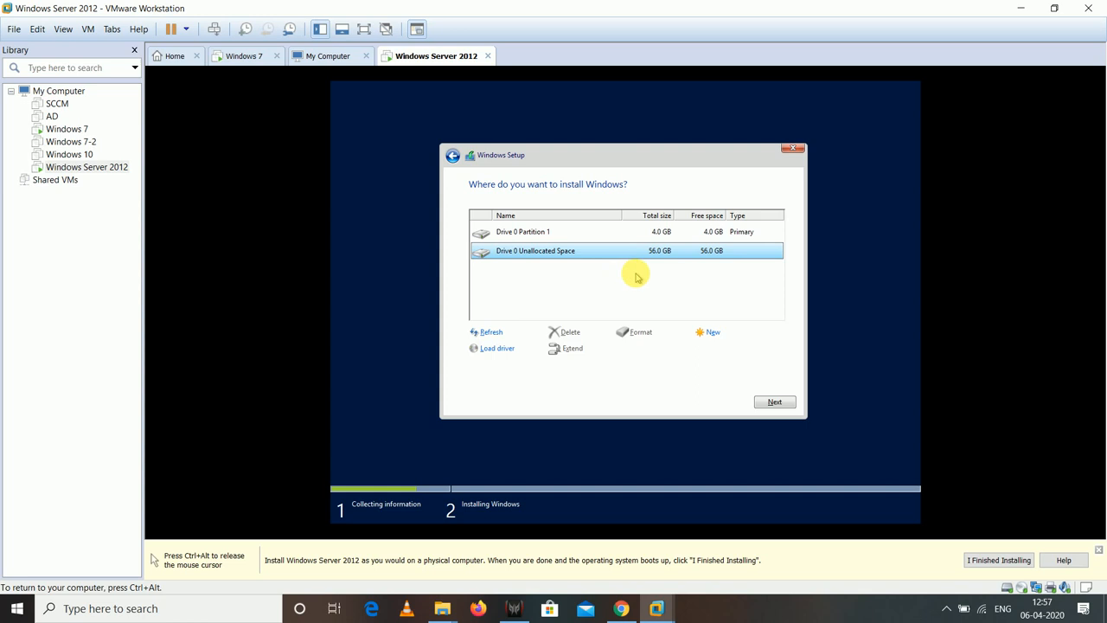
left_click(549, 231)
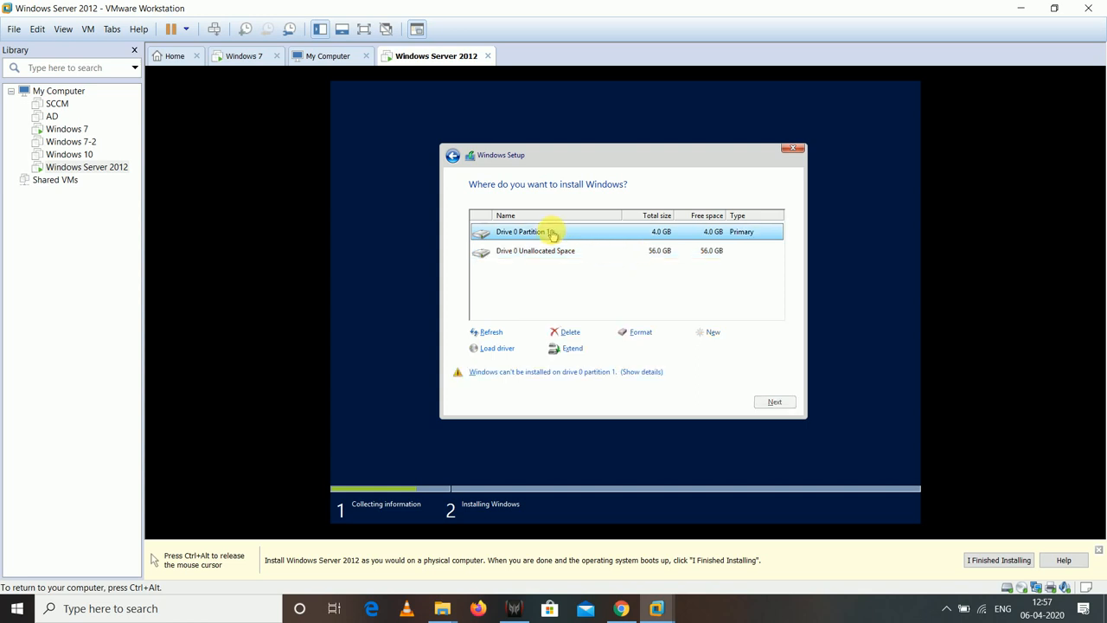
mouse_move(571, 333)
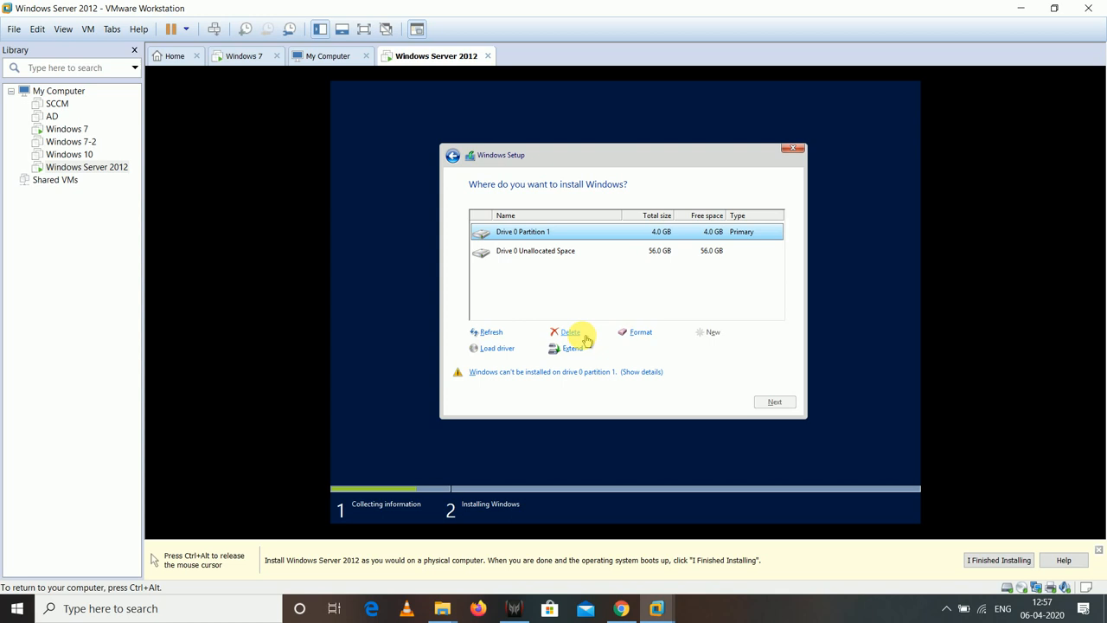
left_click(569, 332)
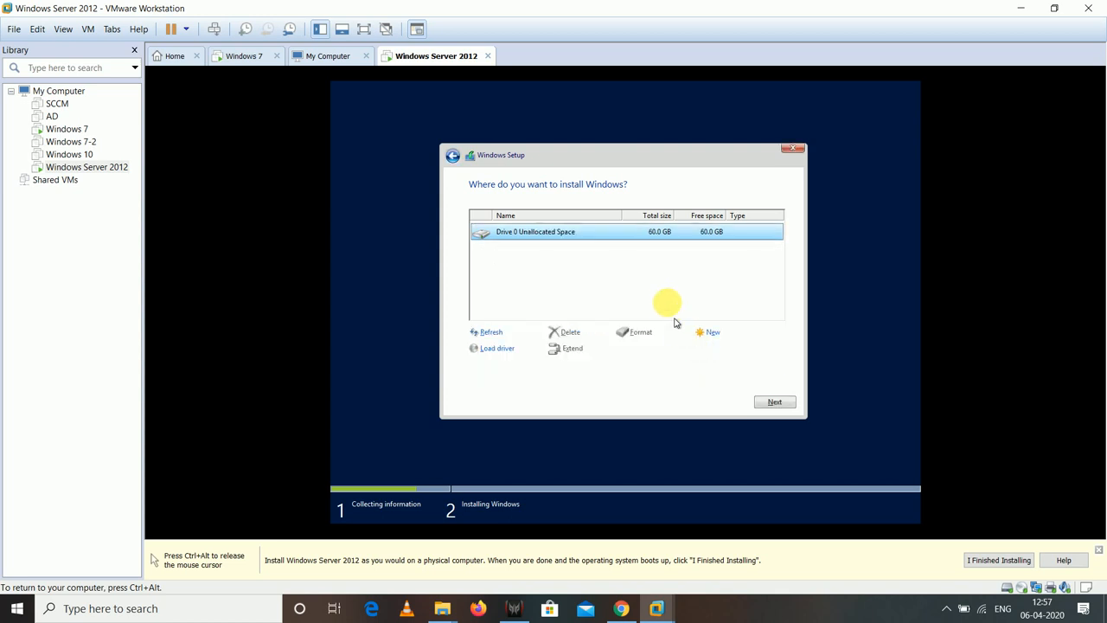
Create the 40960 MB partition, letting Setup add its system partitions.
left_click(712, 333)
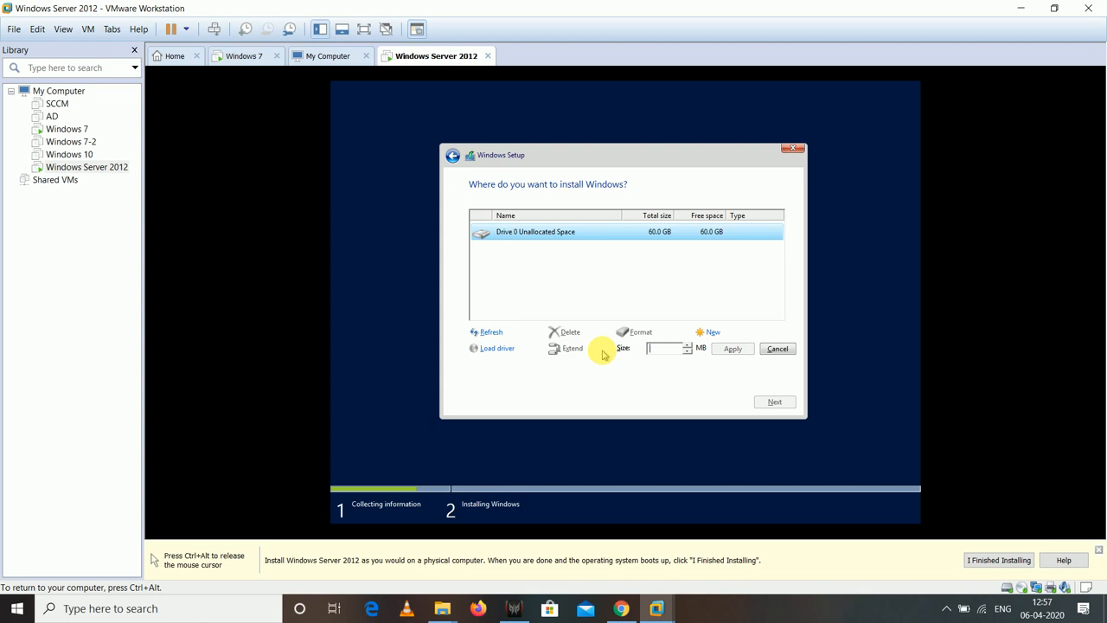
type("40960")
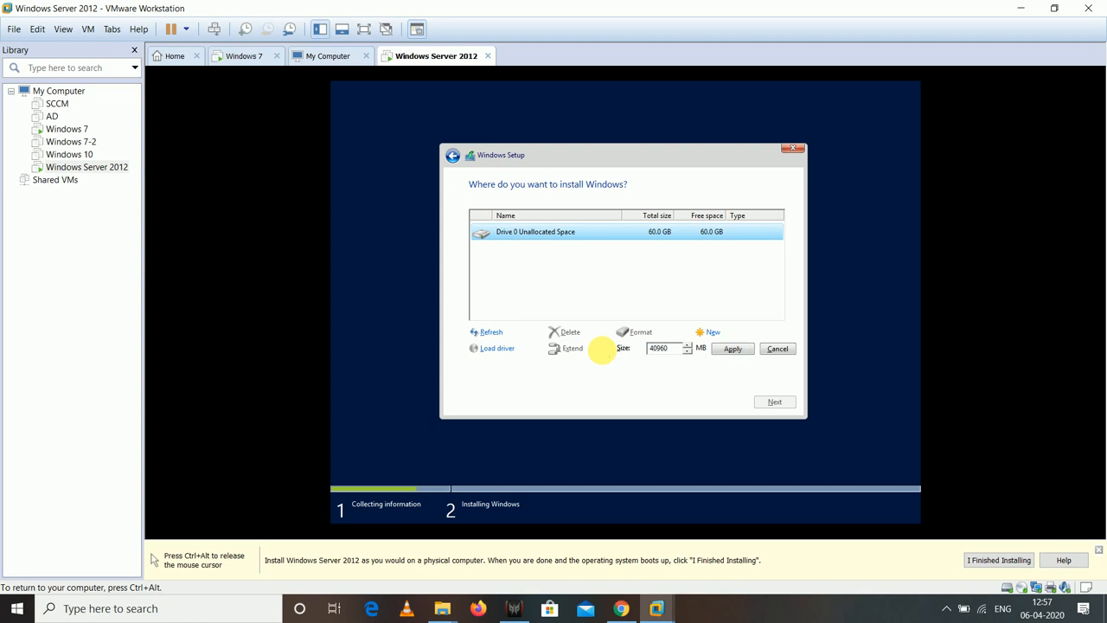
left_click(731, 349)
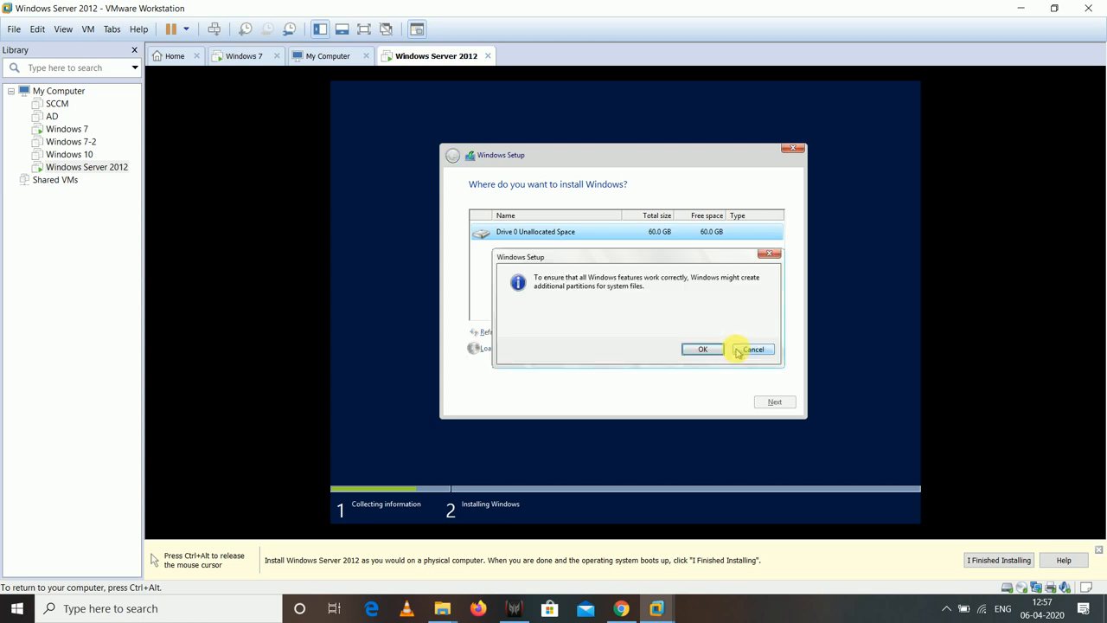
left_click(703, 349)
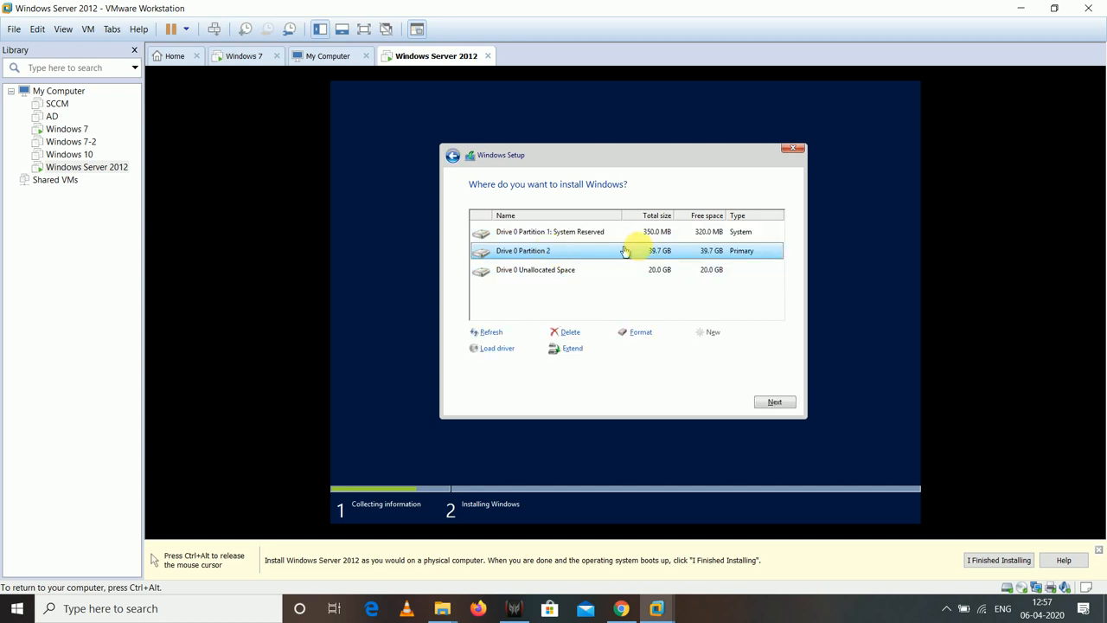
mouse_move(638, 254)
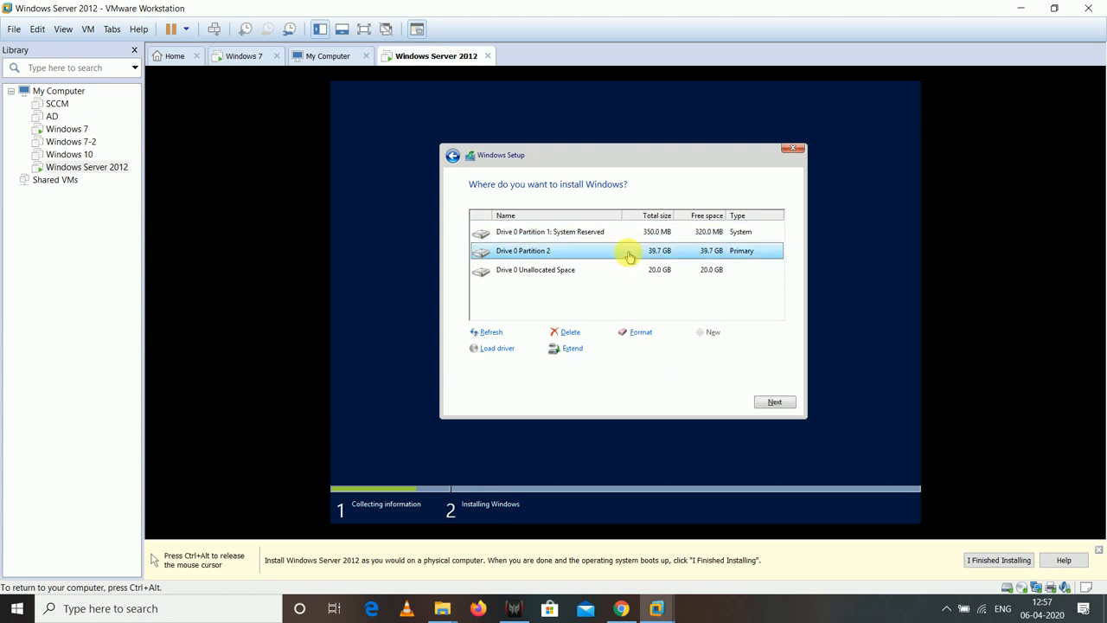
Create the 20 GB Partition 3 from remaining space and install onto Partition 2.
left_click(536, 268)
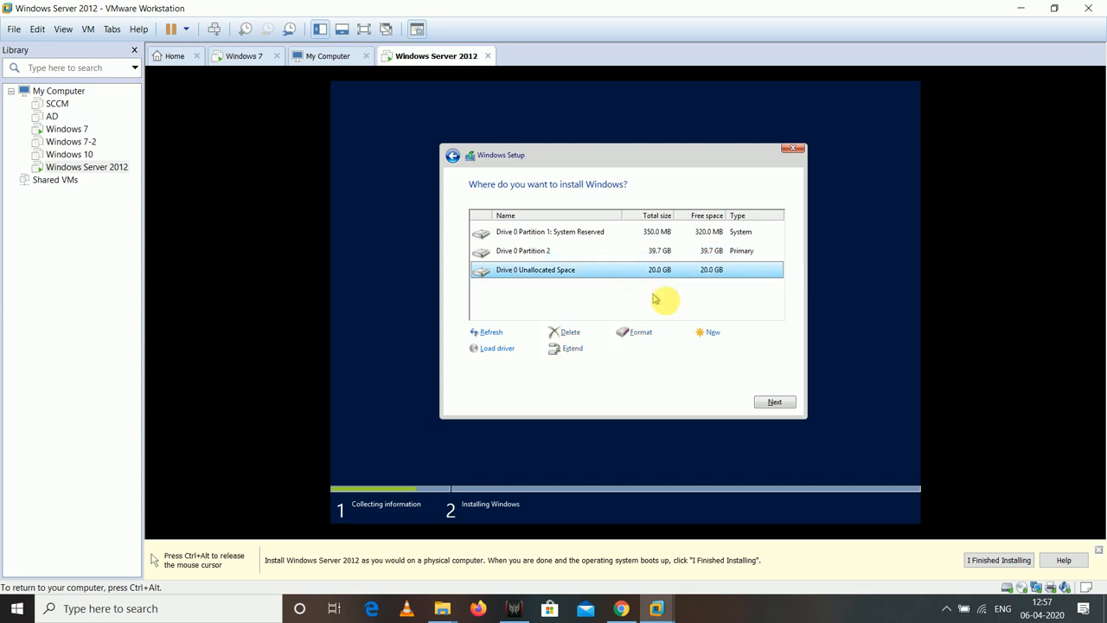
mouse_move(714, 334)
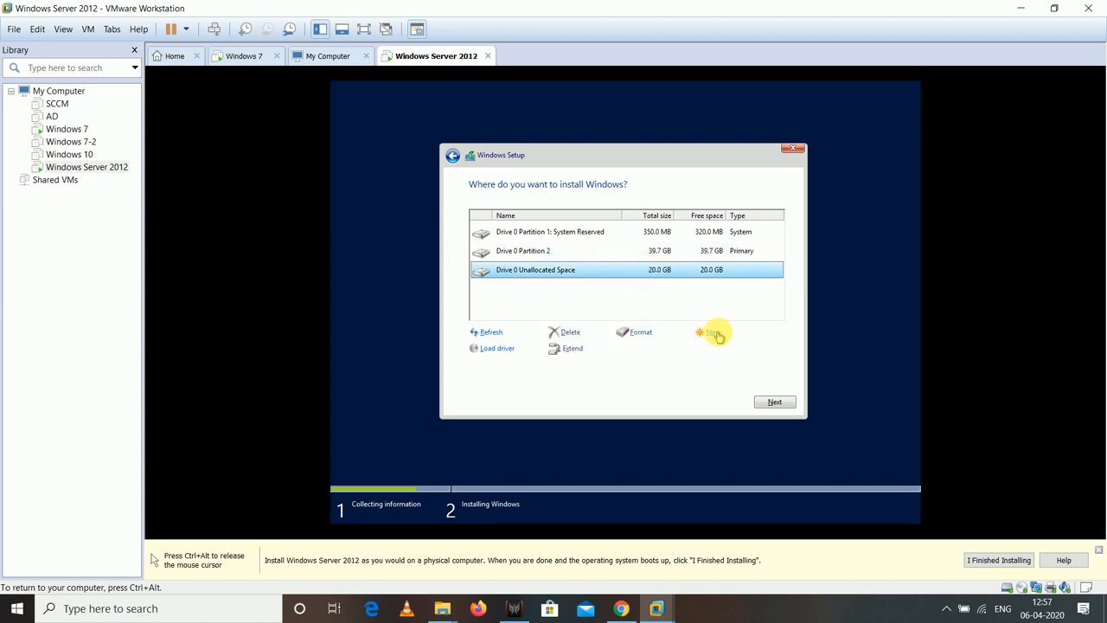
left_click(713, 332)
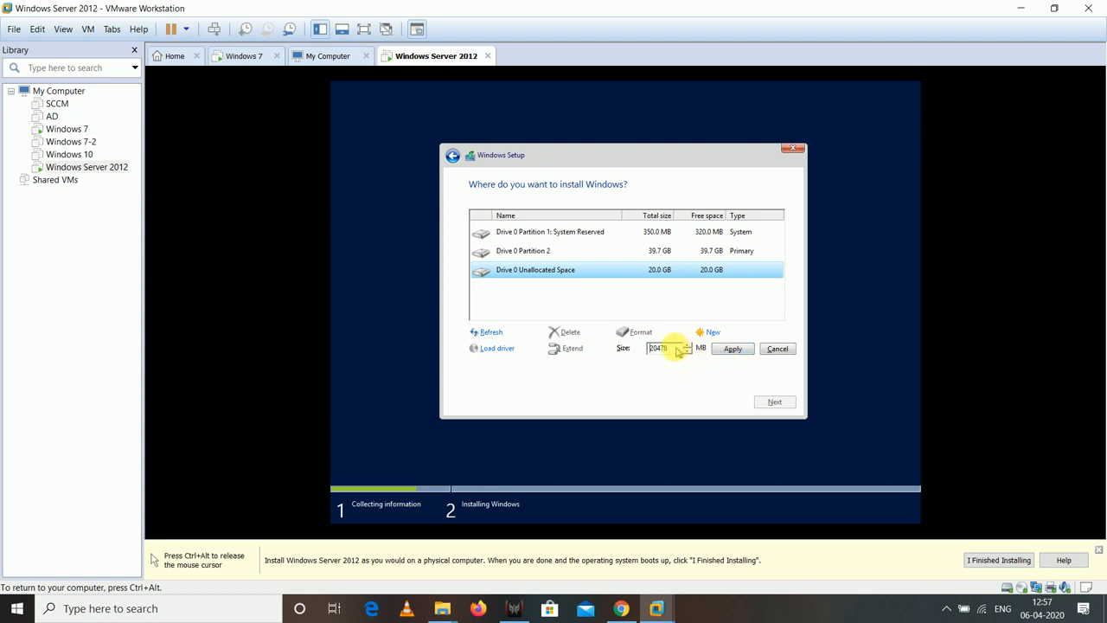
left_click(733, 348)
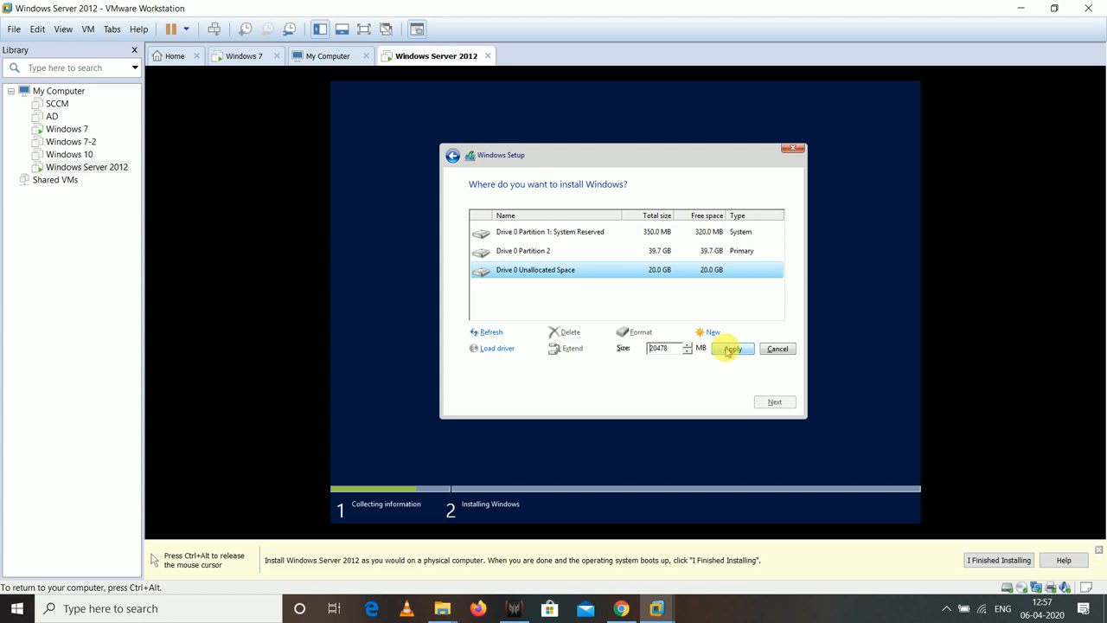
left_click(732, 348)
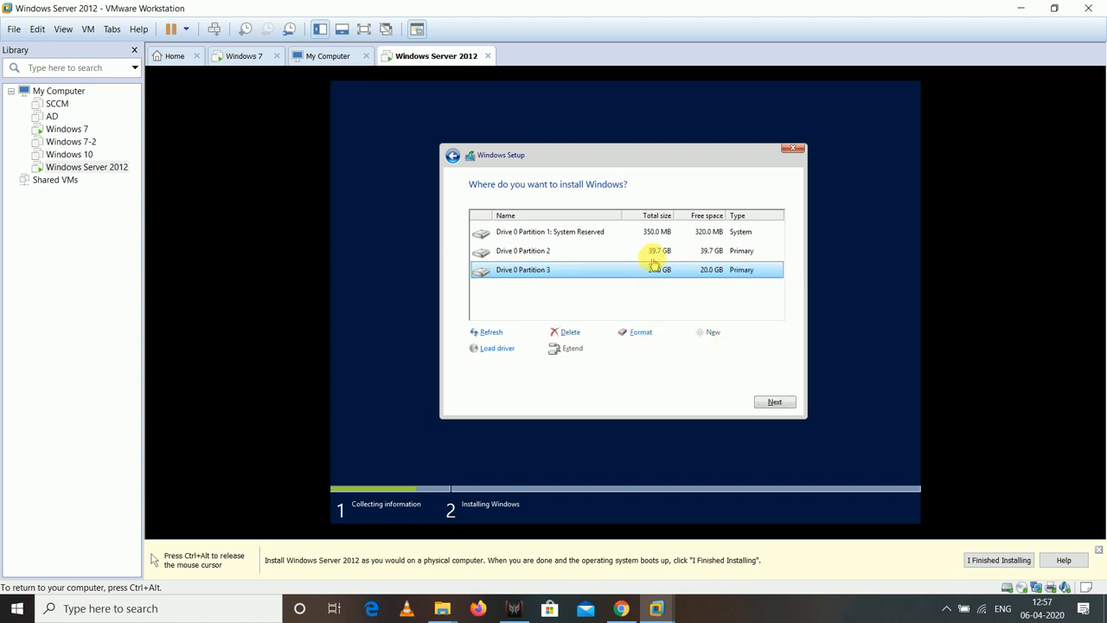
mouse_move(620, 291)
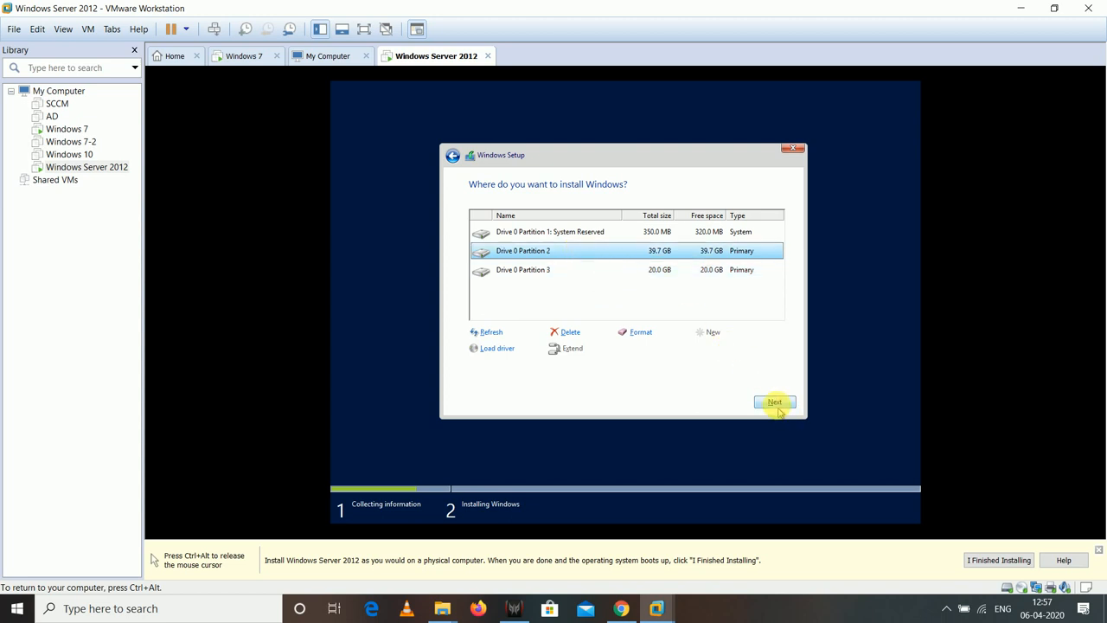
left_click(775, 401)
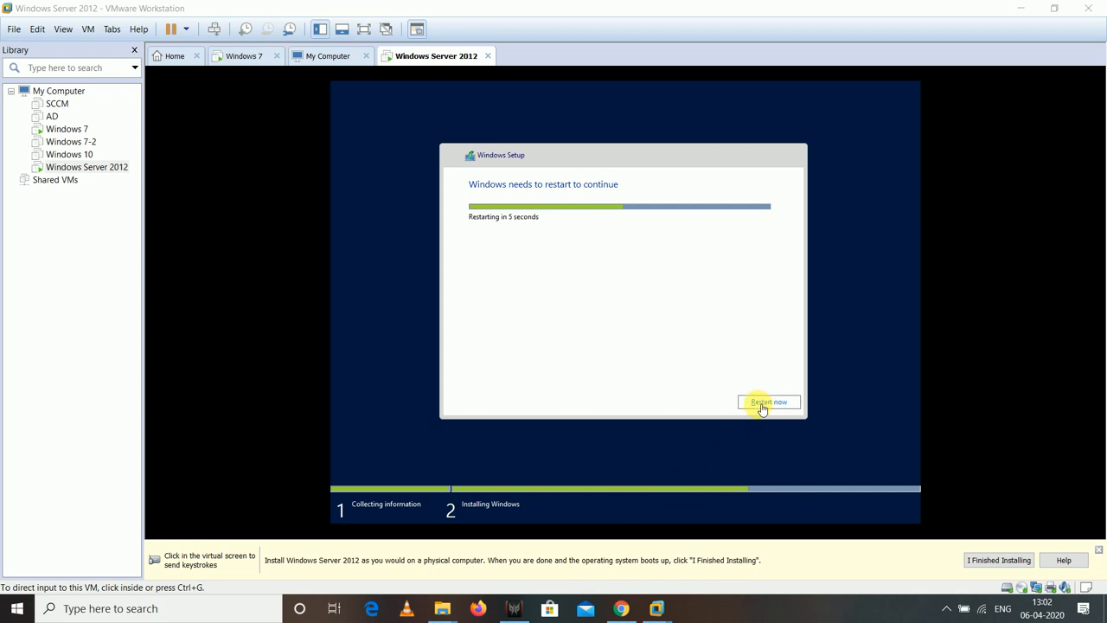
Restart the virtual machine once Windows finishes installing.
left_click(768, 401)
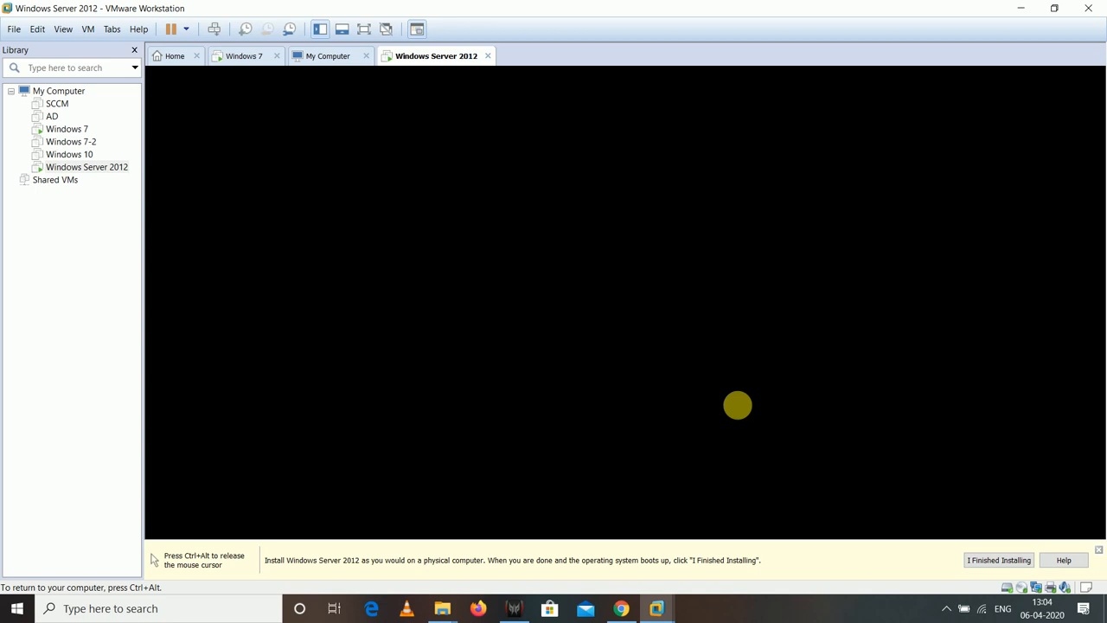
mouse_move(673, 309)
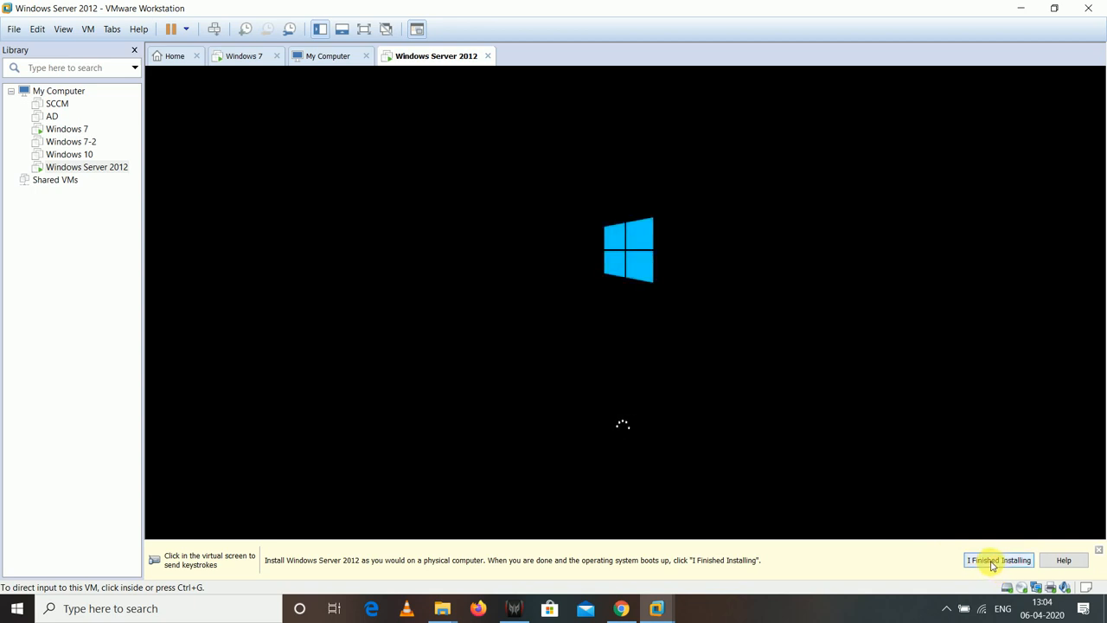
left_click(999, 560)
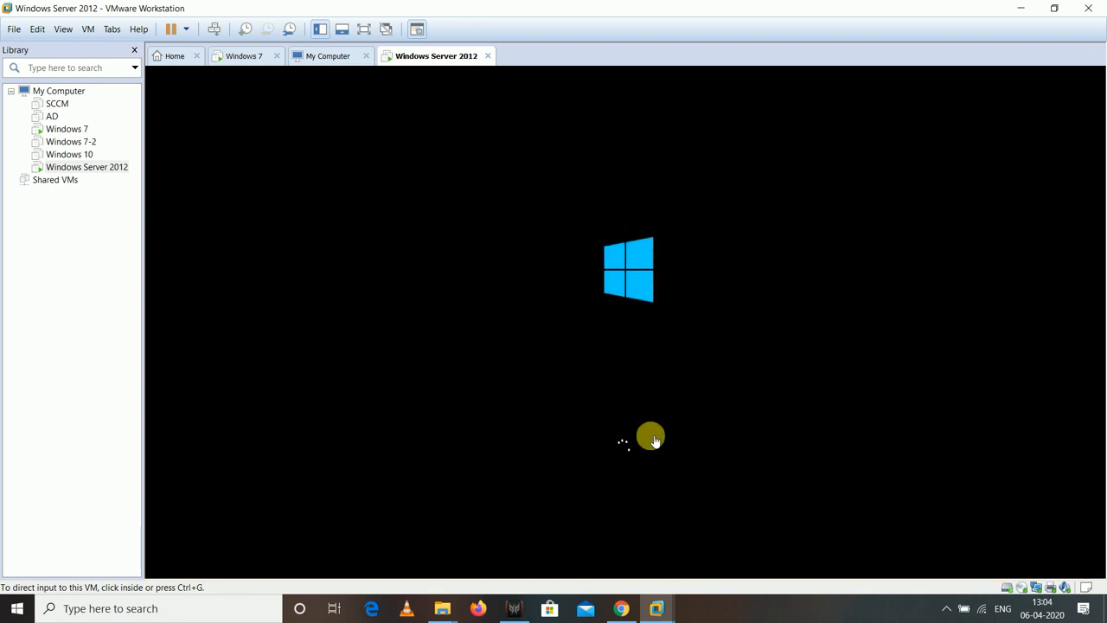
mouse_move(618, 425)
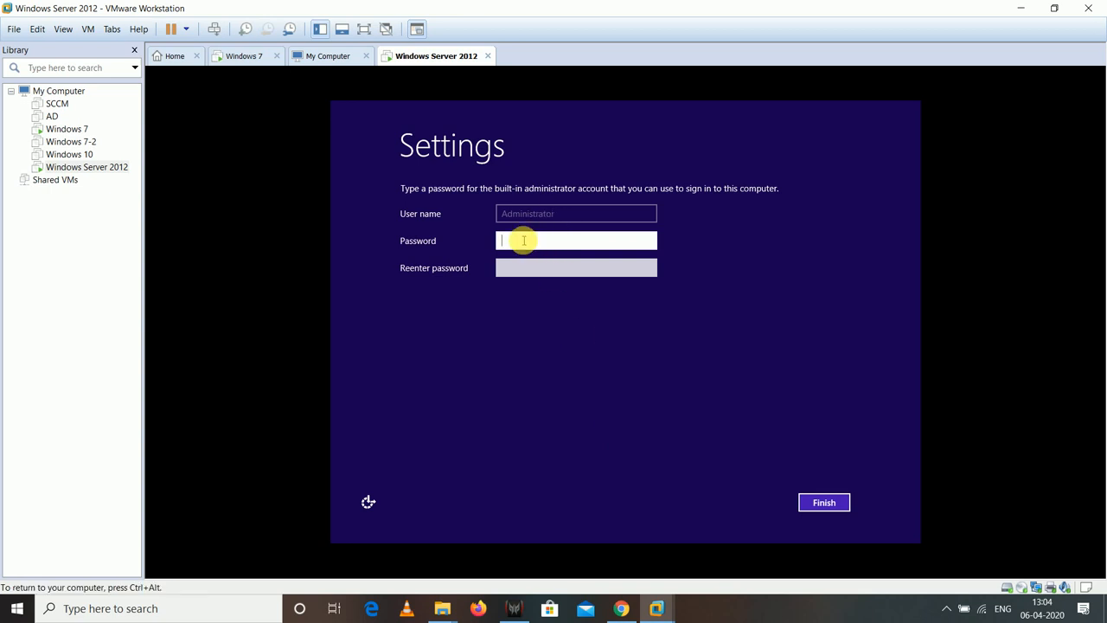
Enter and confirm the Administrator password, then finish the initial setup.
type("password")
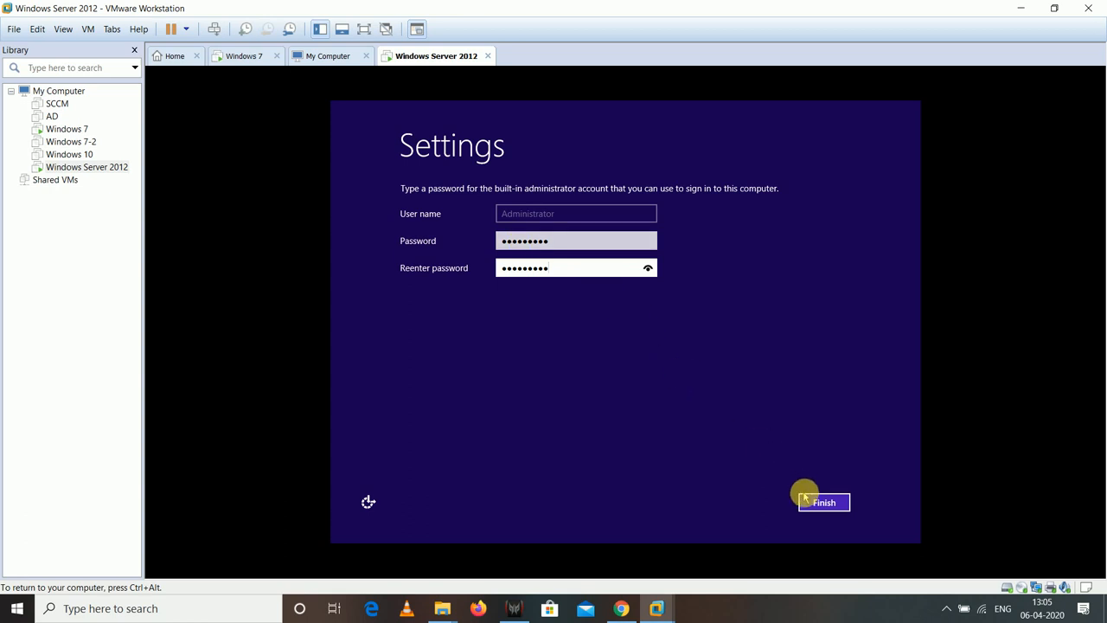
left_click(824, 502)
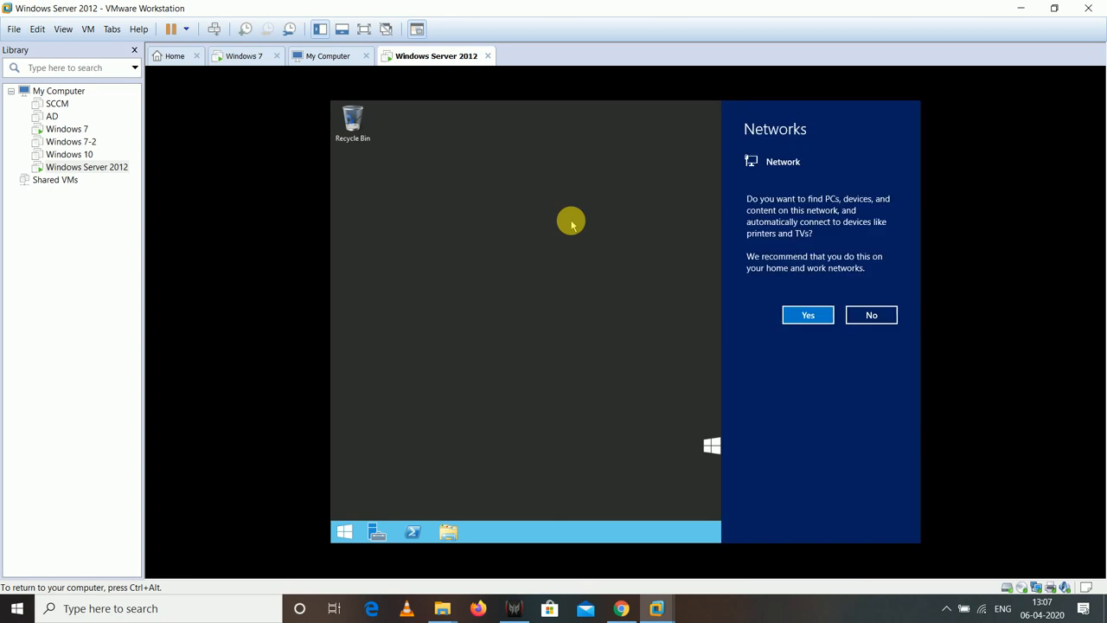
Allow network device discovery and bring up the network tray icon's menu.
left_click(807, 315)
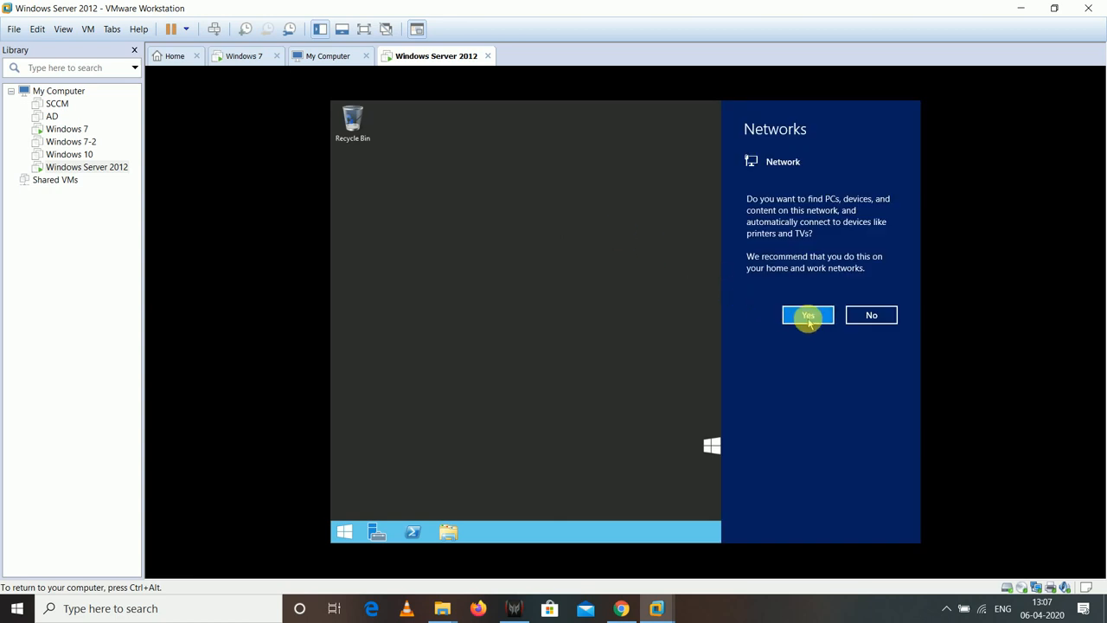
left_click(807, 315)
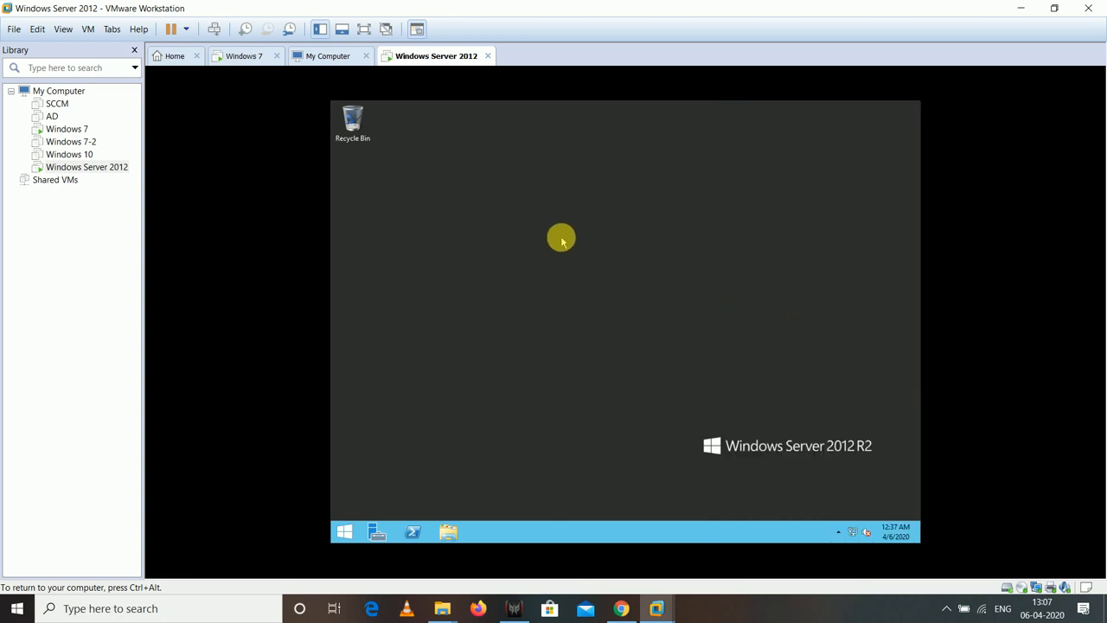
mouse_move(857, 539)
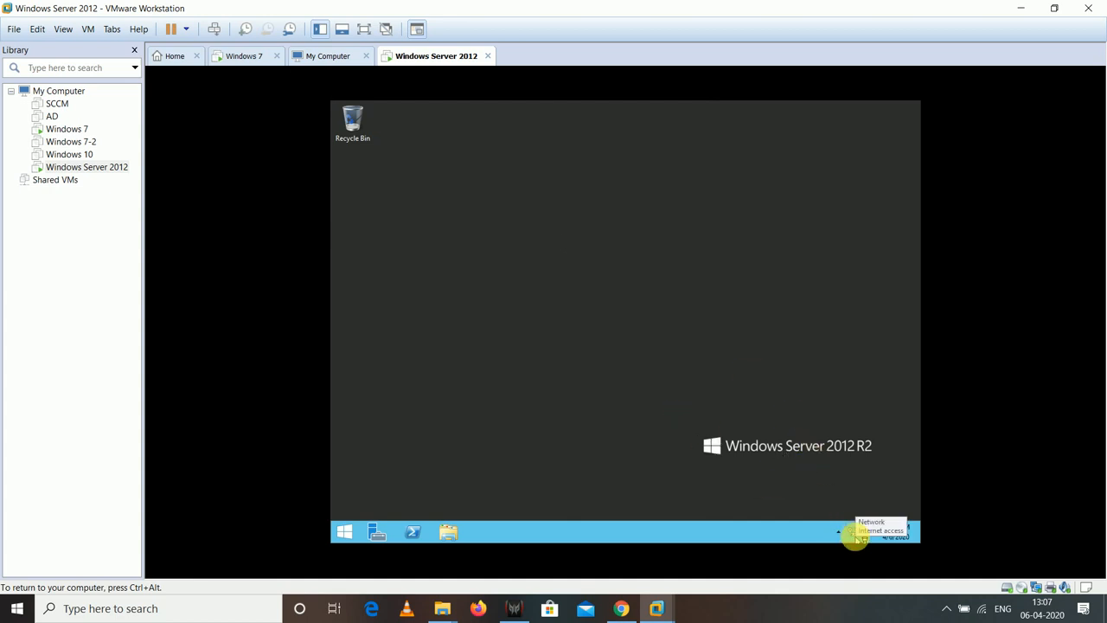
right_click(457, 253)
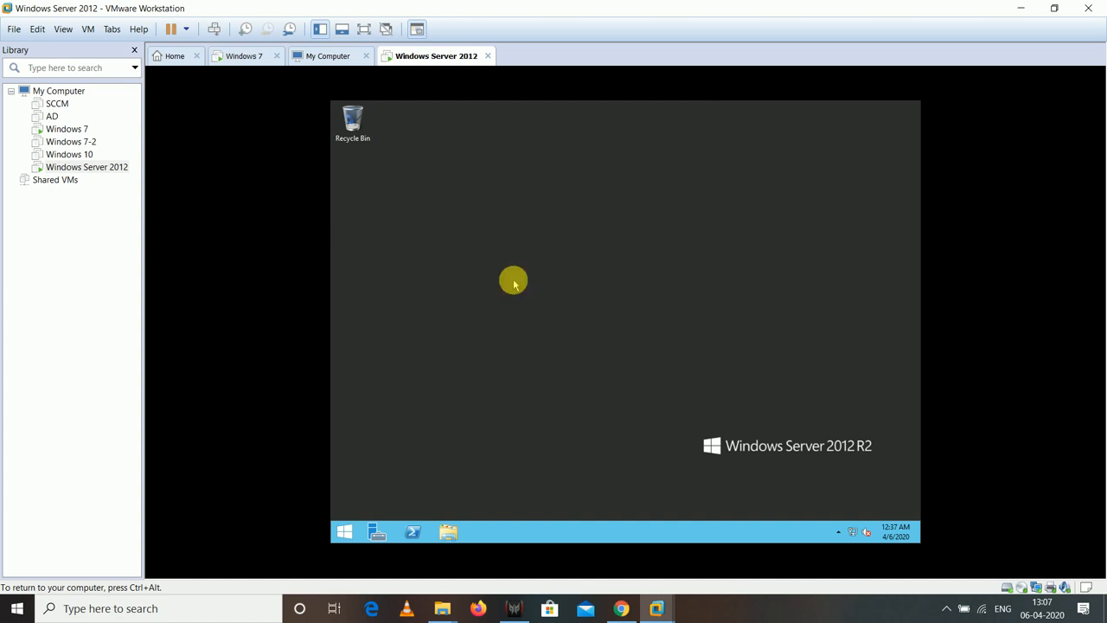
mouse_move(477, 205)
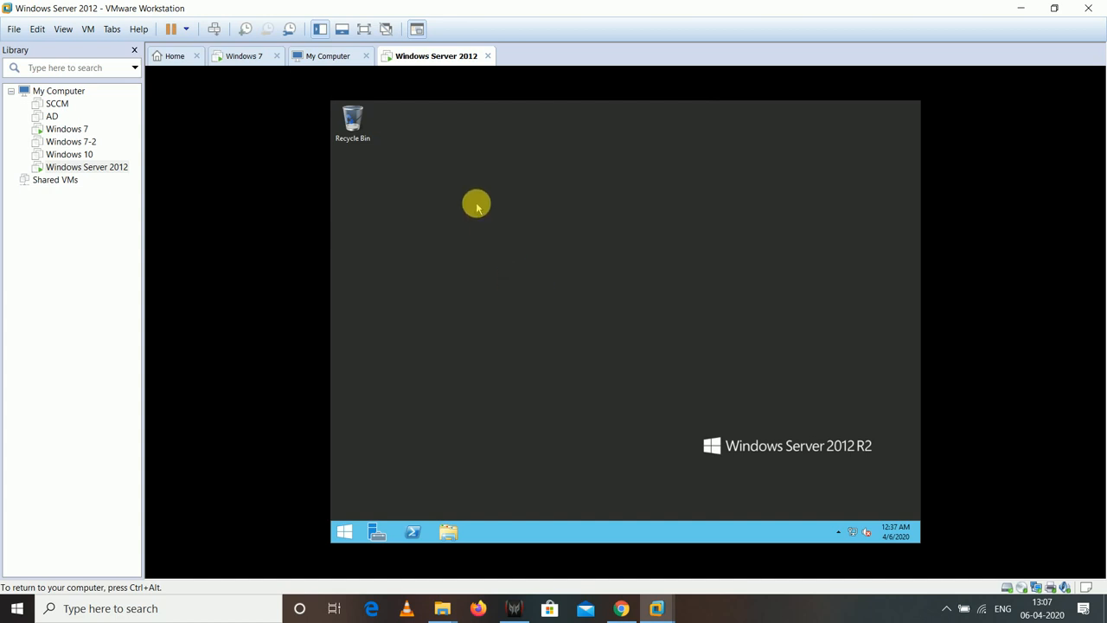
Change the desktop's Screen resolution to 1366 × 768 and apply it.
right_click(475, 206)
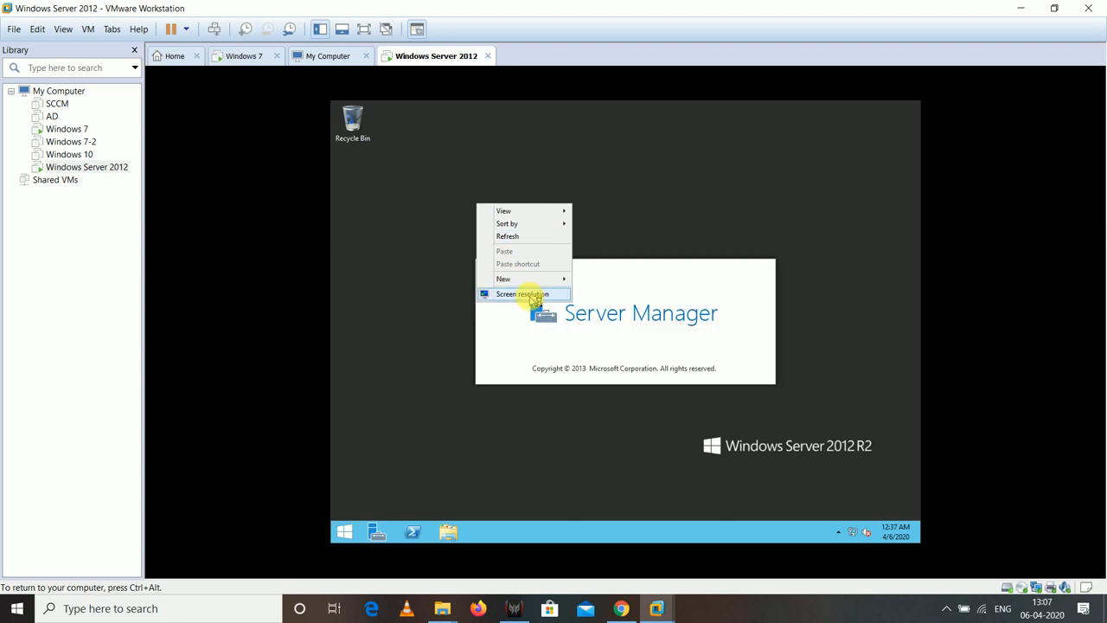
left_click(524, 293)
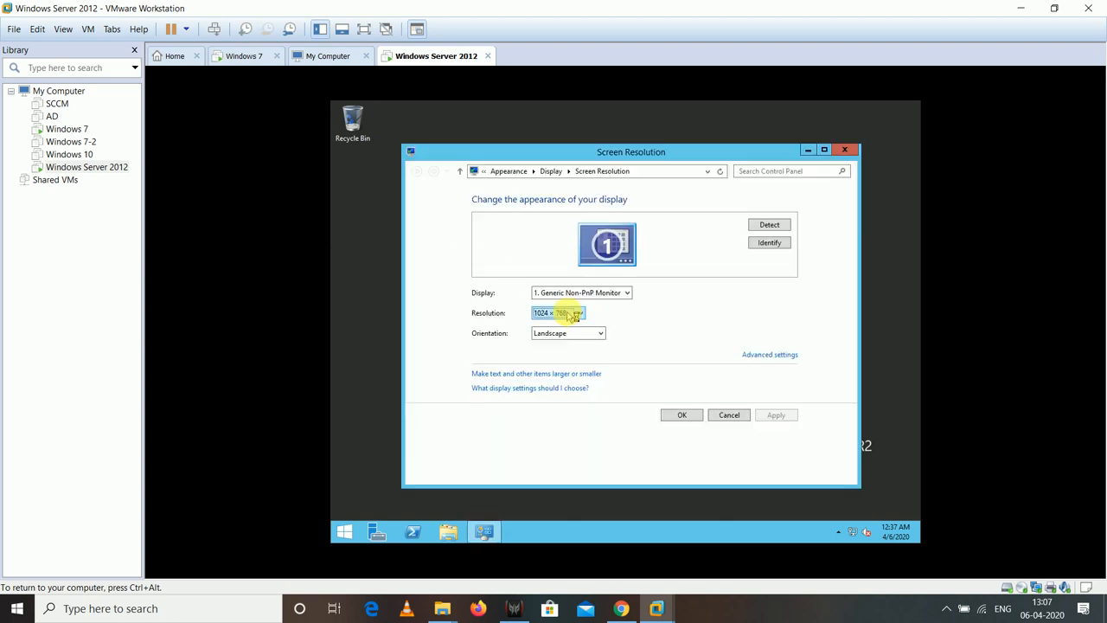
left_click(558, 313)
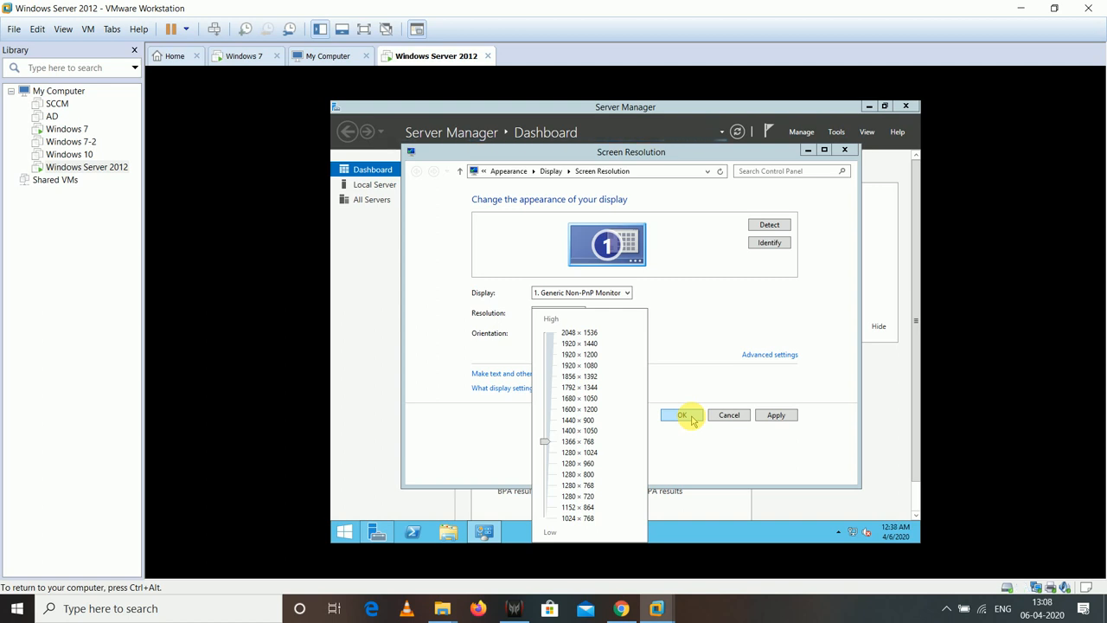
left_click(567, 441)
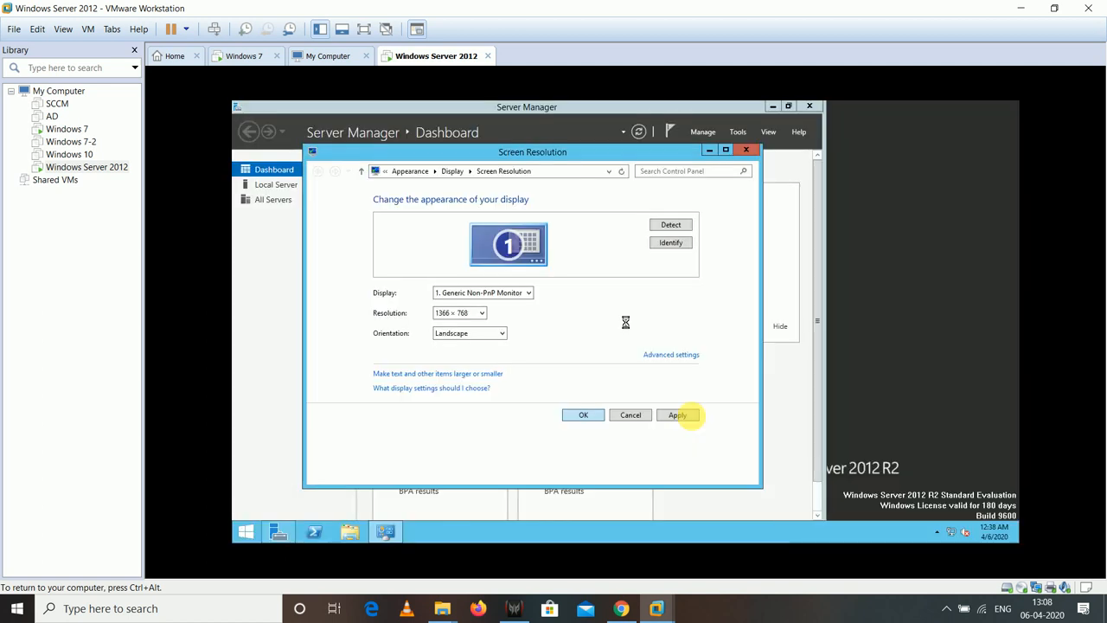
left_click(678, 414)
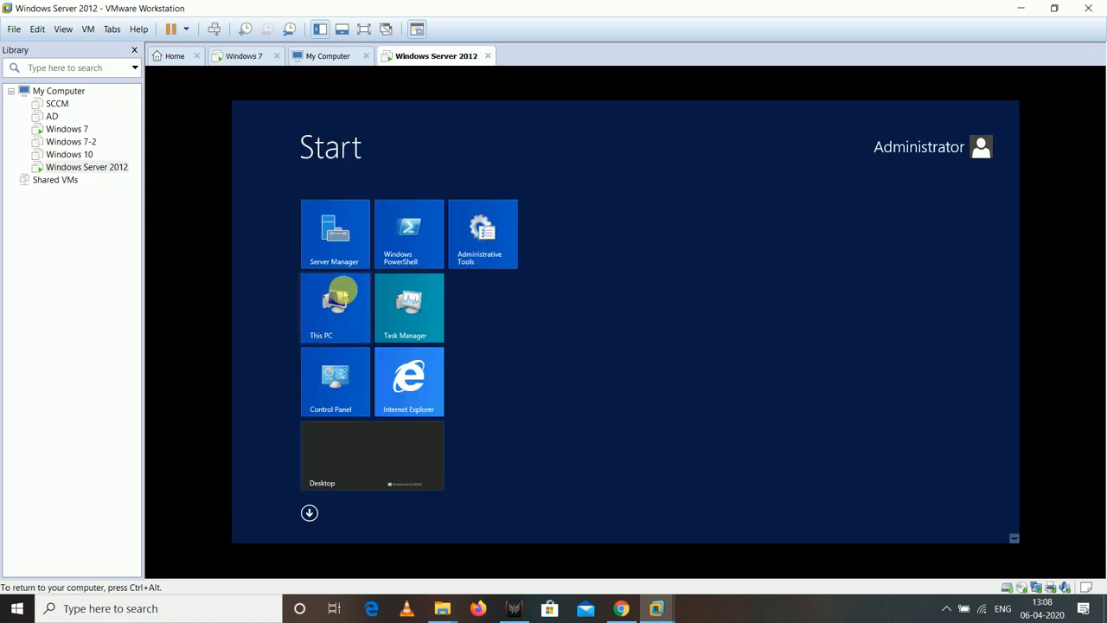
Open This PC's Properties and its computer name Change settings dialog.
right_click(337, 309)
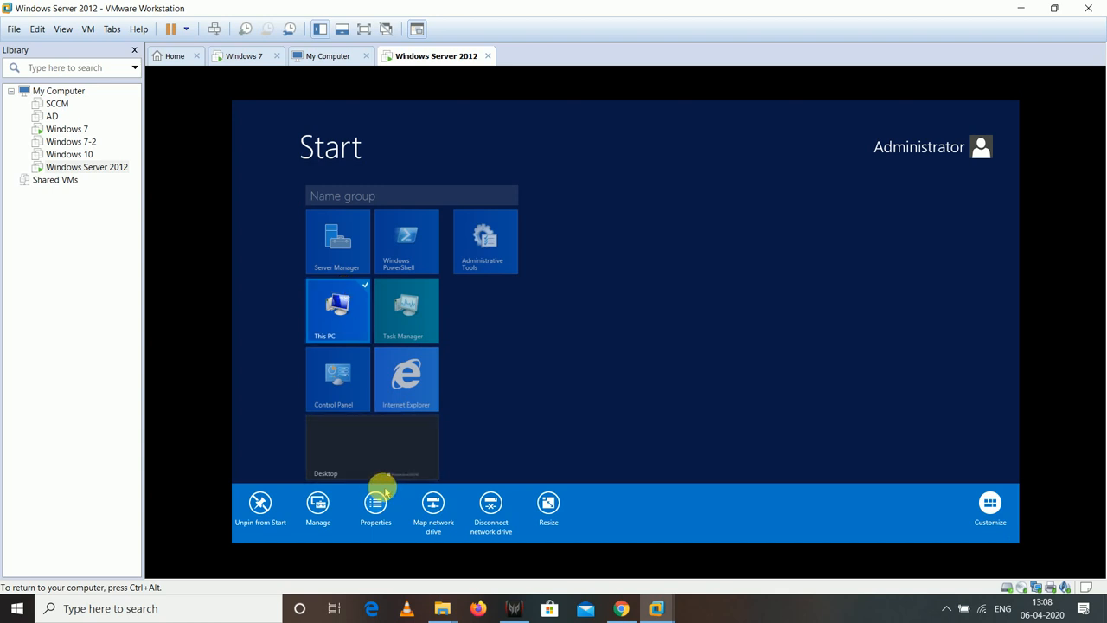
left_click(375, 502)
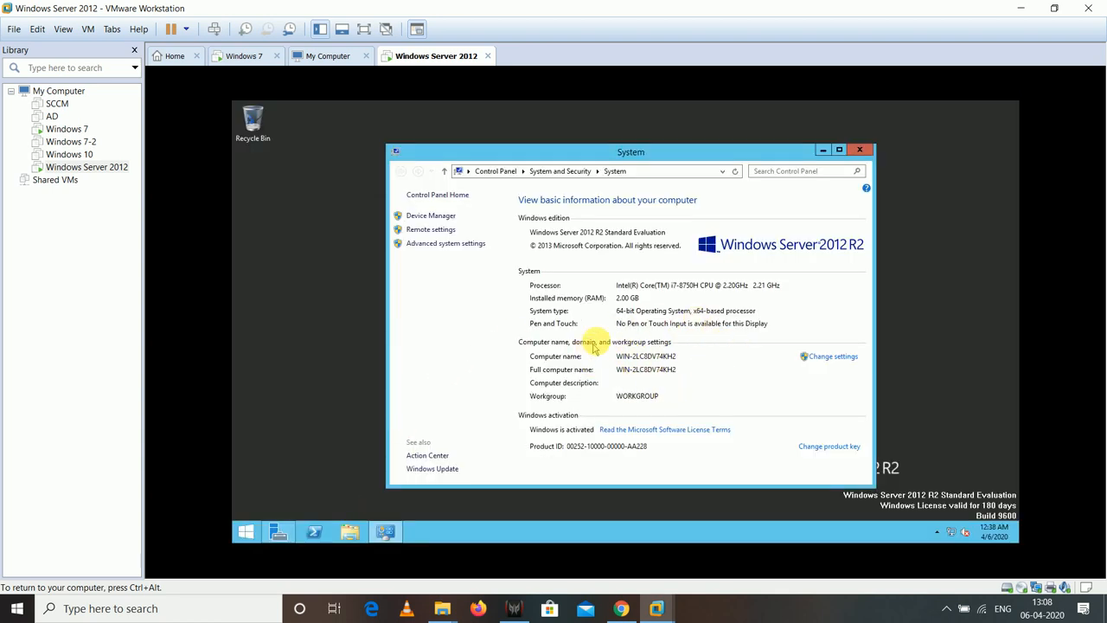
mouse_move(696, 365)
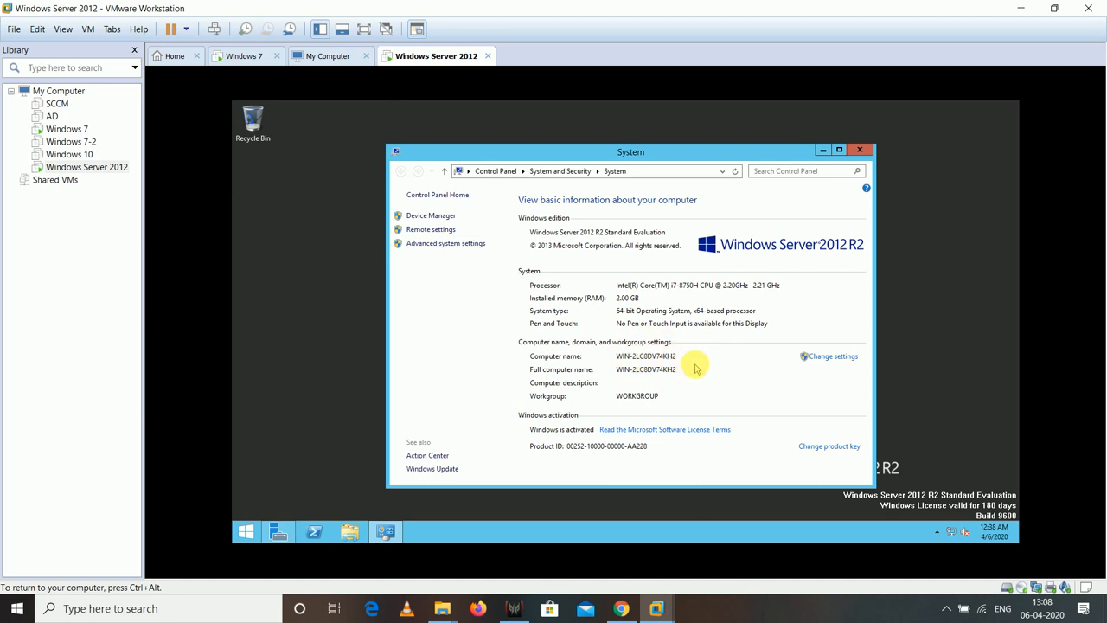
mouse_move(826, 356)
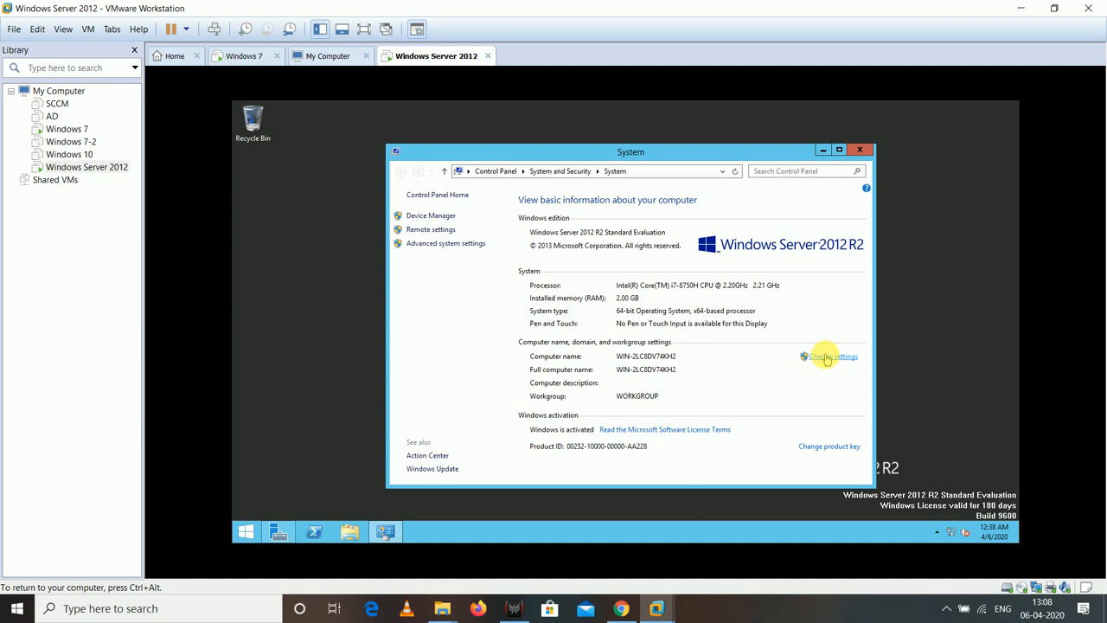
left_click(833, 356)
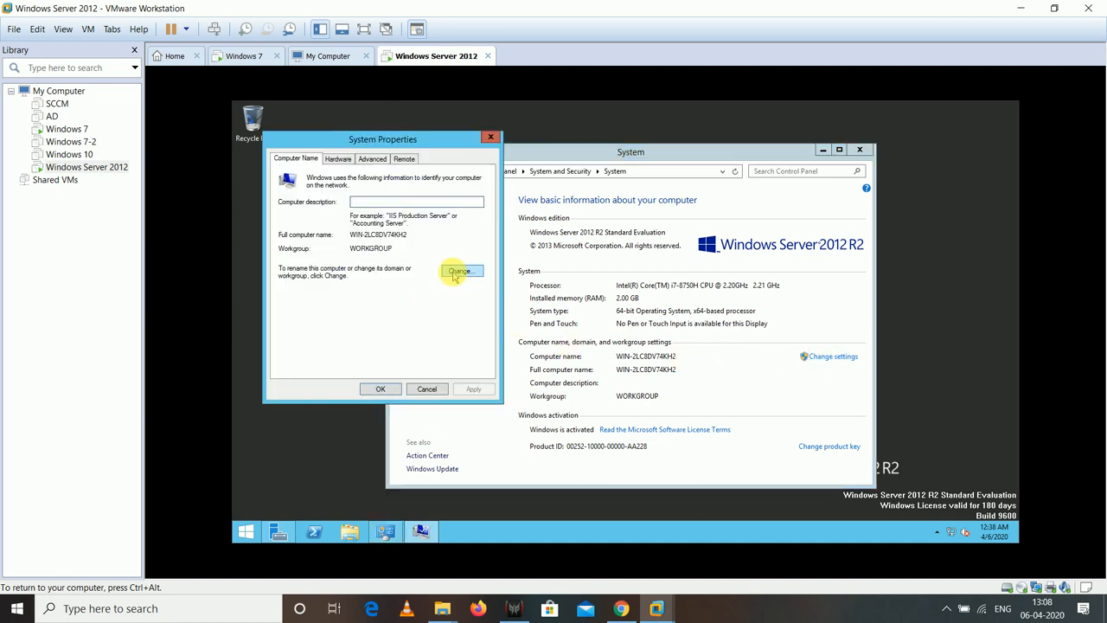
Rename the computer to Lab, acknowledge the restart notice, and close System Properties.
left_click(459, 271)
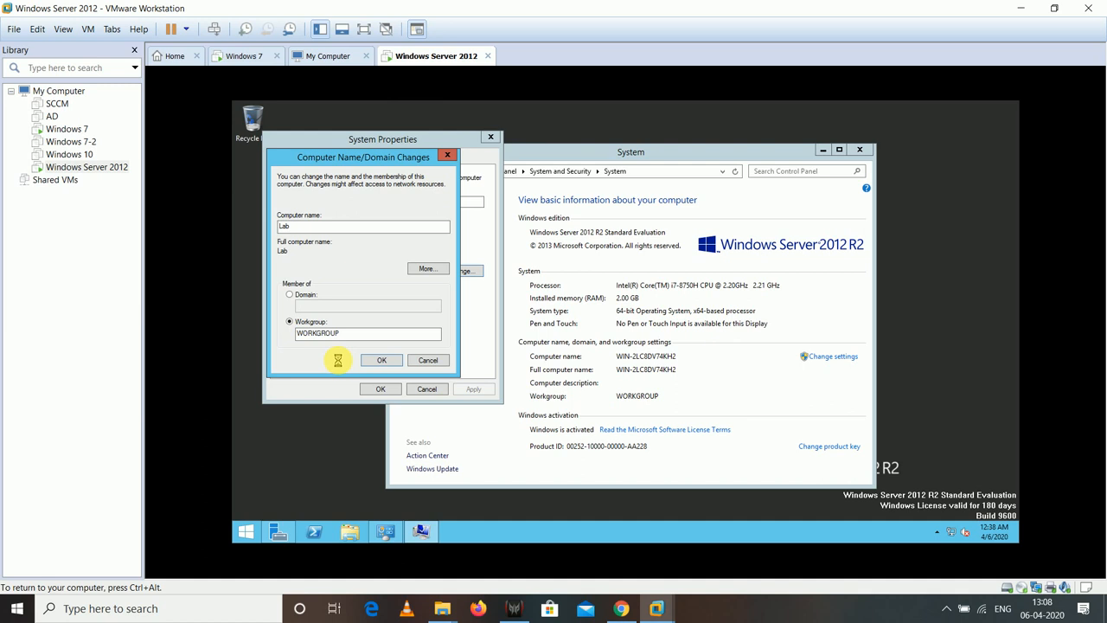
left_click(381, 359)
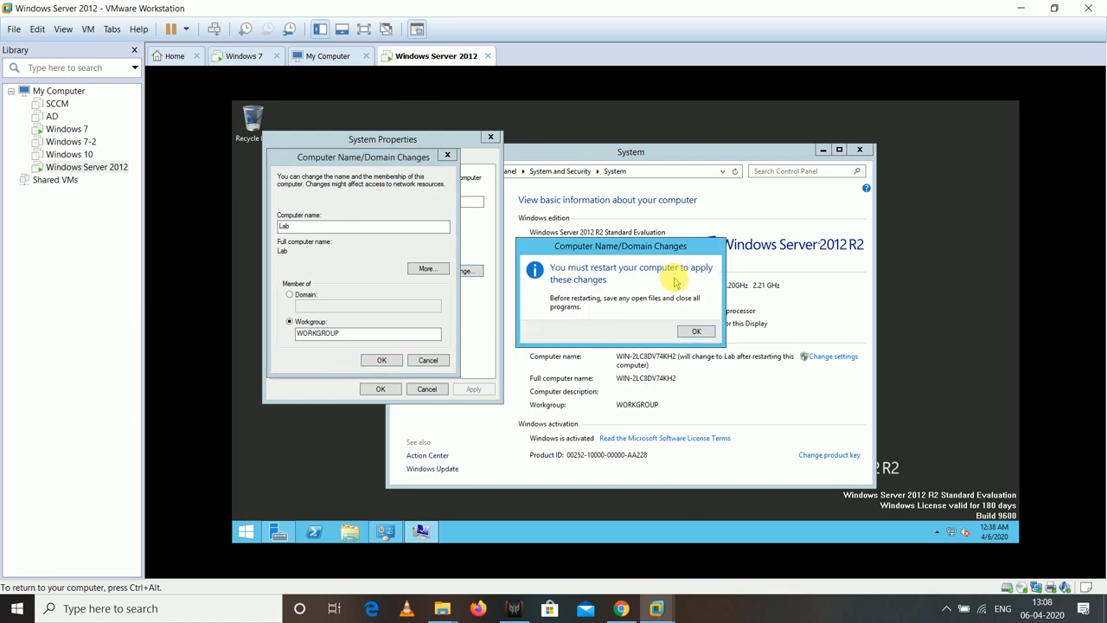
left_click(696, 330)
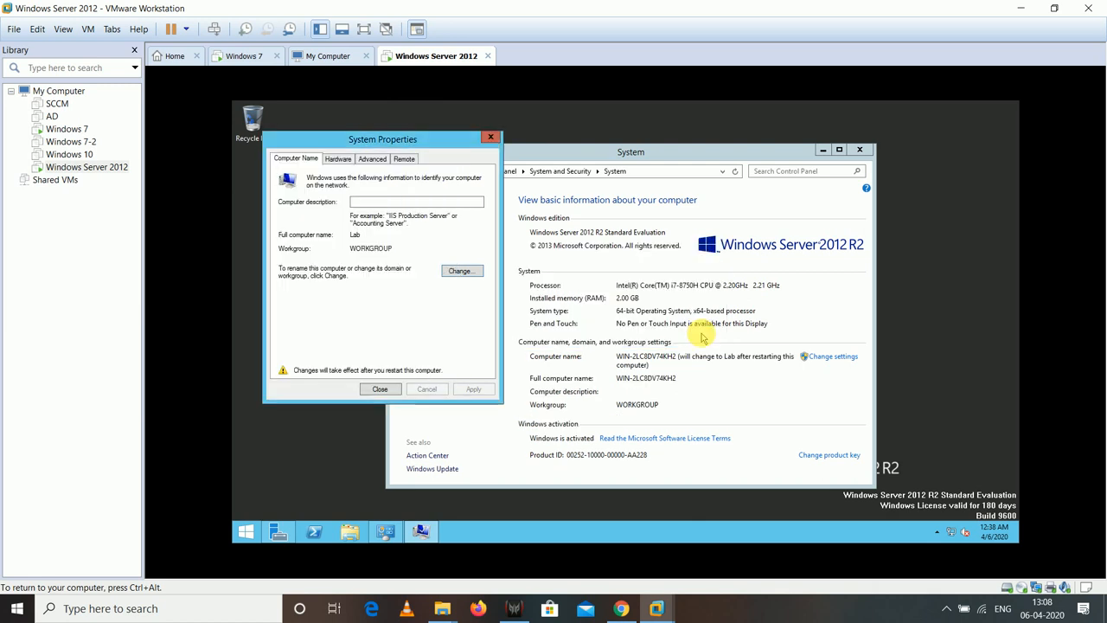
left_click(381, 389)
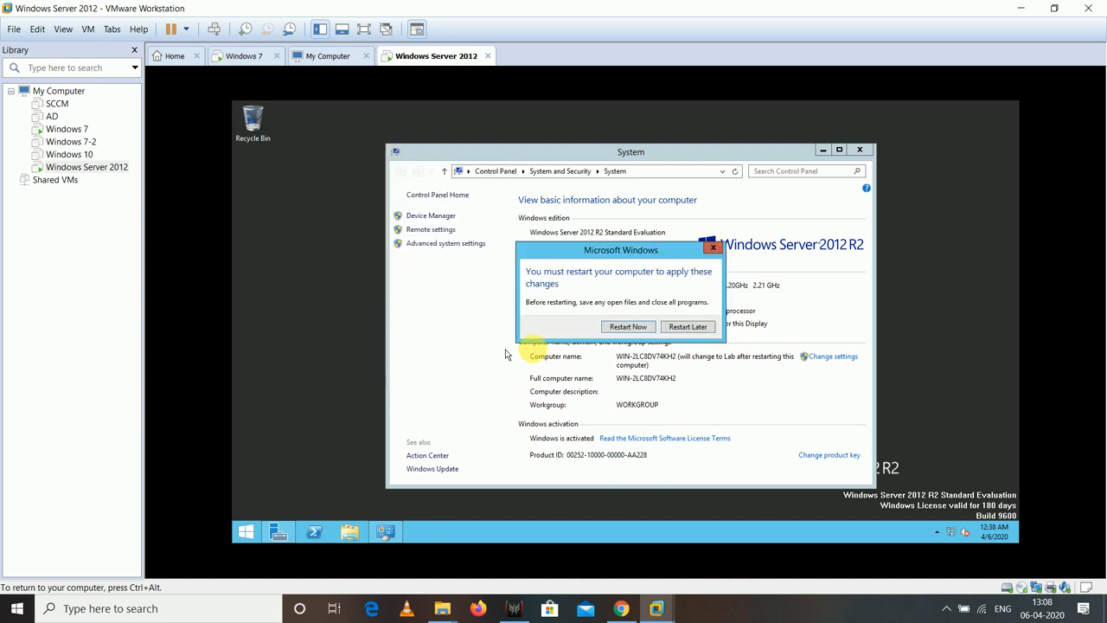
Restart the server now, then select the Windows Server 2012 VM in the library.
left_click(628, 326)
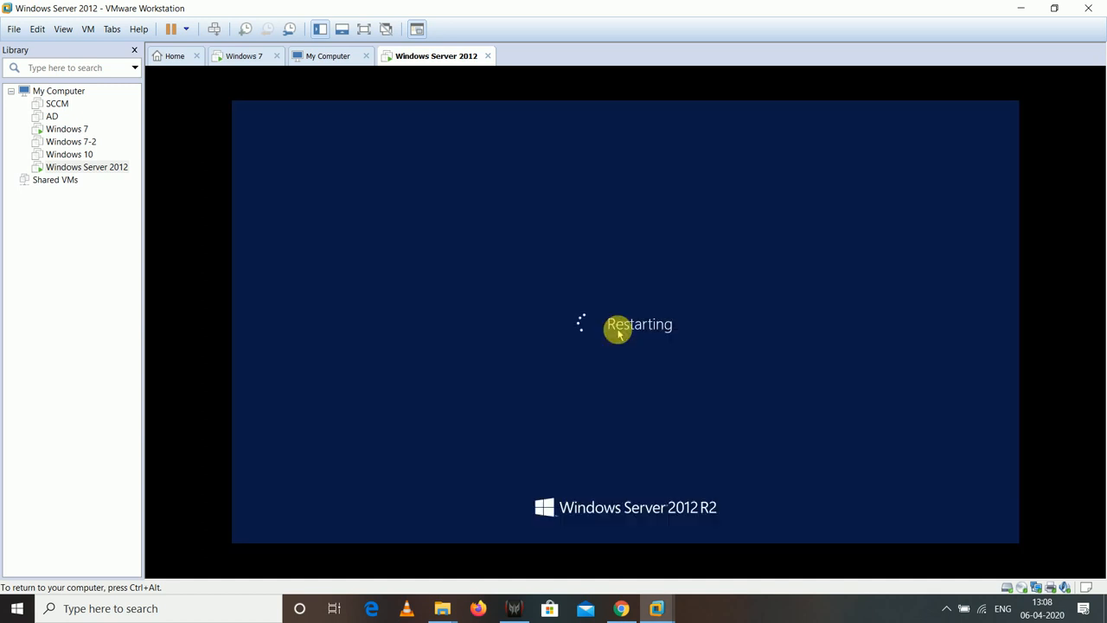
mouse_move(468, 328)
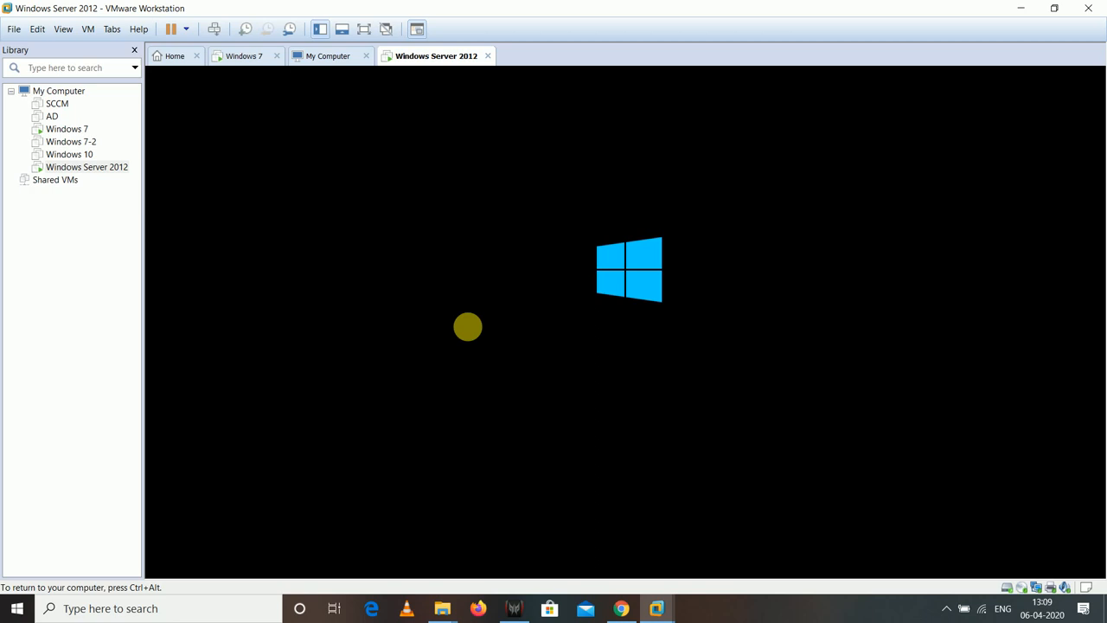
left_click(87, 166)
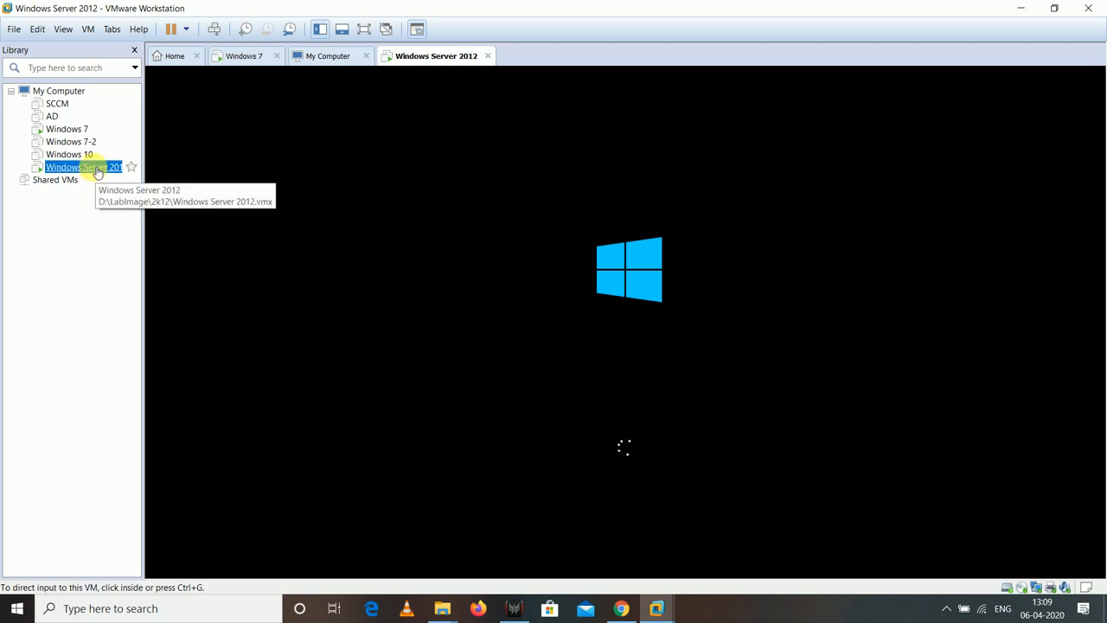
Open the Windows Server 2012 VM settings and check its 2 GB memory, 1 processor and 60 GB disk.
right_click(82, 166)
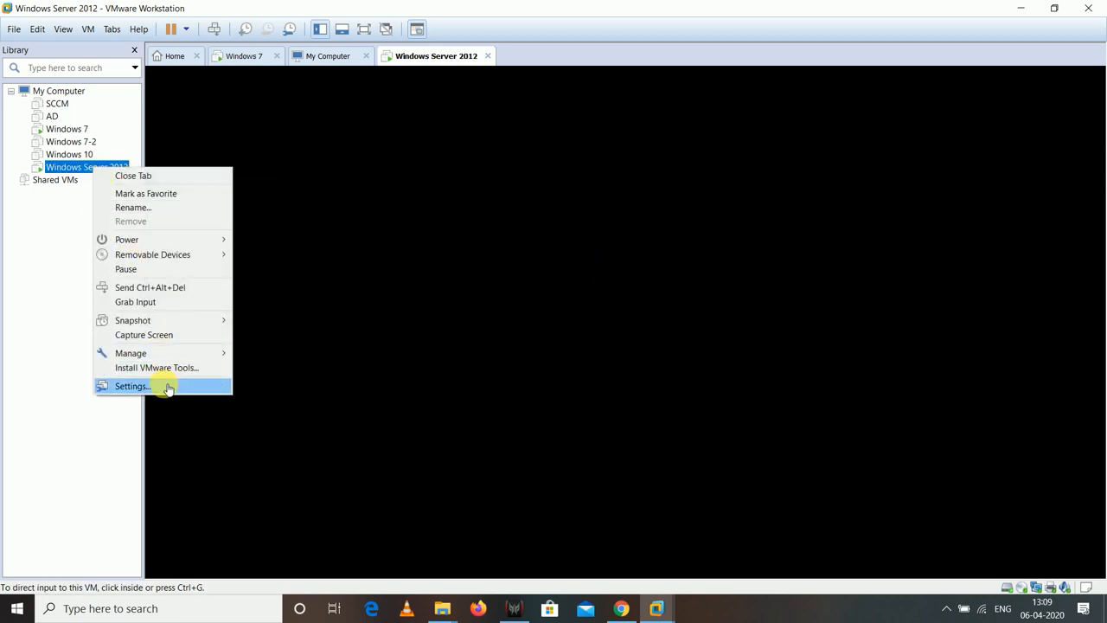
left_click(131, 385)
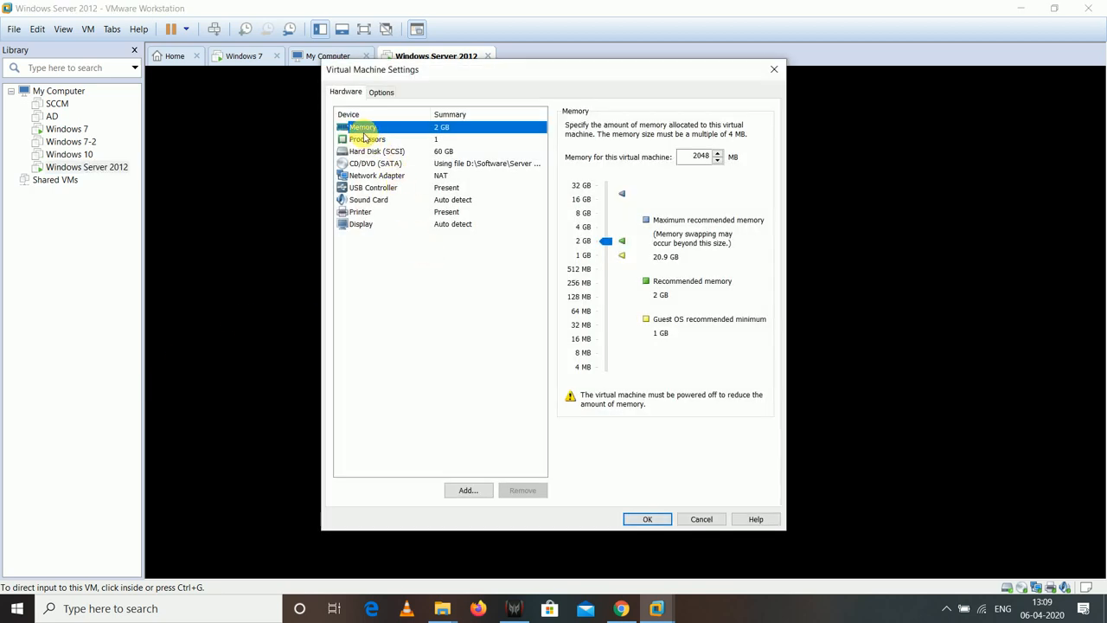
mouse_move(605, 243)
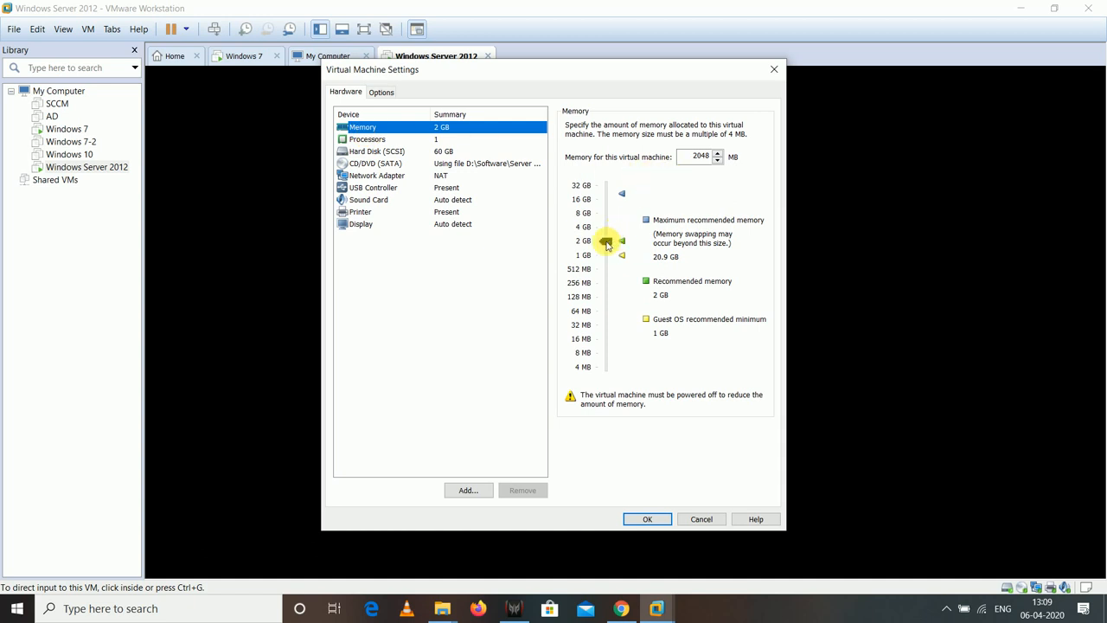
left_click_drag(621, 241, 612, 234)
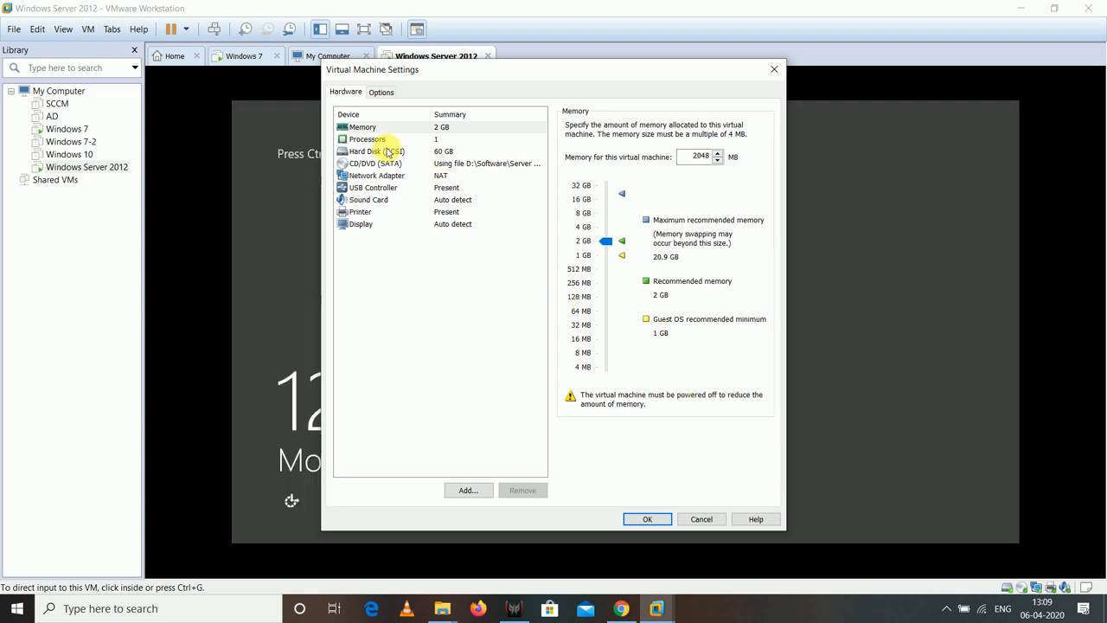
left_click(367, 140)
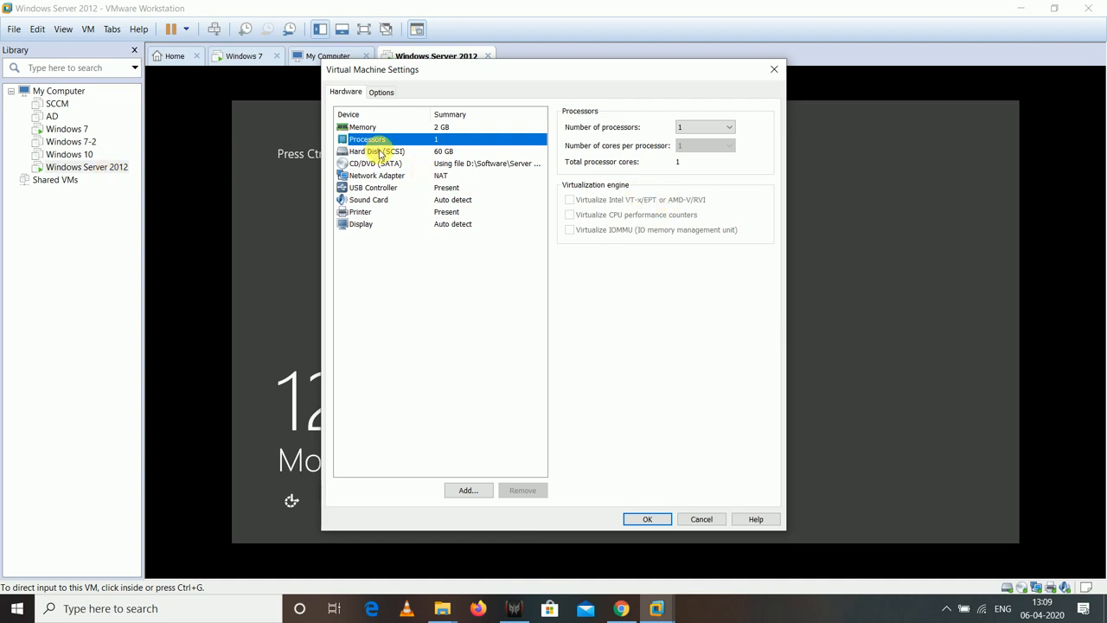
left_click(372, 151)
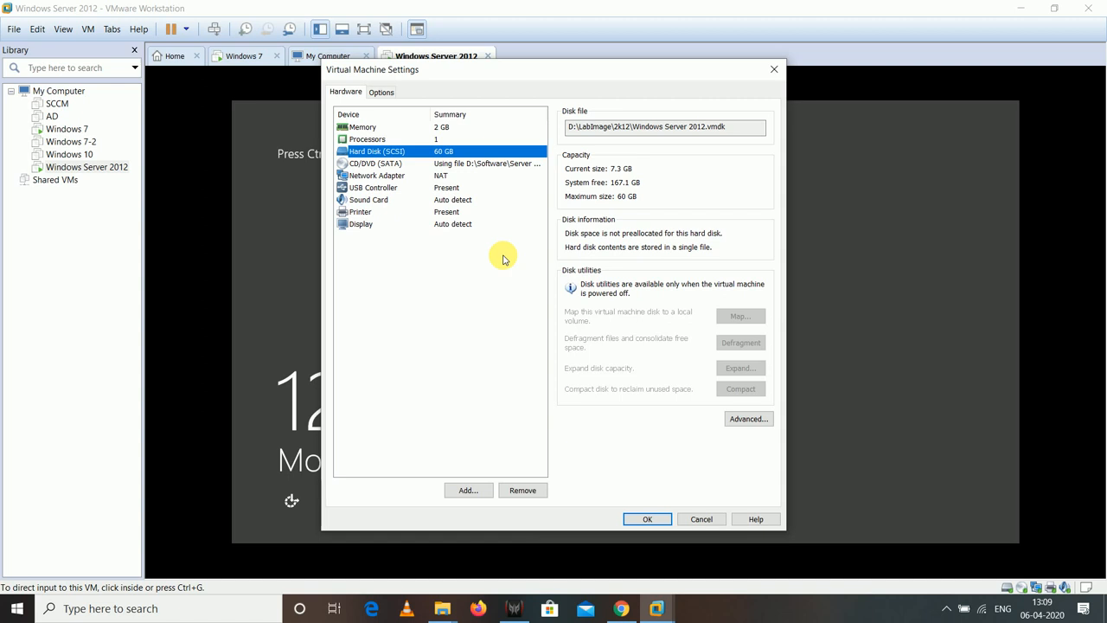
mouse_move(366, 128)
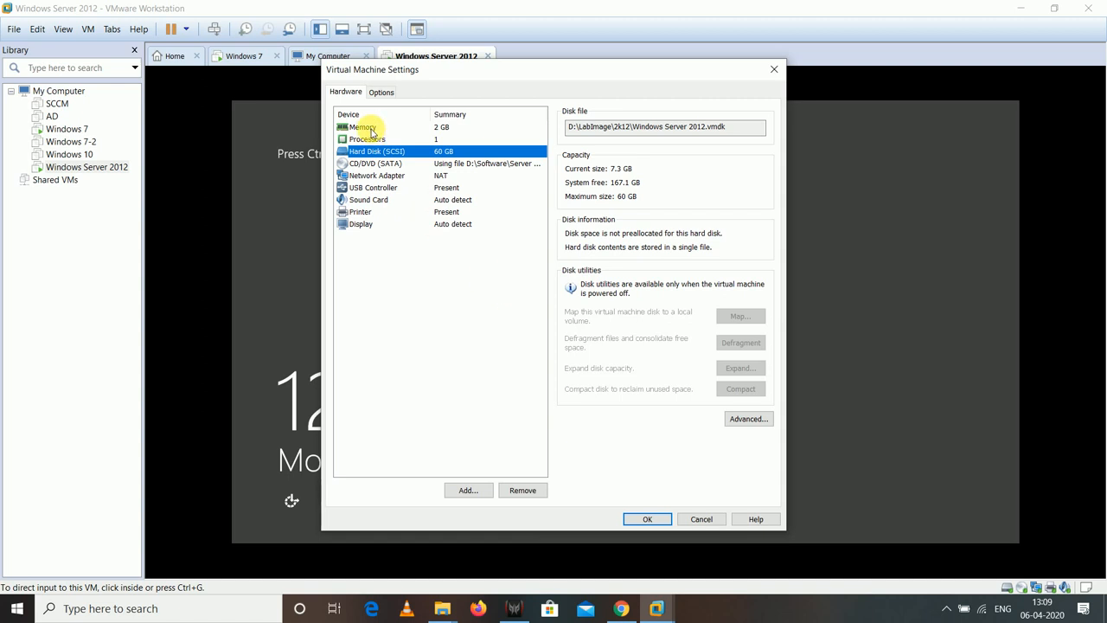
left_click(362, 127)
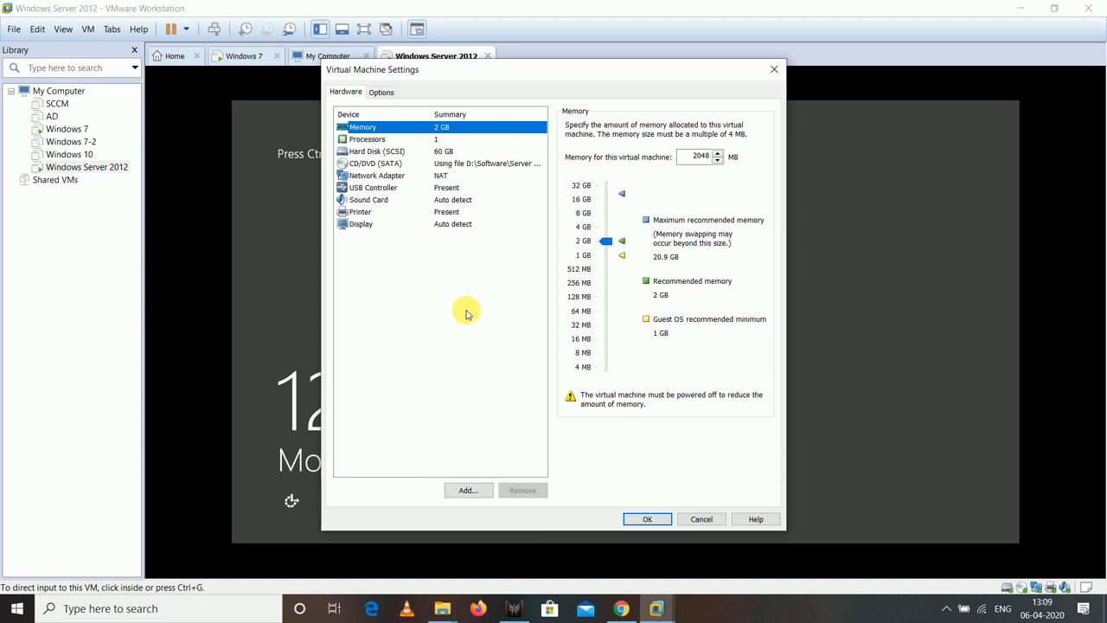
mouse_move(723, 581)
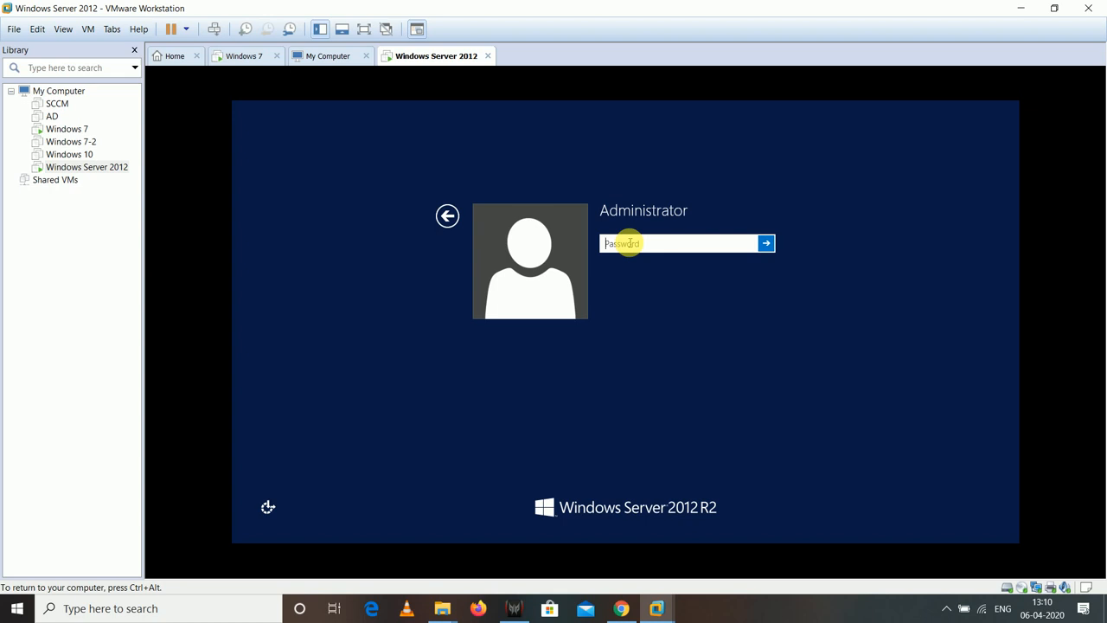
Sign in with the Administrator password and refresh the server desktop.
type("password")
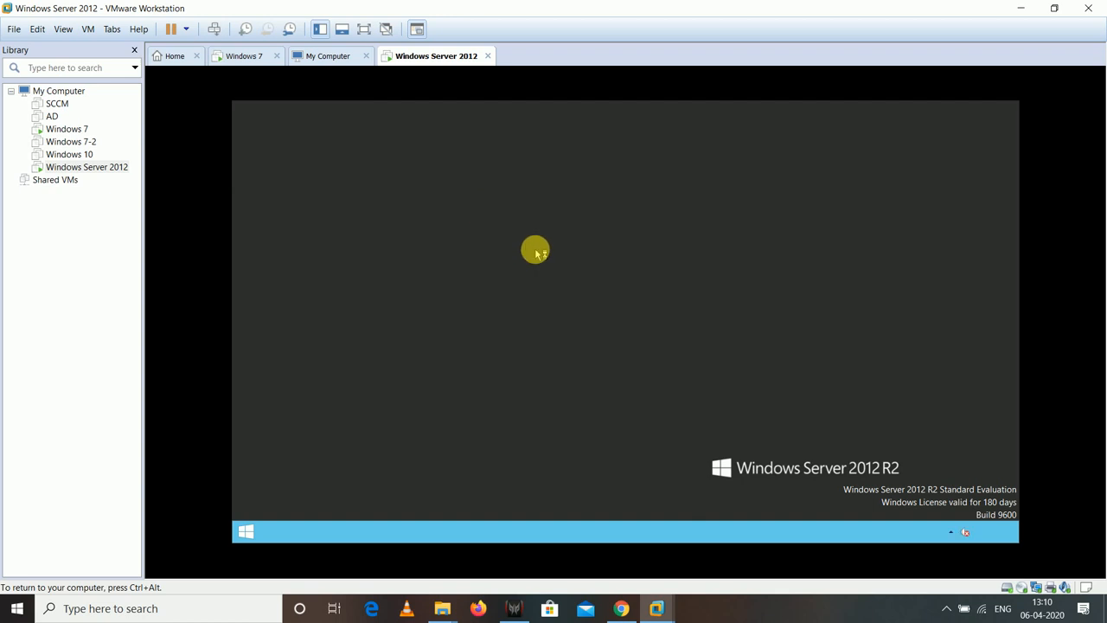
right_click(536, 251)
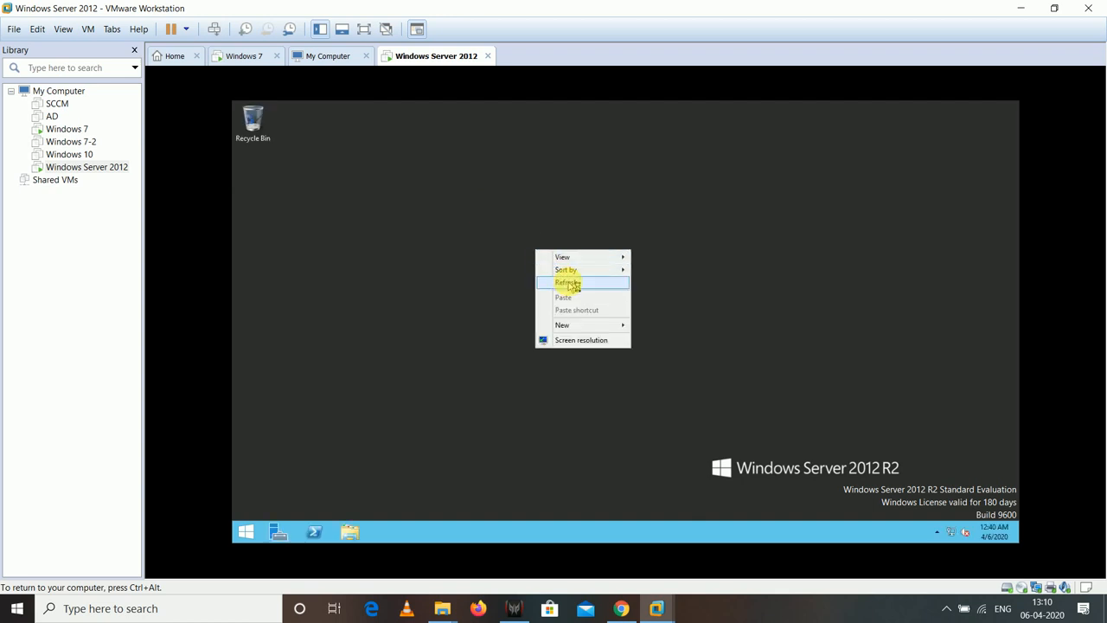
left_click(569, 283)
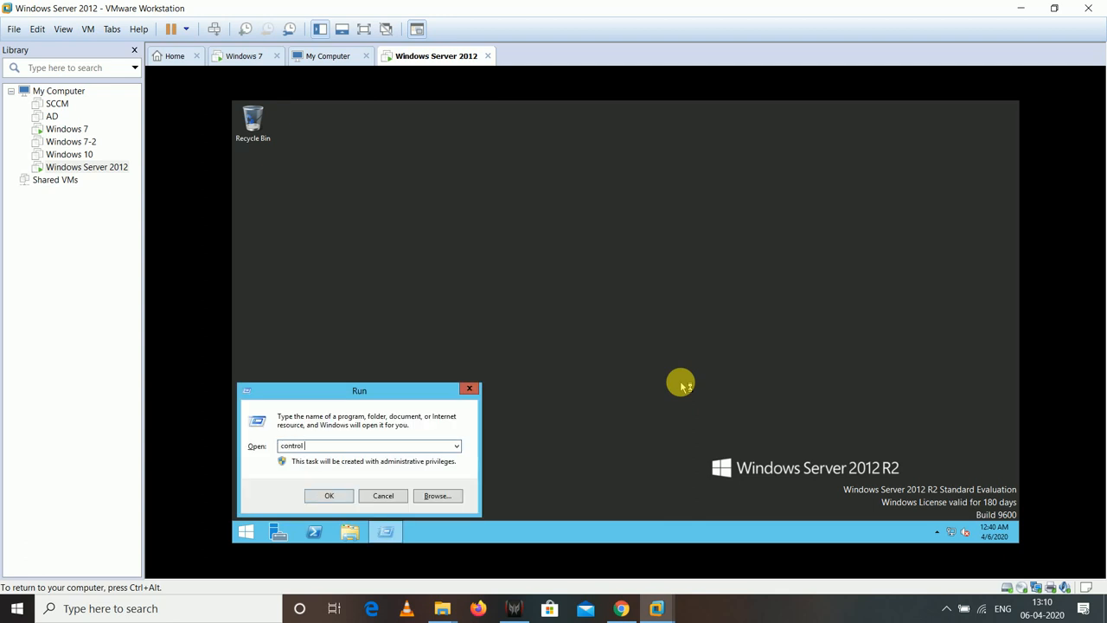
Open Control Panel in Large icons view, then Network and Sharing Center's Ethernet0 status.
left_click(329, 495)
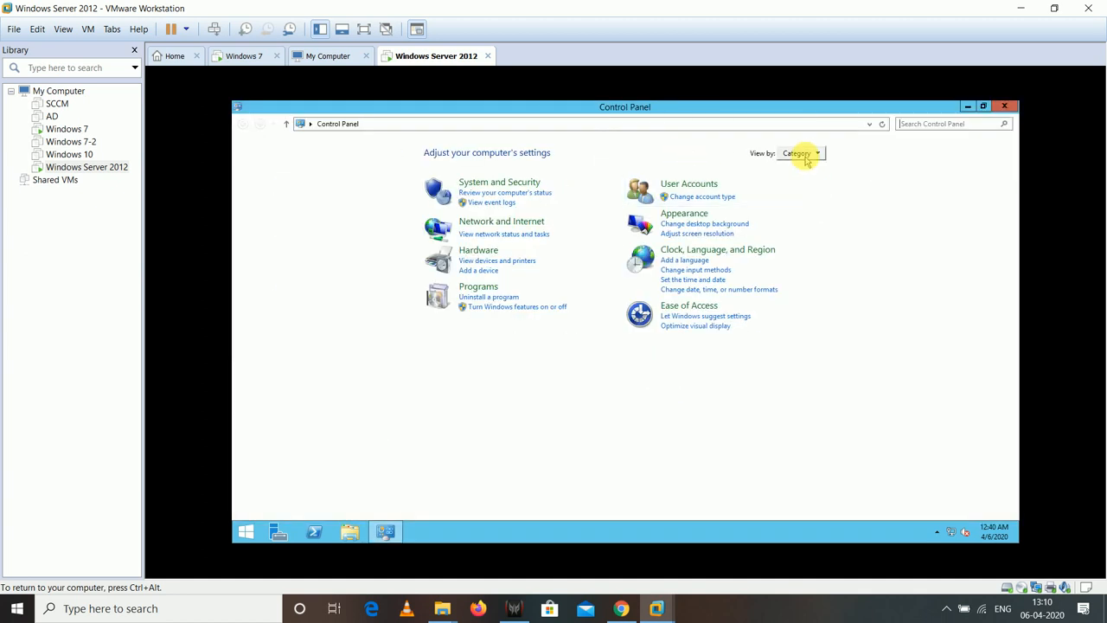
left_click(800, 153)
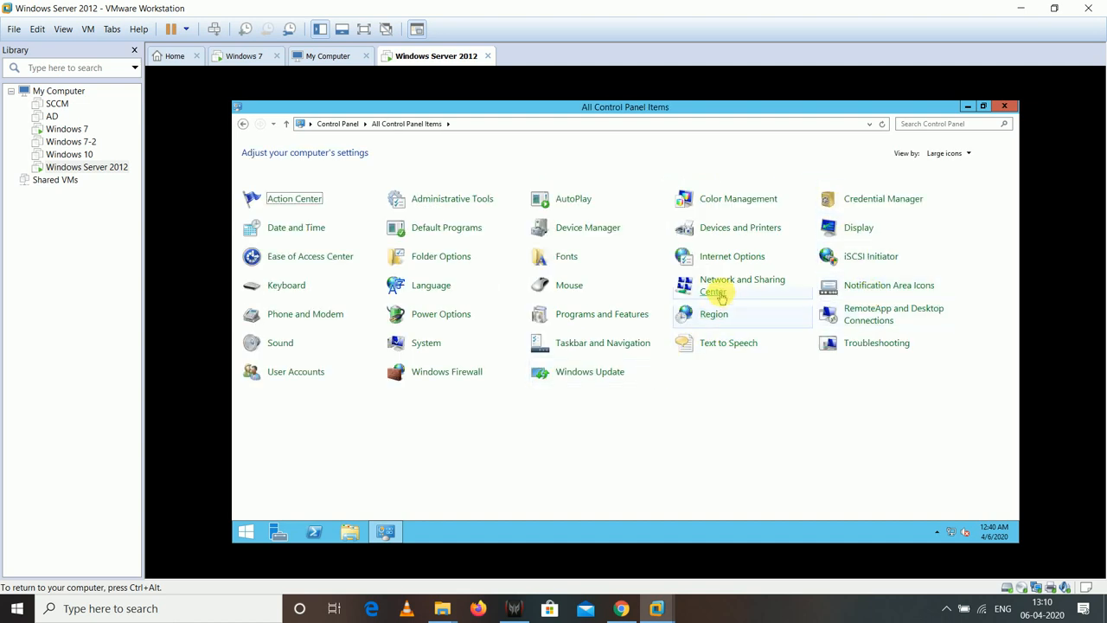
left_click(742, 285)
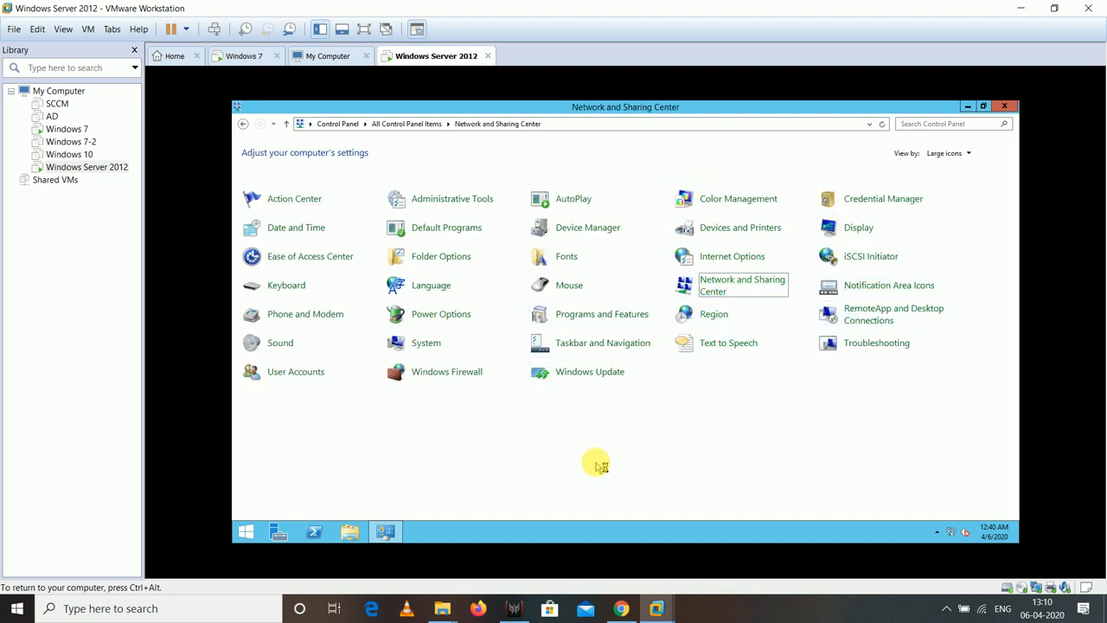
left_click(742, 285)
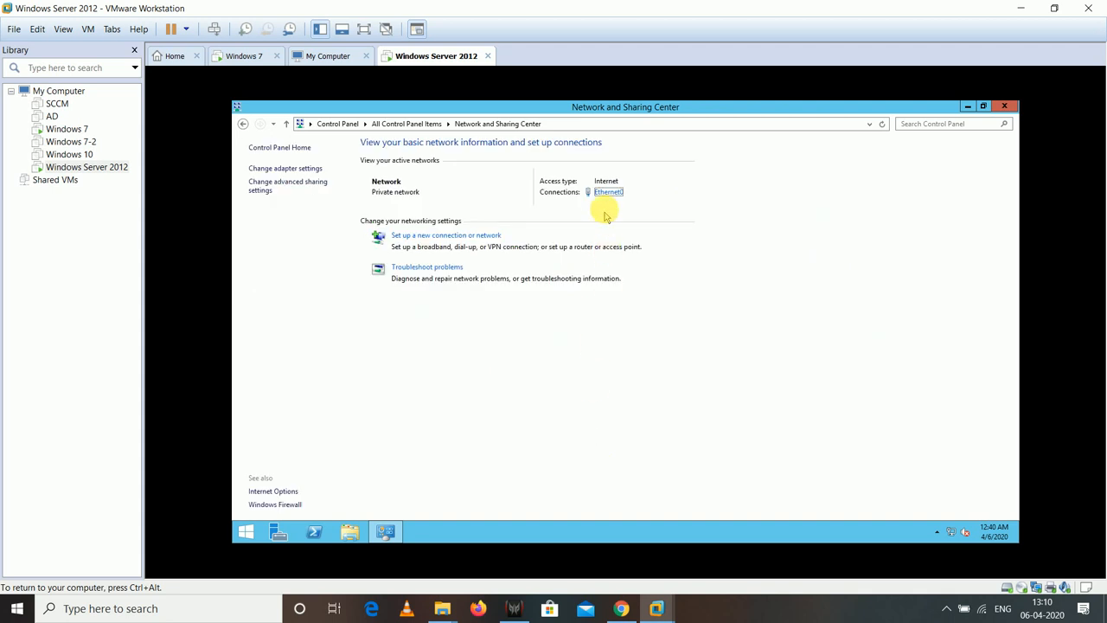
left_click(608, 192)
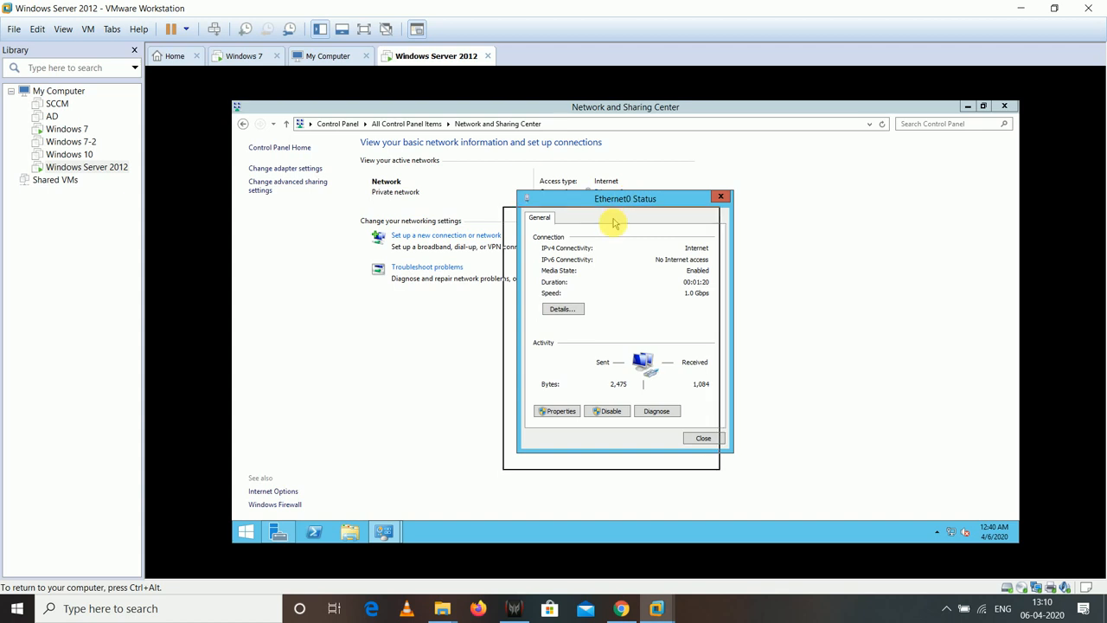
View Ethernet0's TCP/IPv4 properties, set to obtain IP and DNS automatically, and cancel out unchanged.
left_click(557, 410)
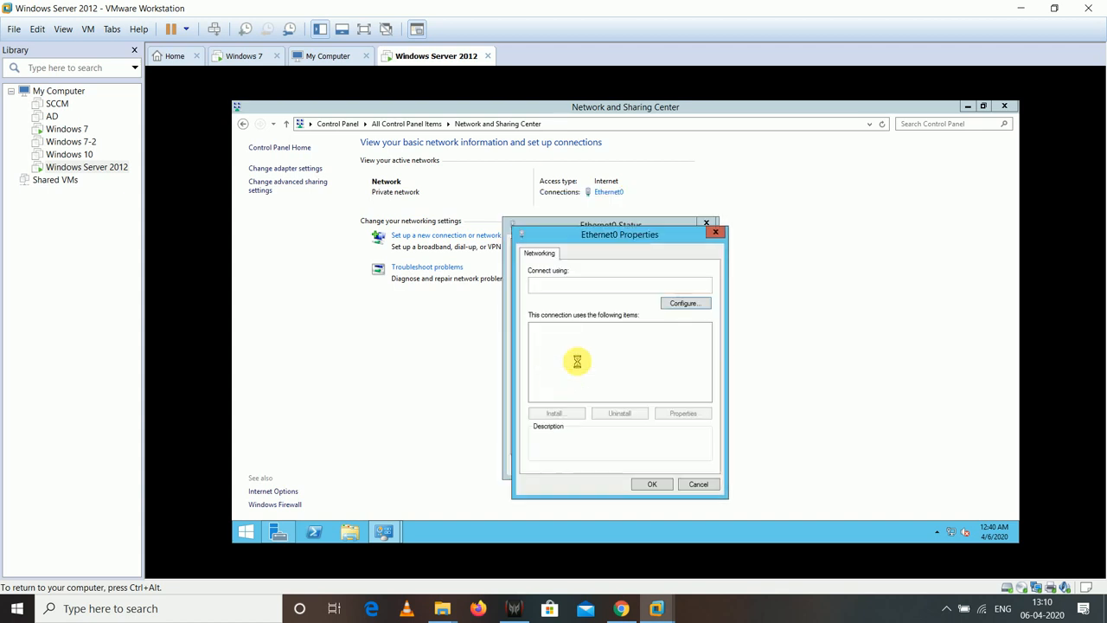
left_click(596, 396)
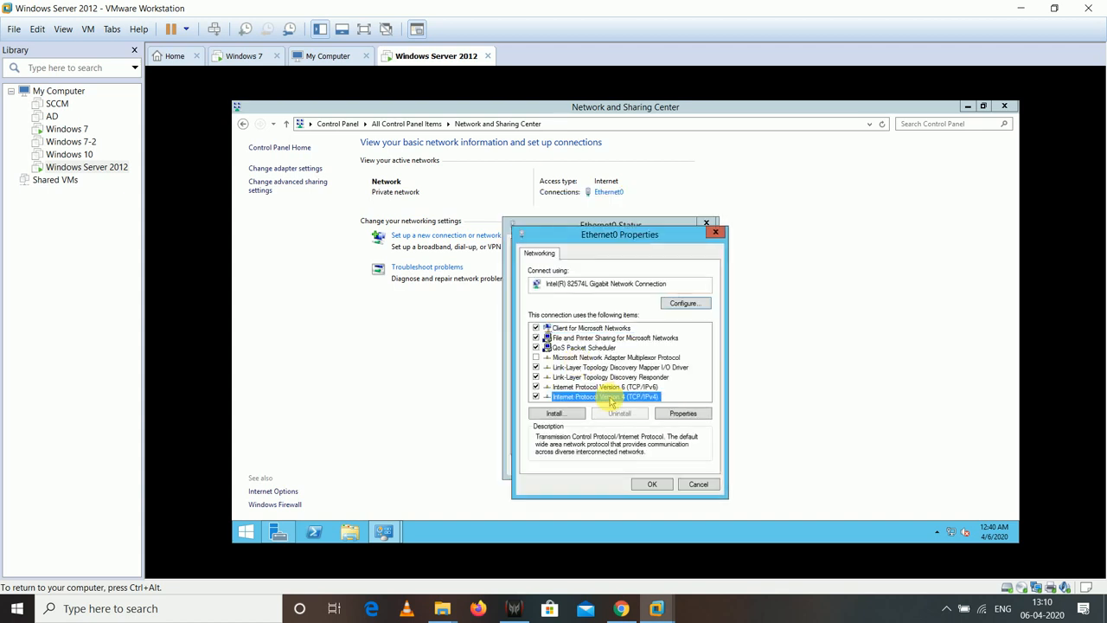
left_click(682, 413)
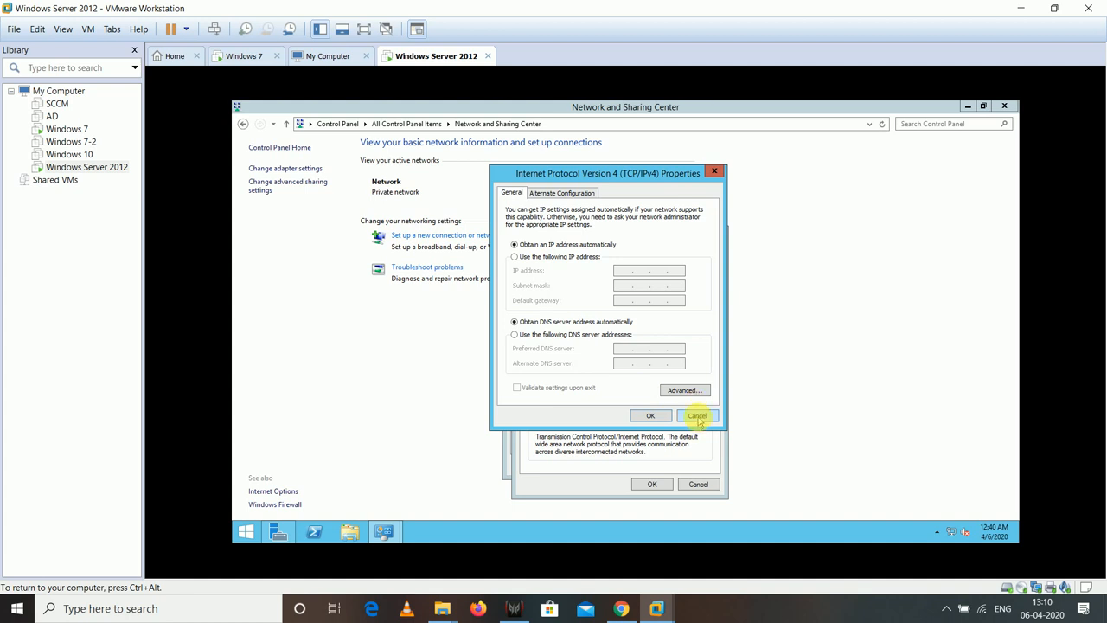
left_click(698, 415)
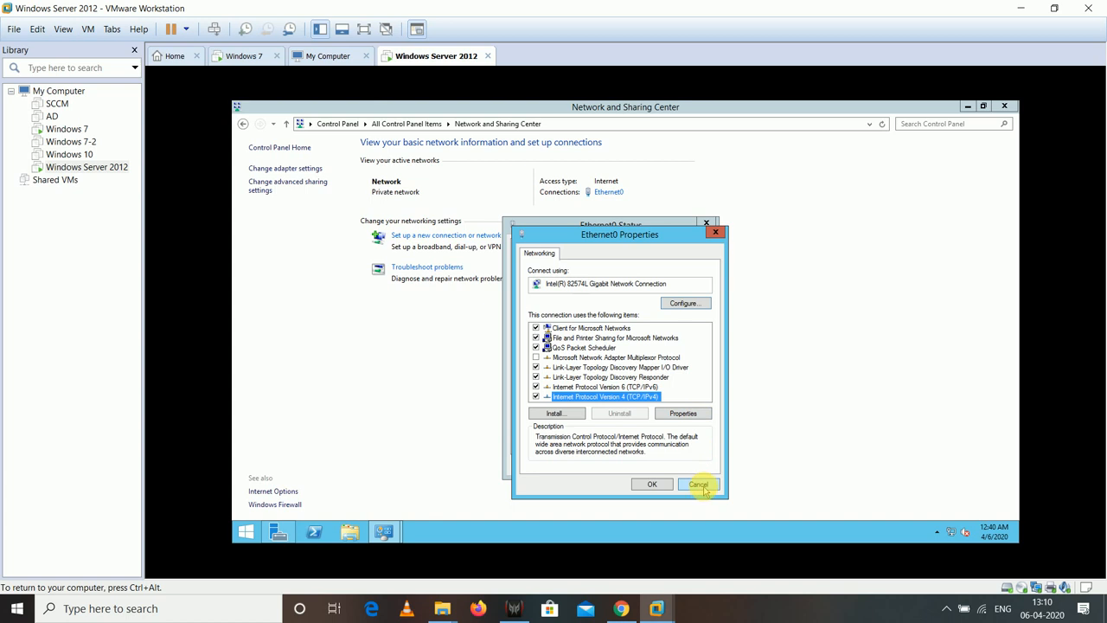
left_click(699, 484)
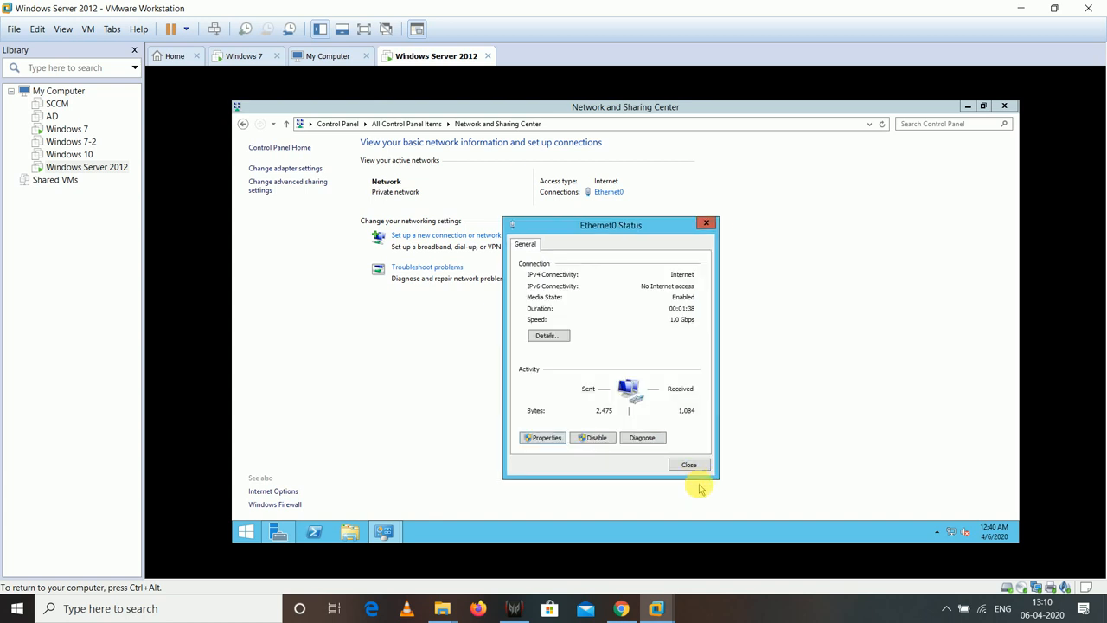
left_click(688, 464)
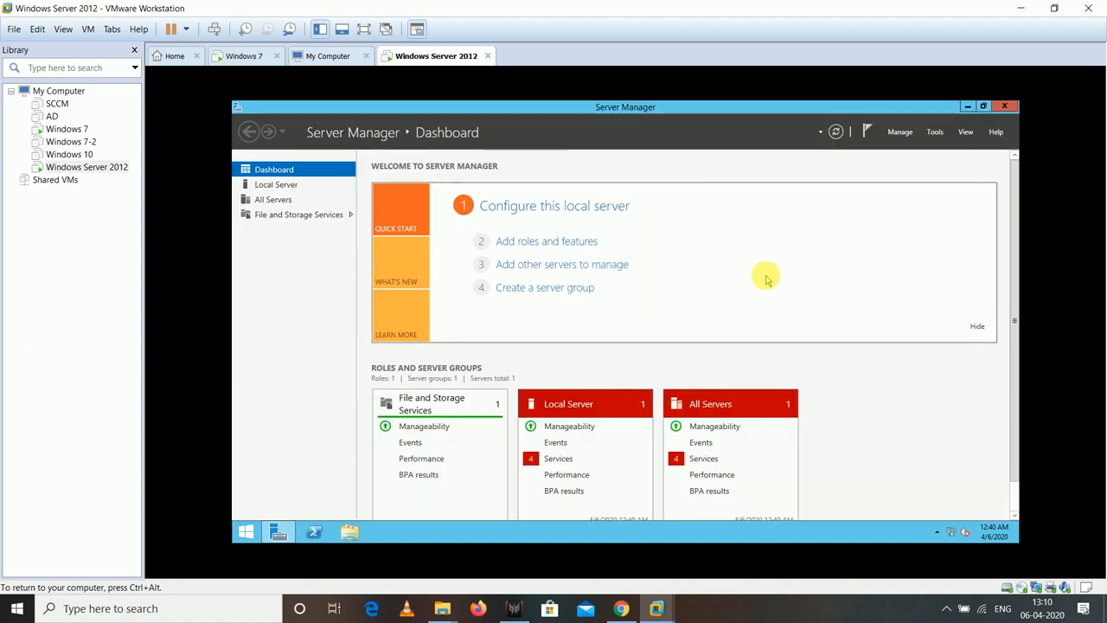
mouse_move(865, 416)
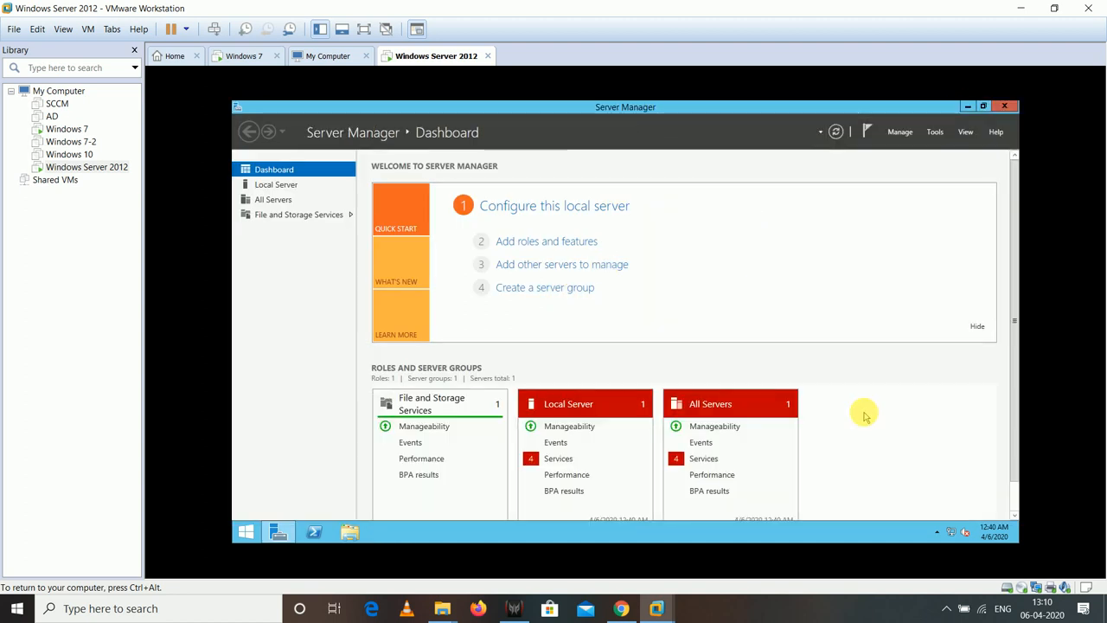